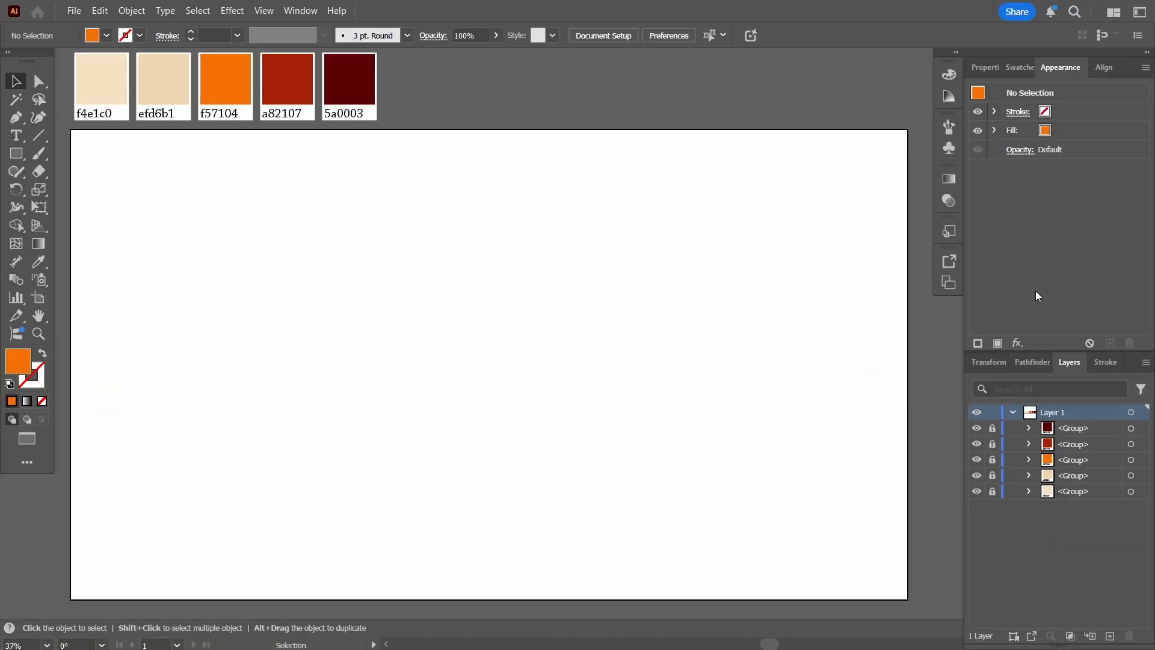
mouse_move(973, 327)
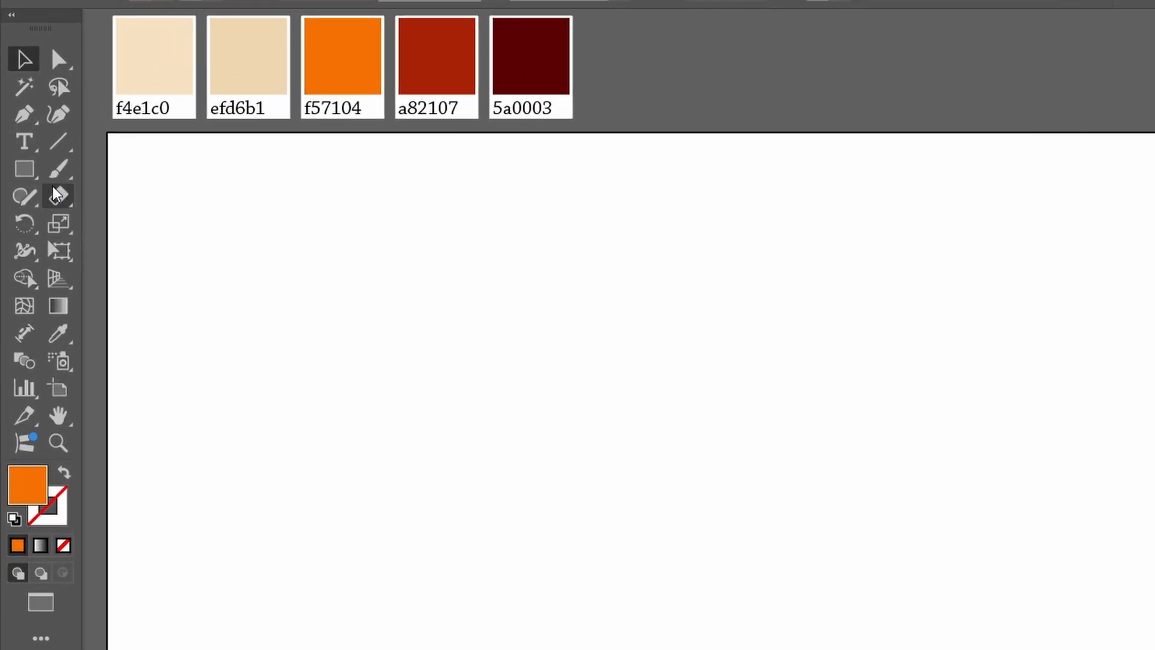
Create a 600 px circle with the Ellipse Tool, proportions linked, on the blank artboard.
click(25, 169)
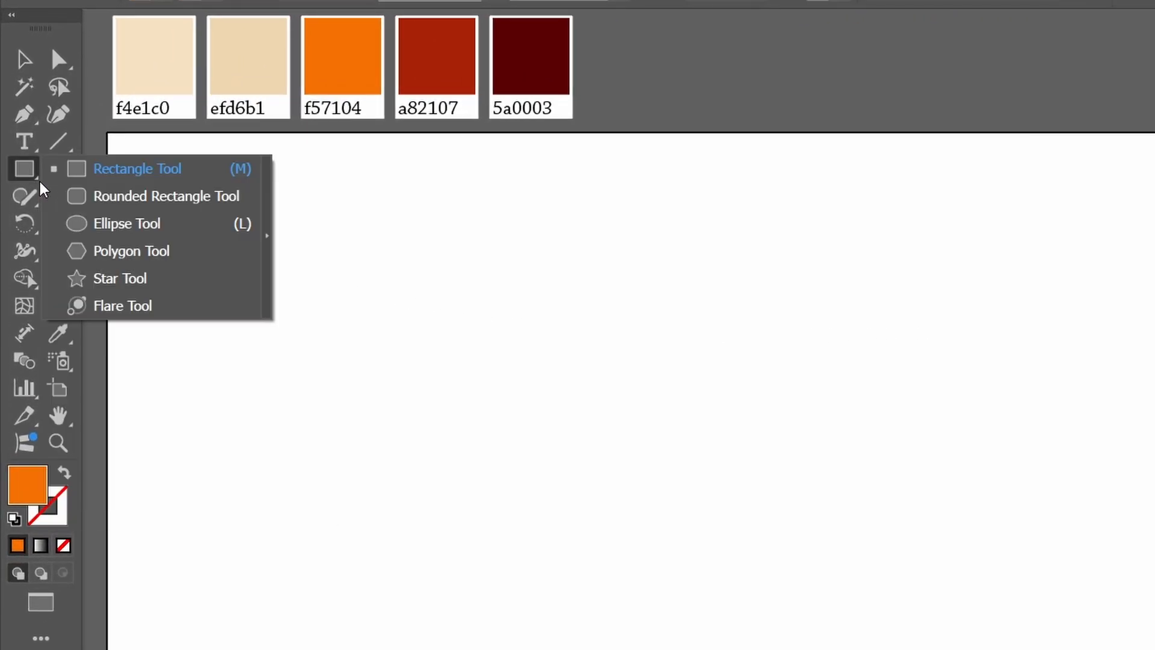
click(126, 224)
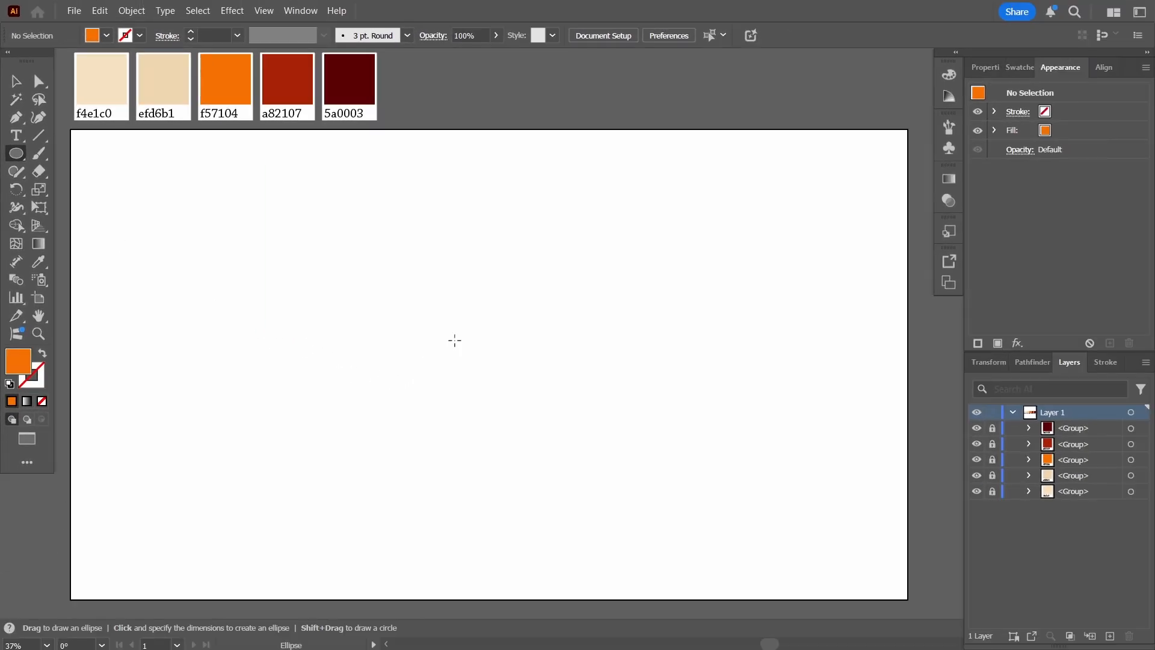
click(454, 340)
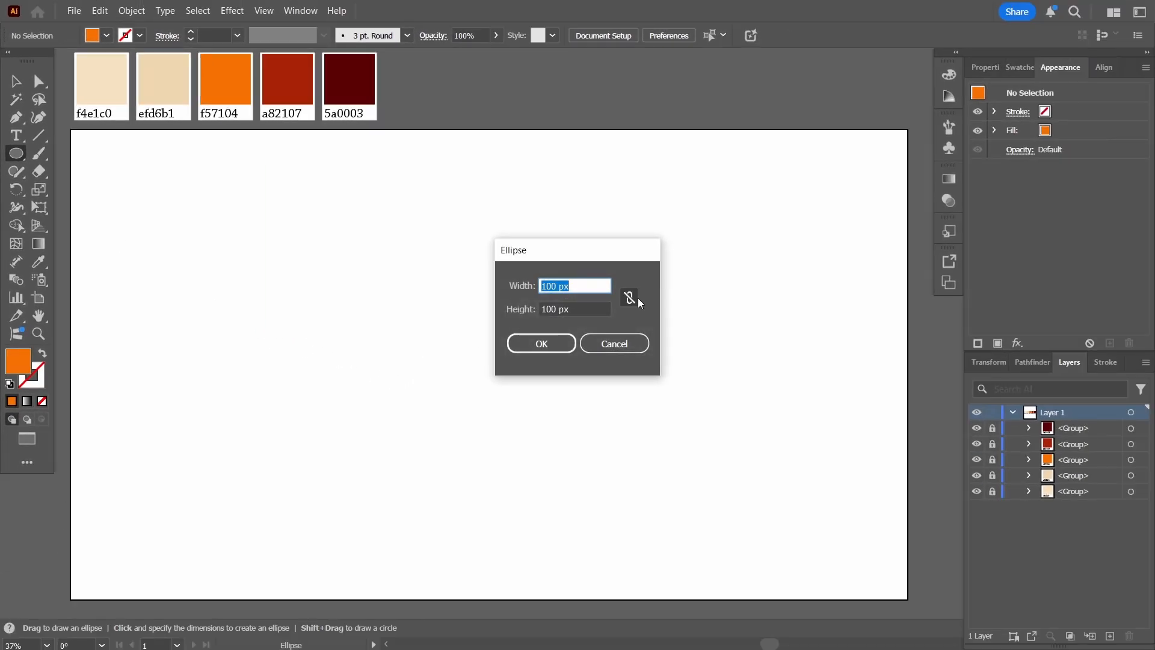
mouse_move(441, 294)
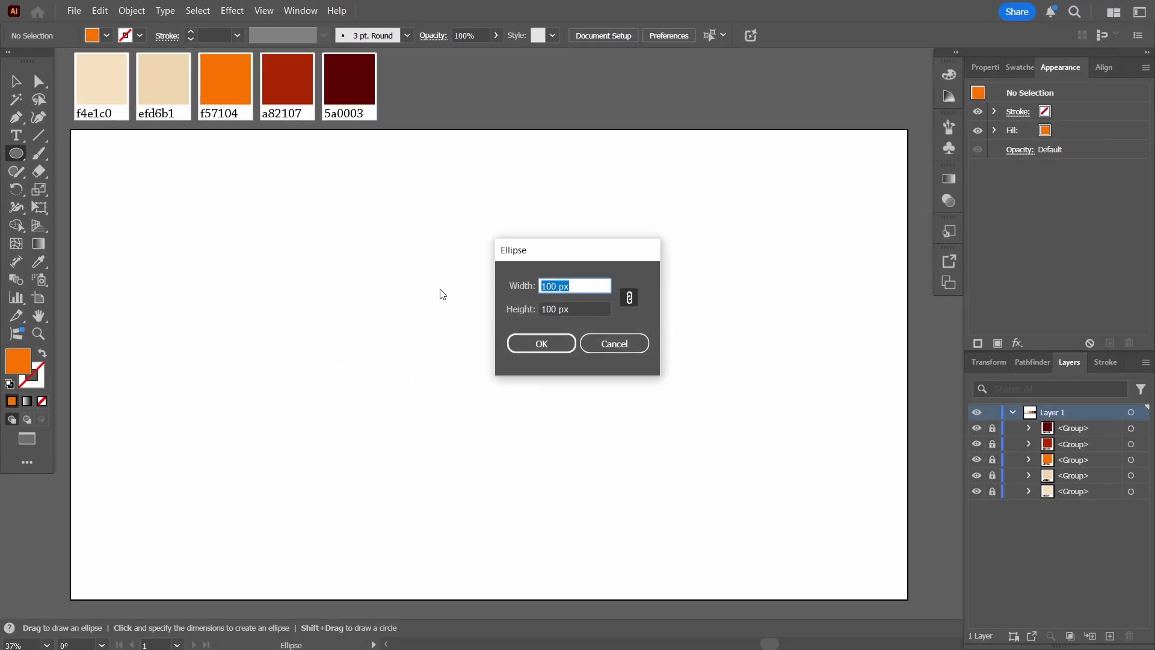
text(600)
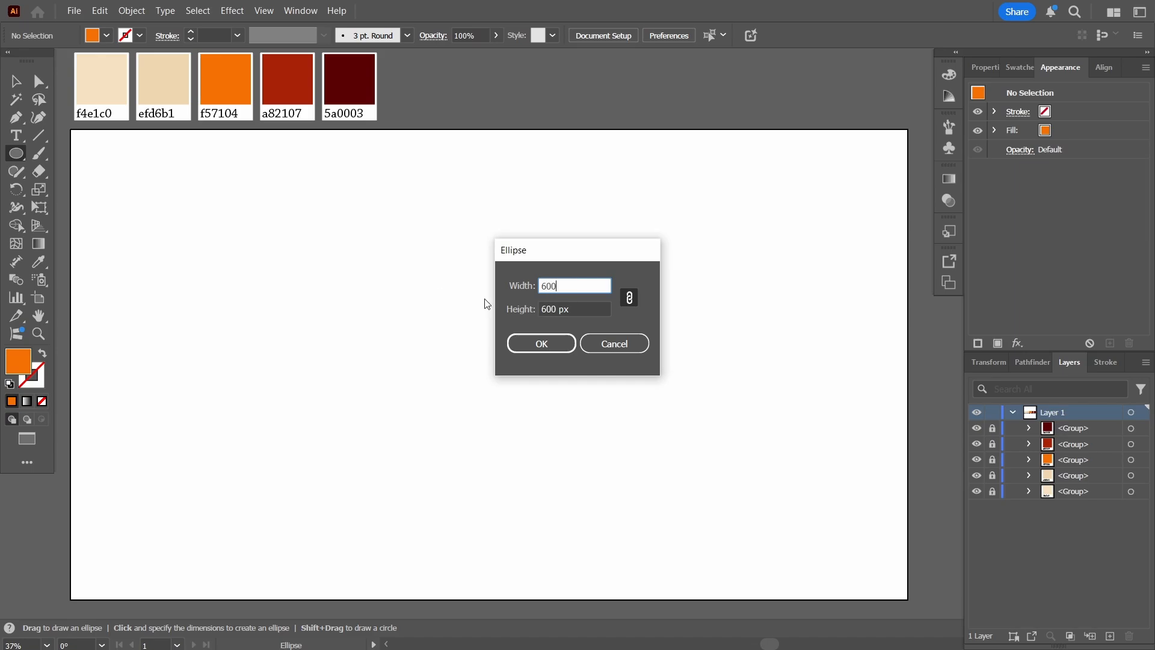
click(540, 343)
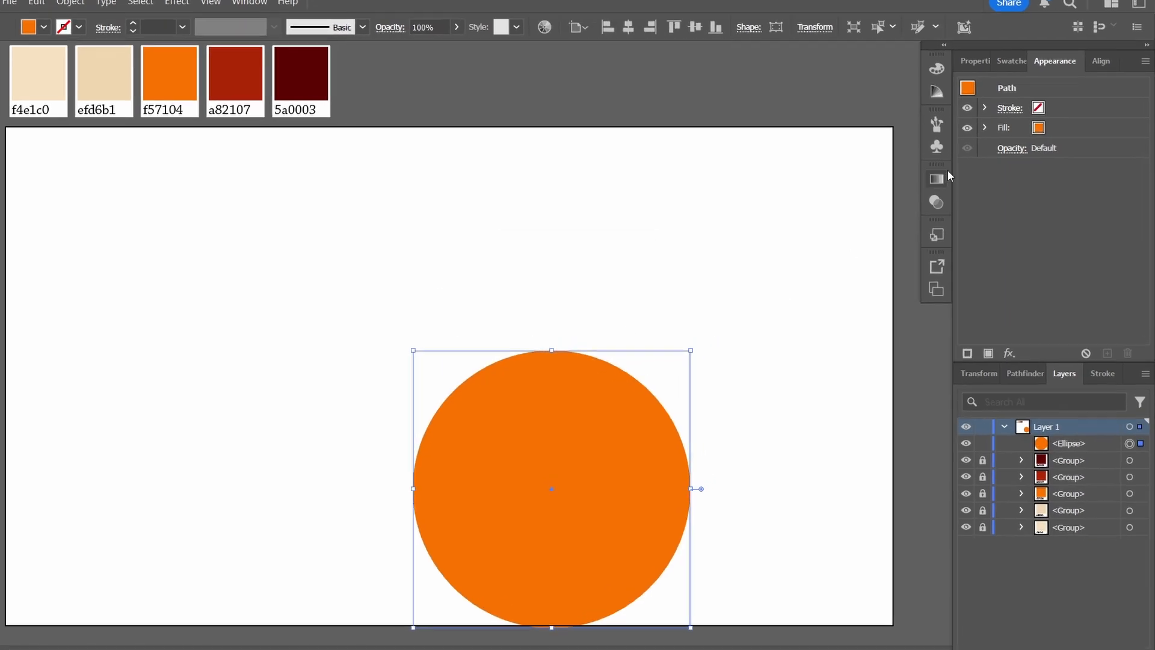
key(Tab)
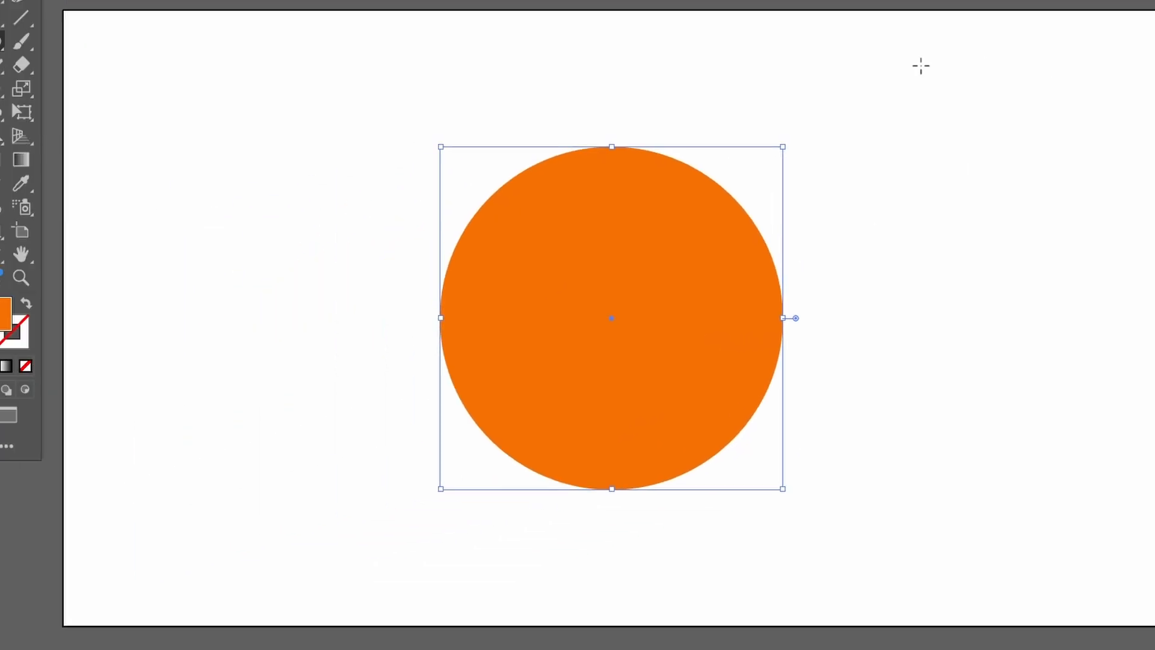
Fill the circle with cream f4e1c0, remove its stroke and add a second fill.
click(49, 358)
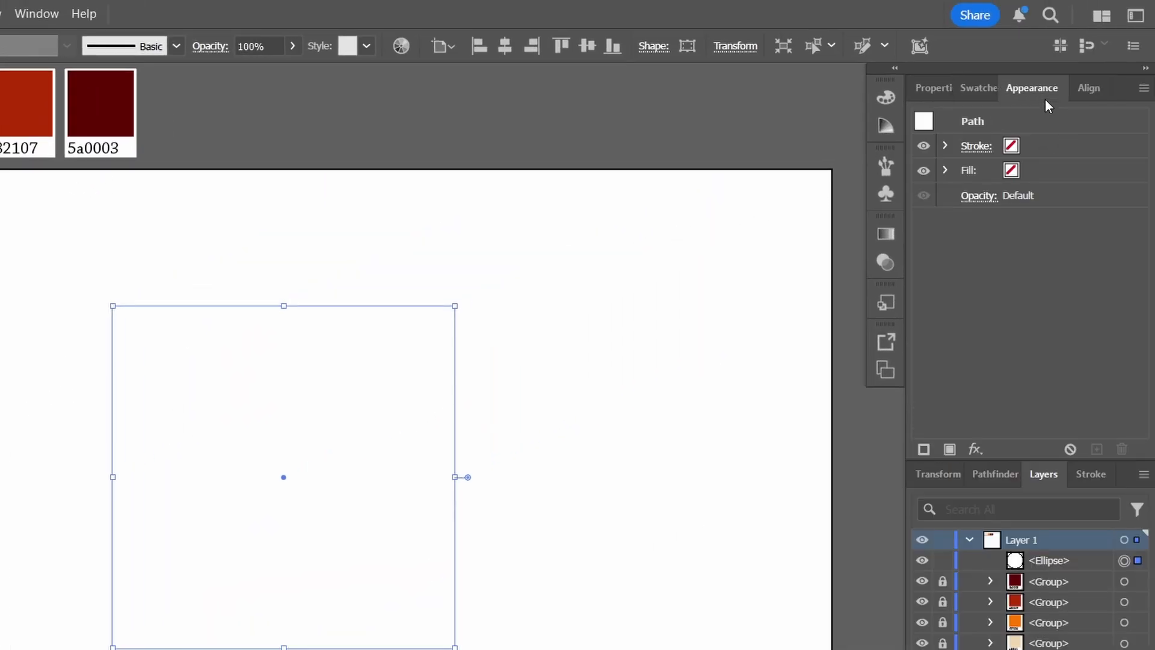
mouse_move(1030, 206)
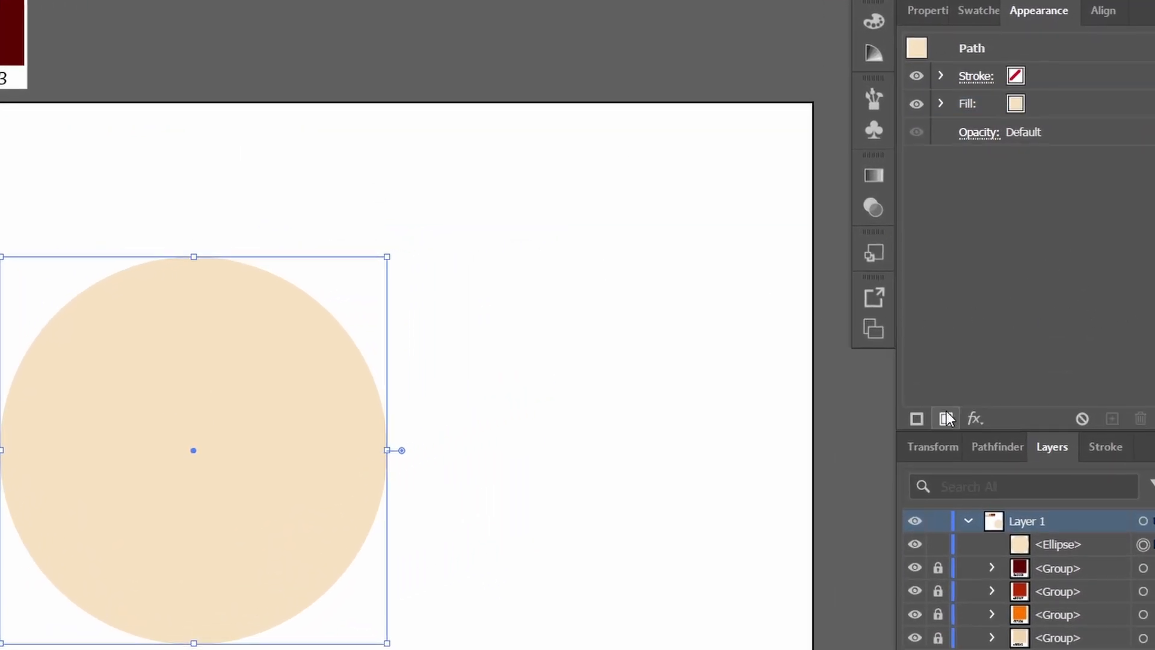
click(966, 104)
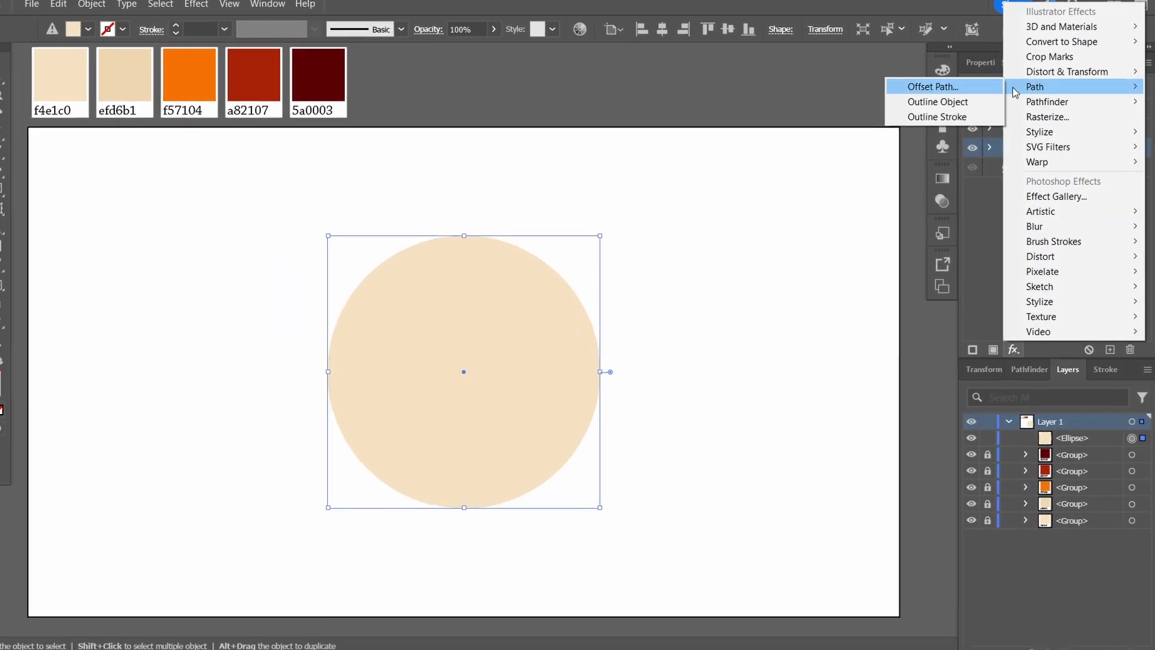
Offset the new fill 100 px outward, then duplicate fills with progressively larger Offset Path values.
click(932, 87)
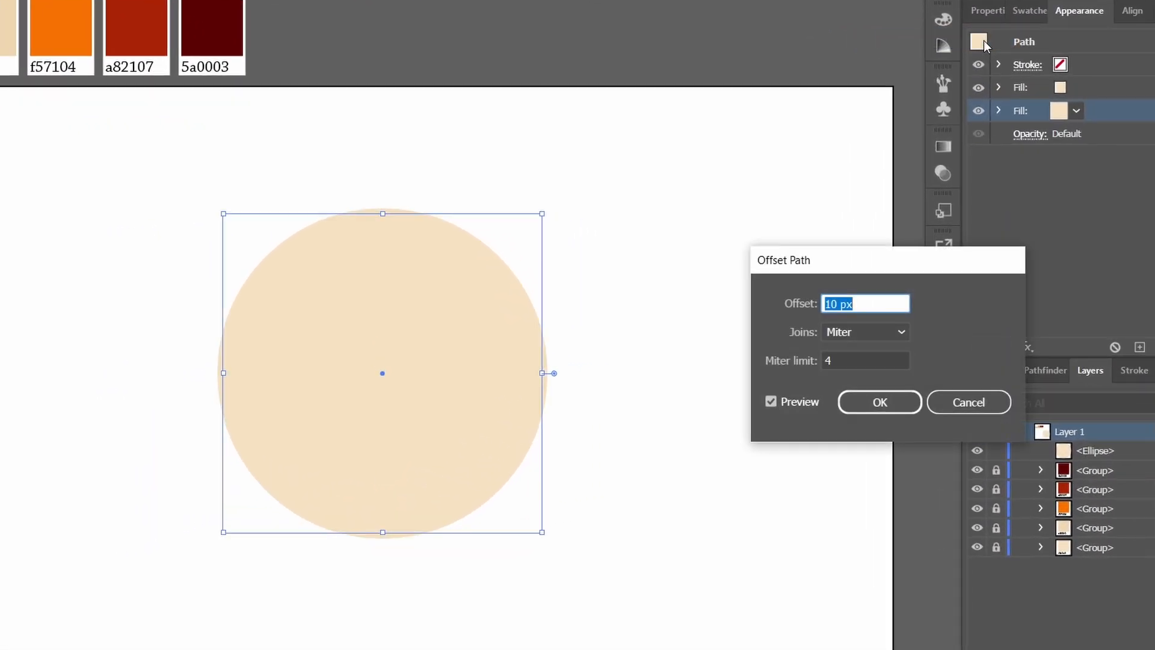
text(100)
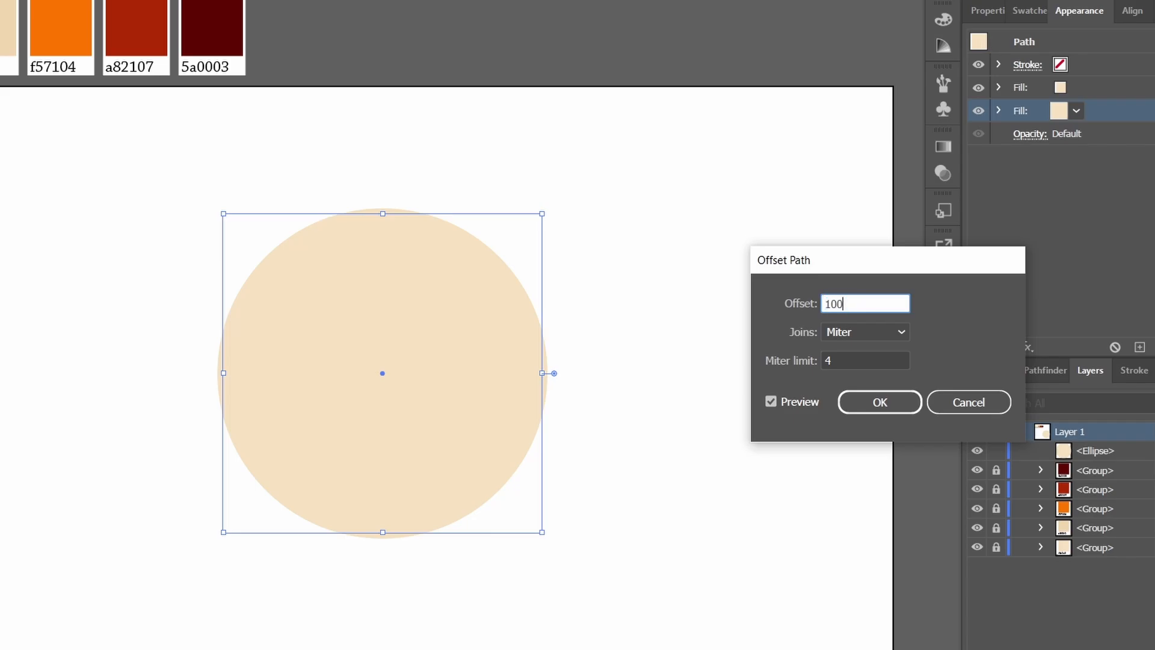
click(879, 402)
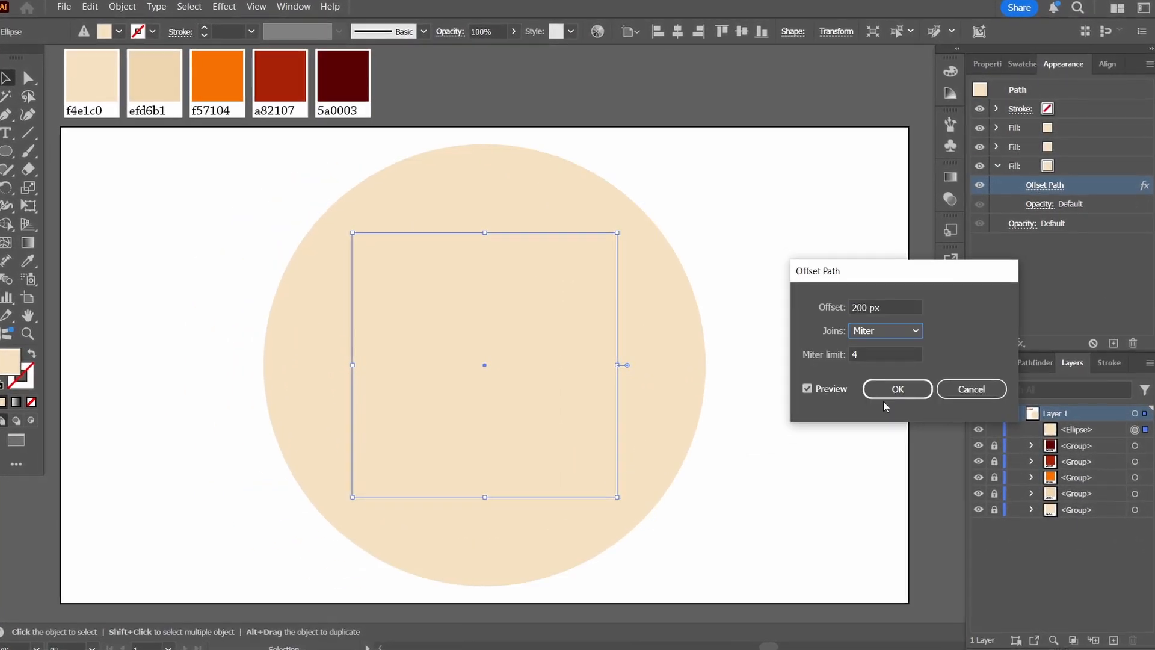
triple_click(884, 306)
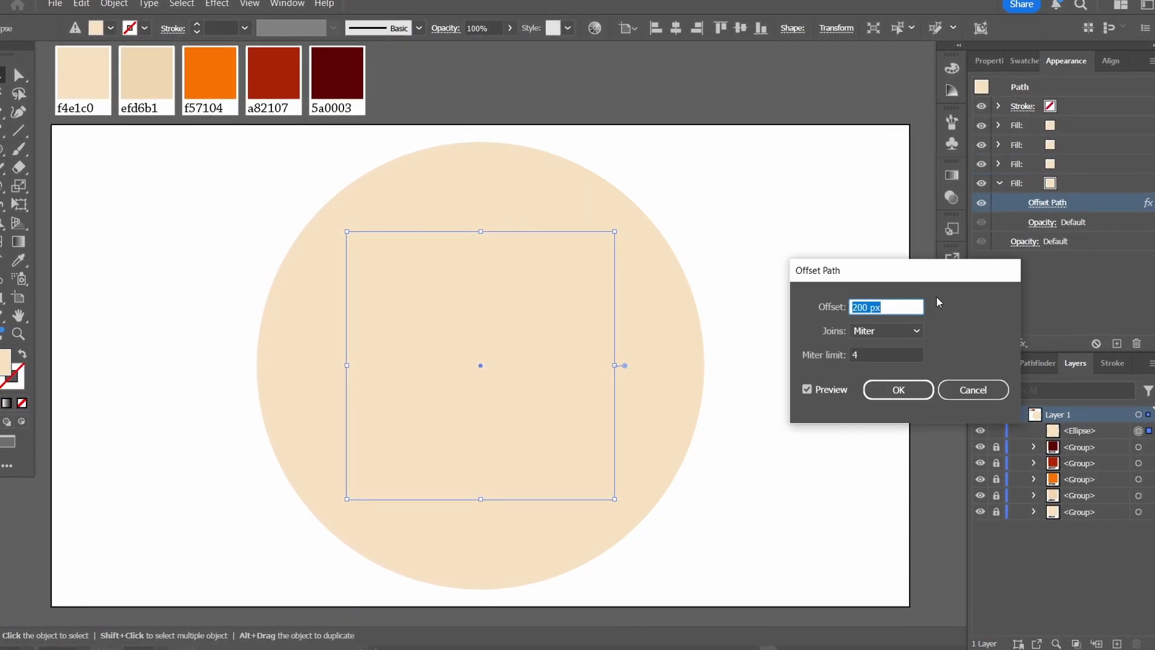
click(898, 390)
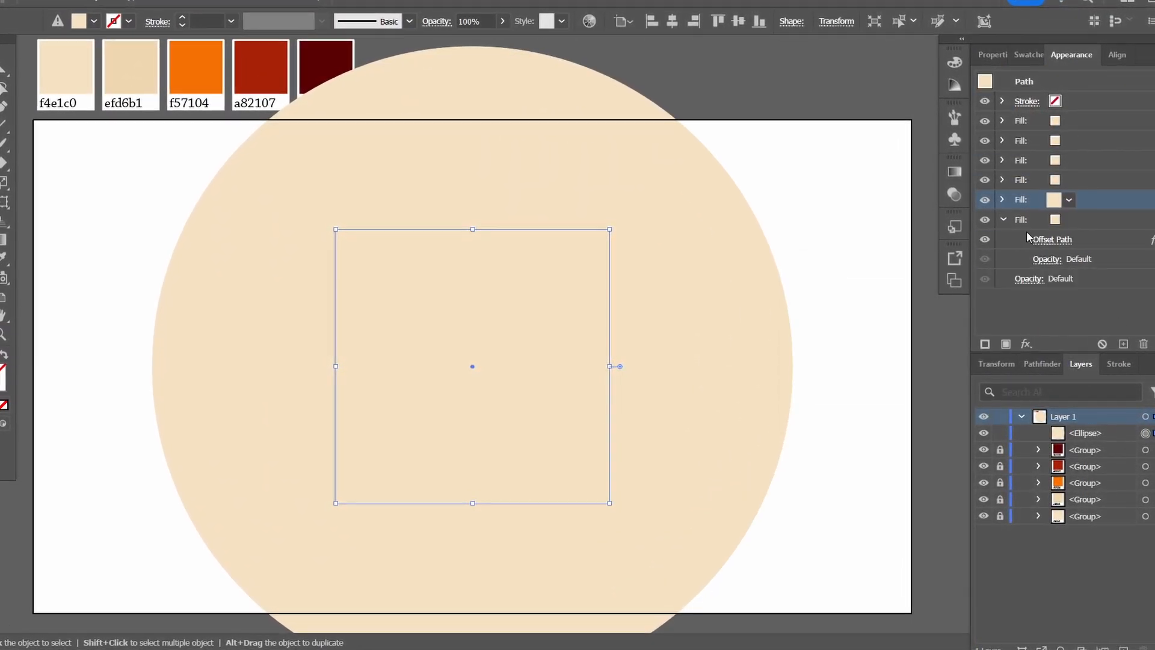
click(1002, 238)
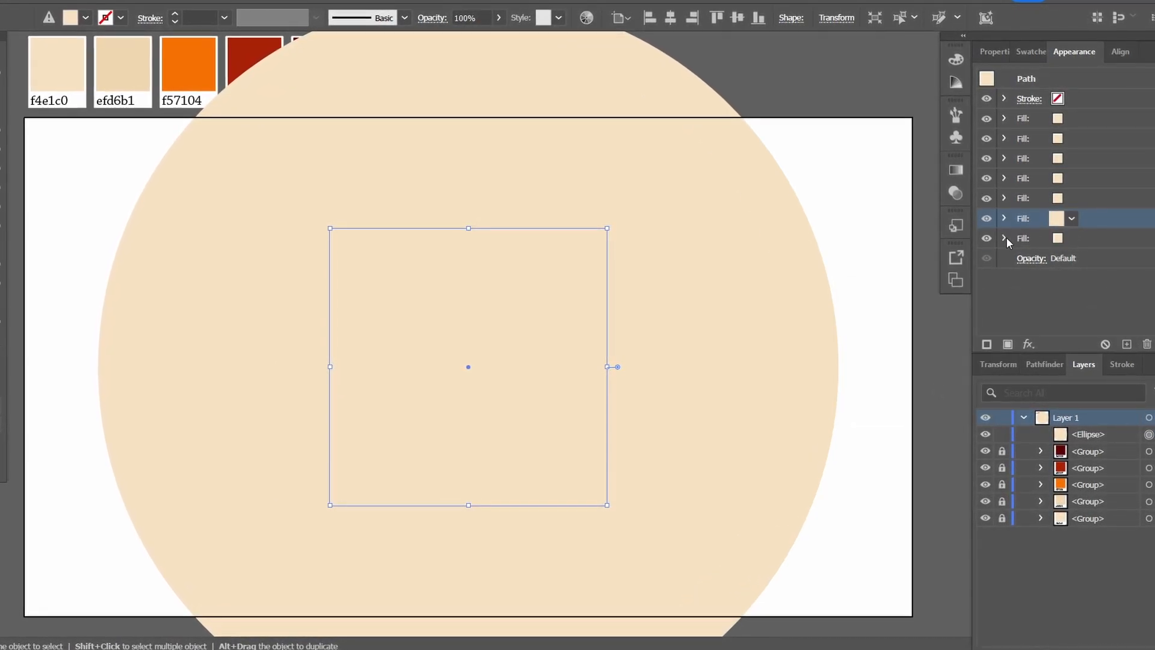
click(1004, 239)
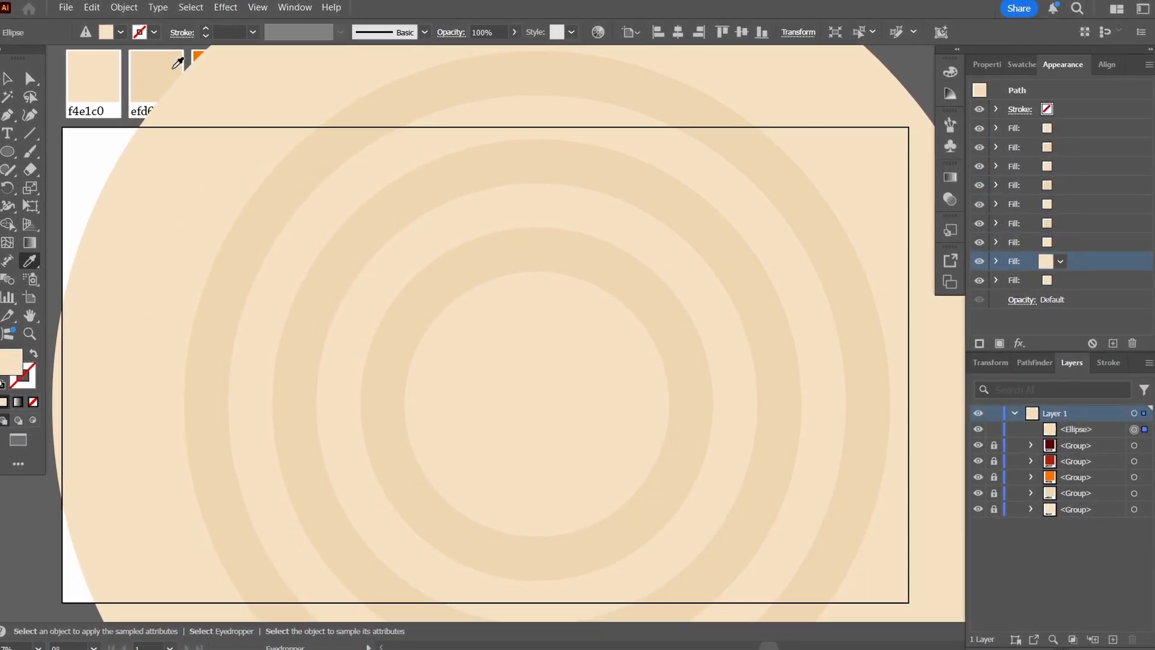
Recolour alternating fills with efd6b1 so cream rings appear, then show the Align options.
click(16, 81)
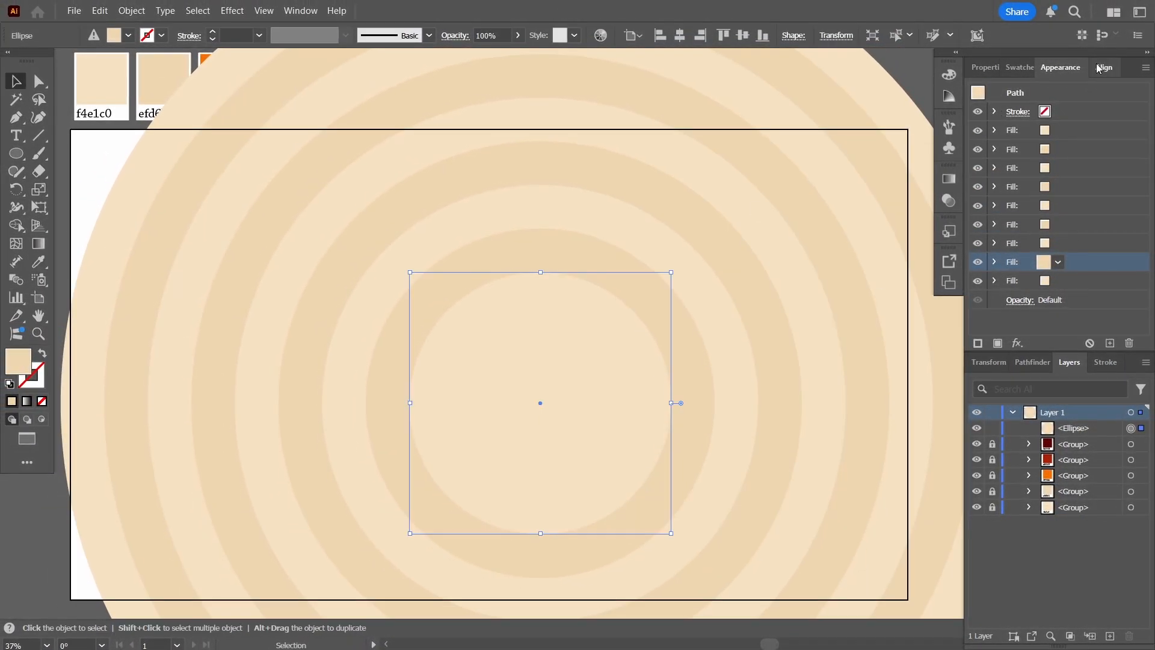
click(1104, 68)
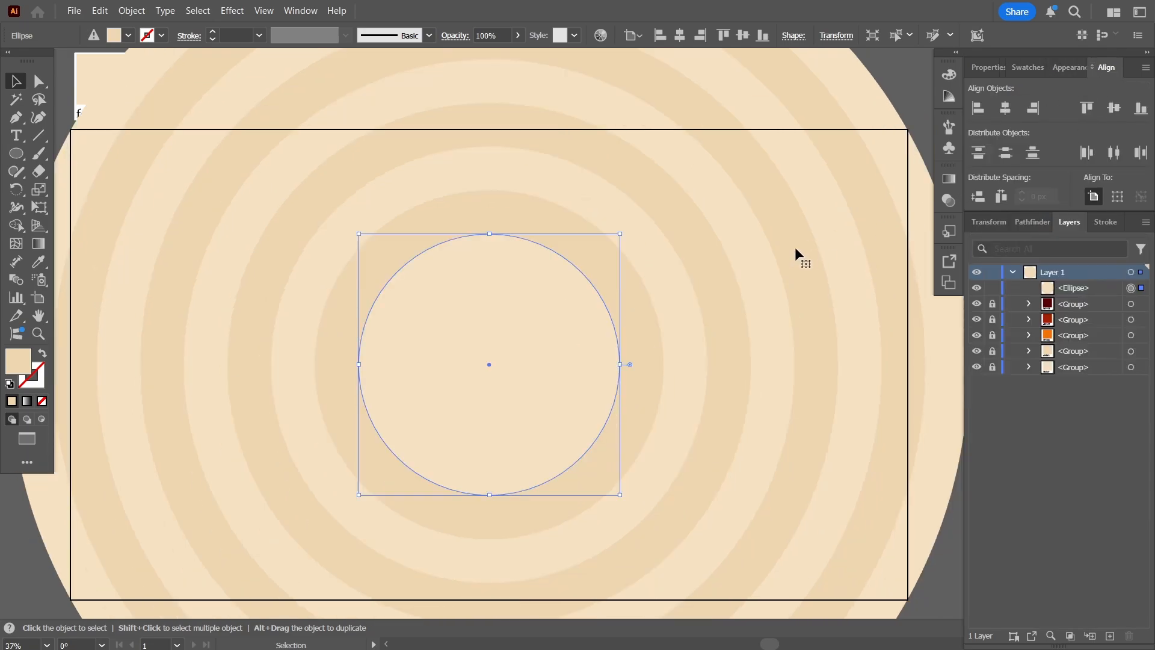
Make a 1920×1080 rectangle over the artboard and clip the rings to it with a clipping mask.
click(16, 153)
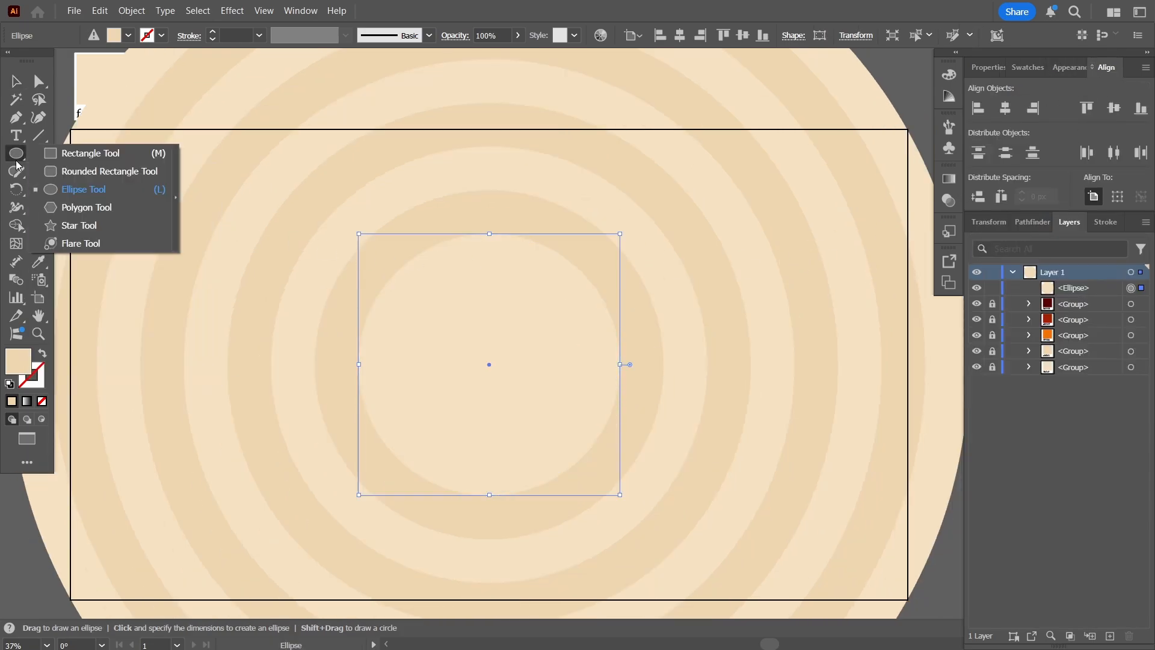
click(90, 153)
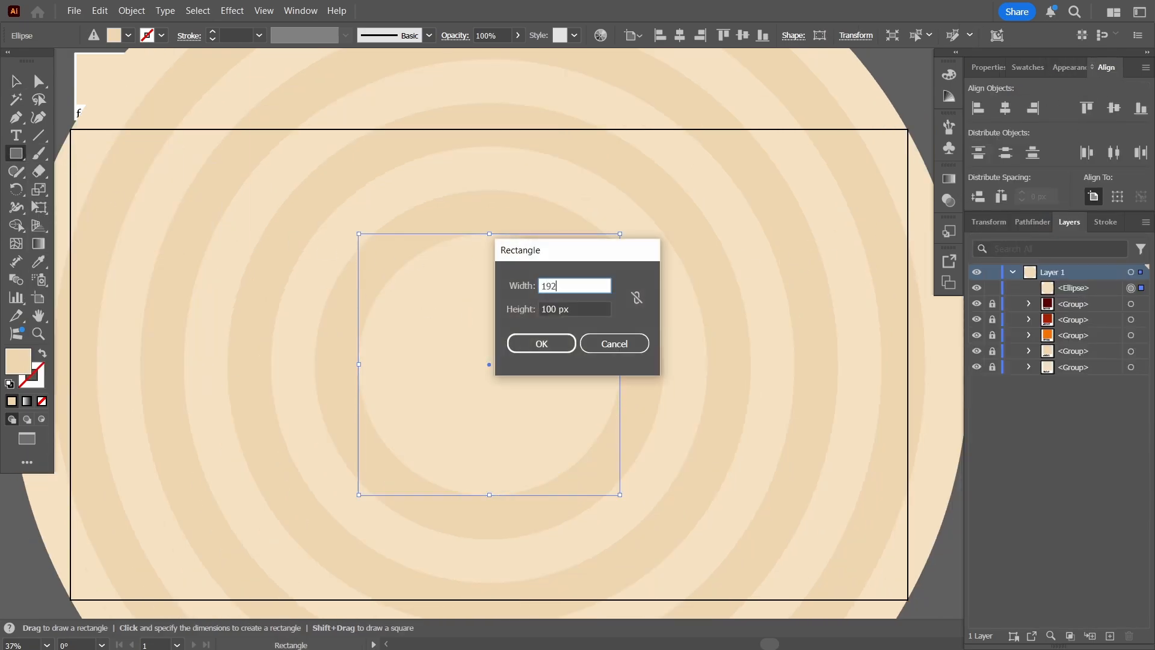
click(540, 343)
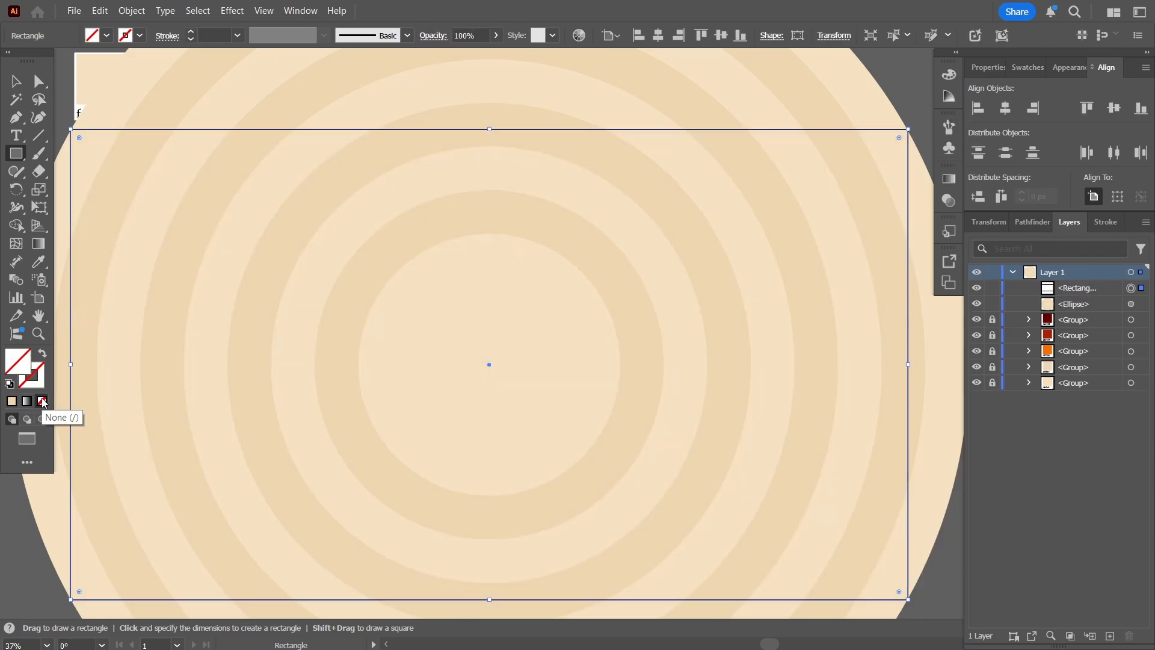
click(16, 81)
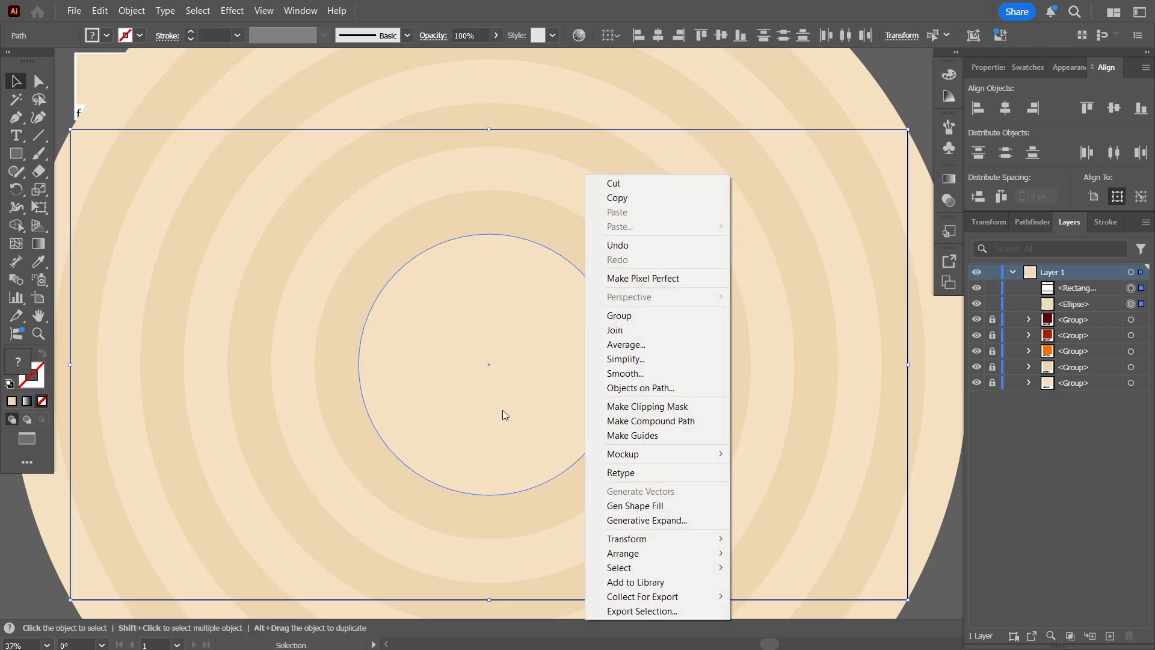
click(647, 406)
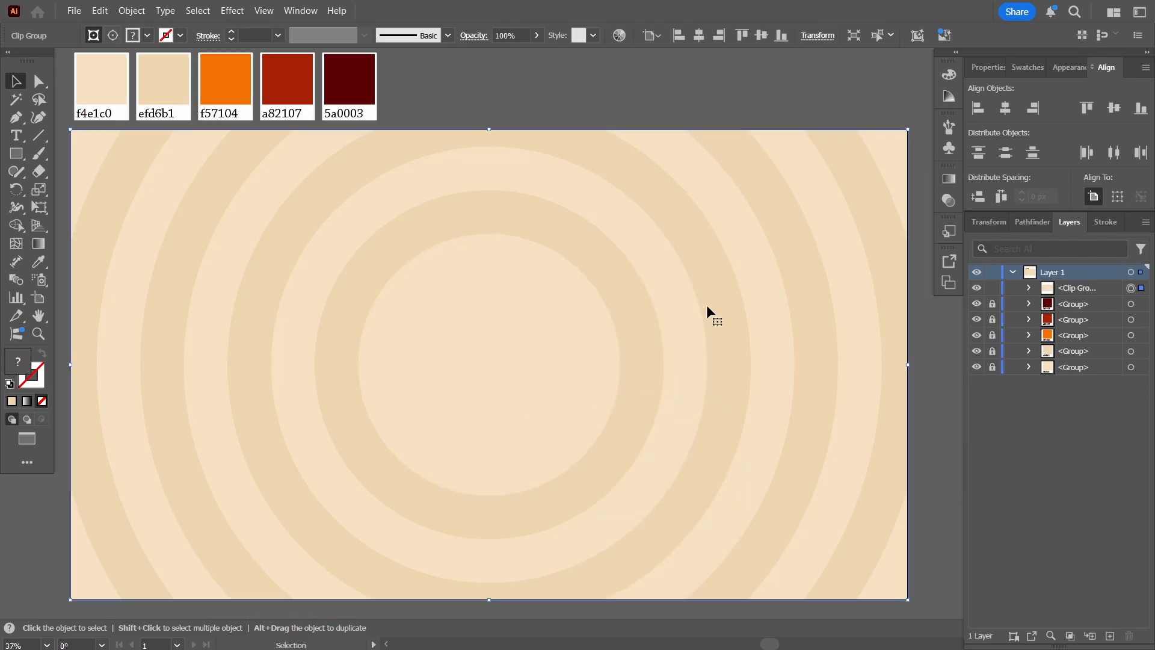
click(1069, 68)
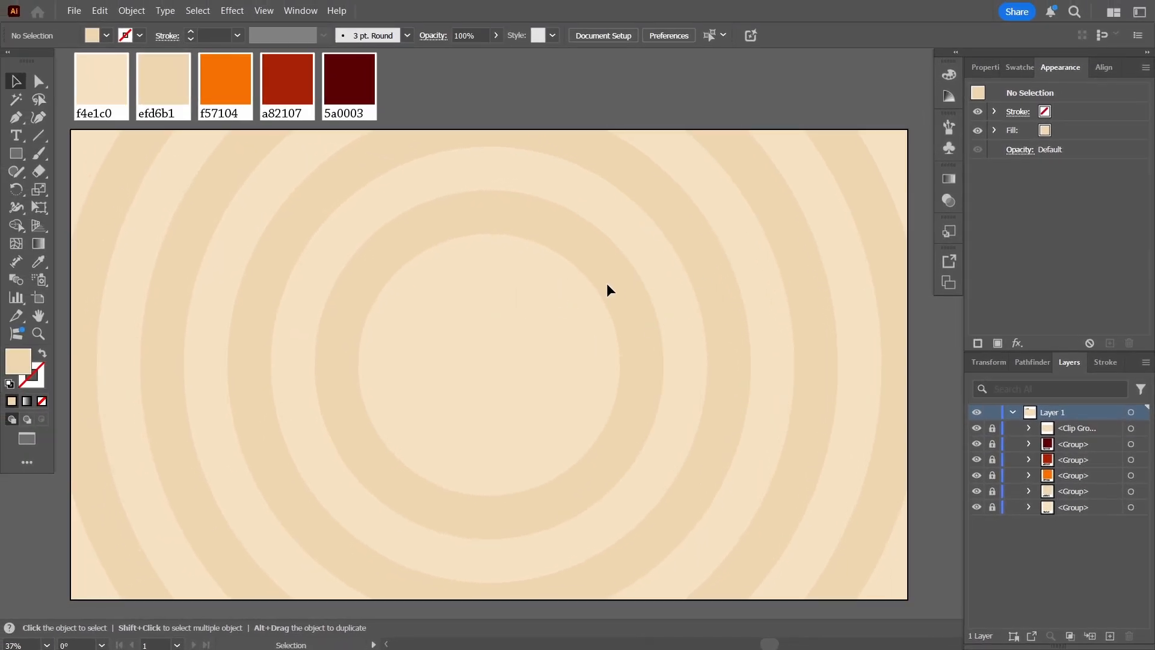
mouse_move(1035, 288)
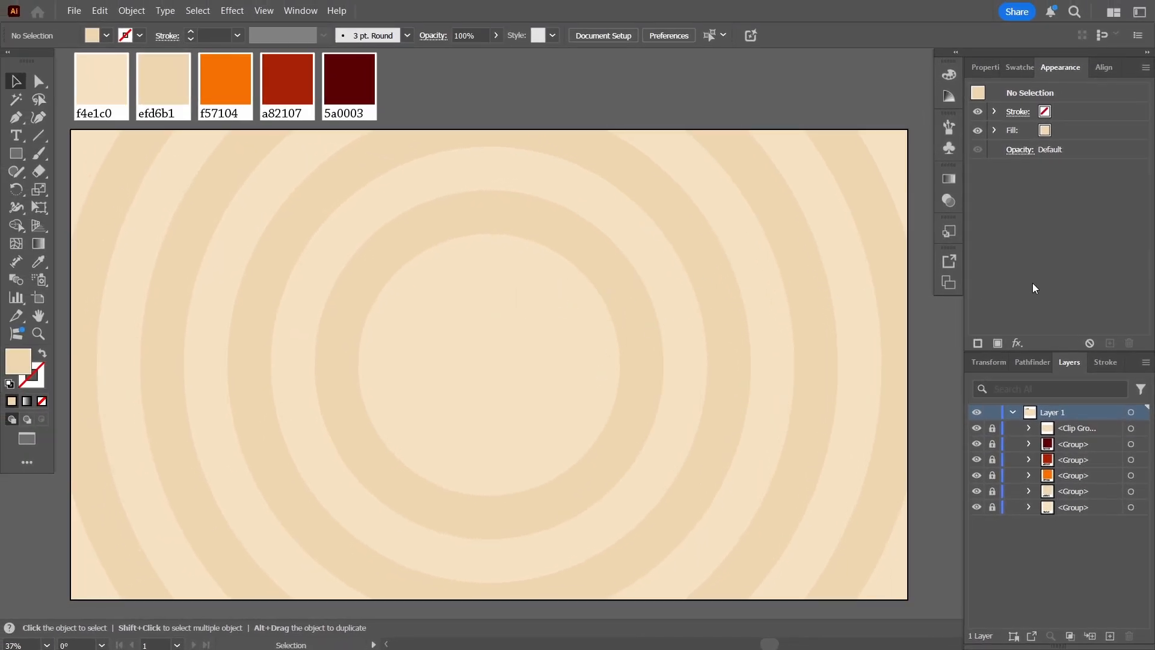
Add another 1920×1080 rectangle and fill it with the 6 dpi 50% halftone dot pattern swatch.
click(472, 302)
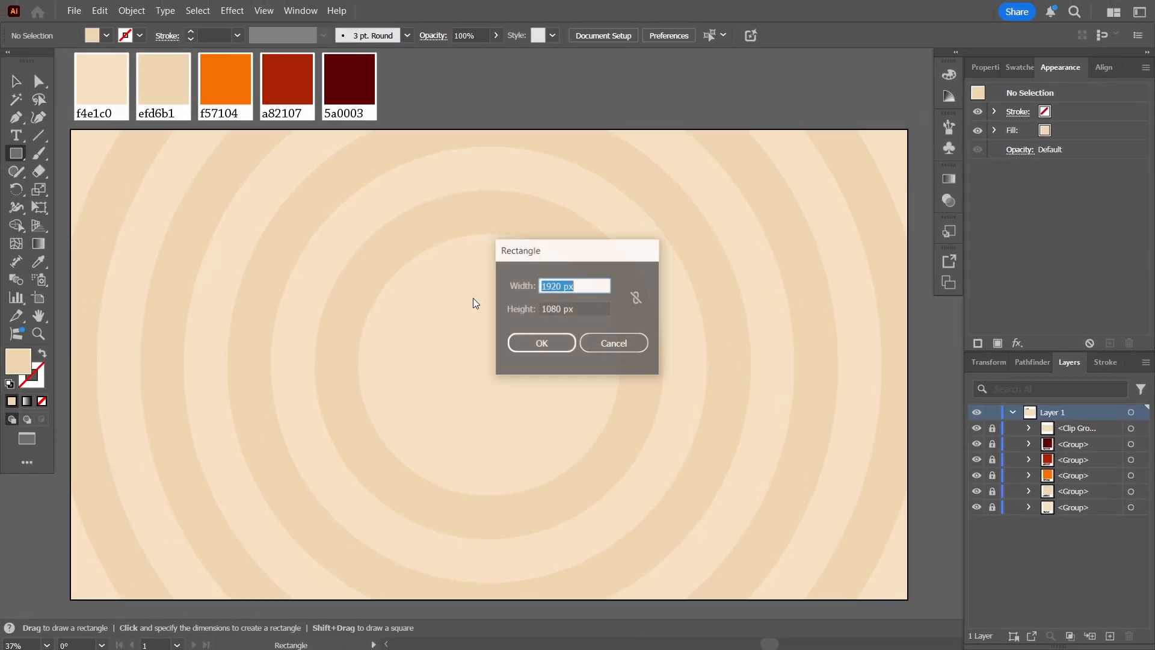
click(540, 343)
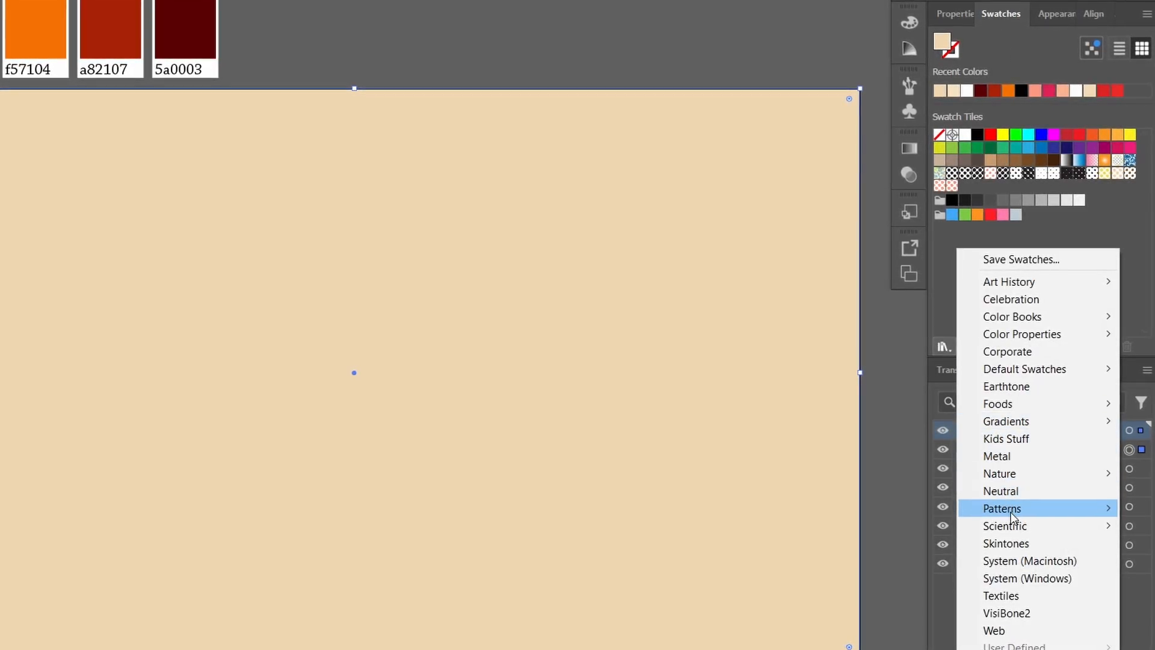
click(1002, 508)
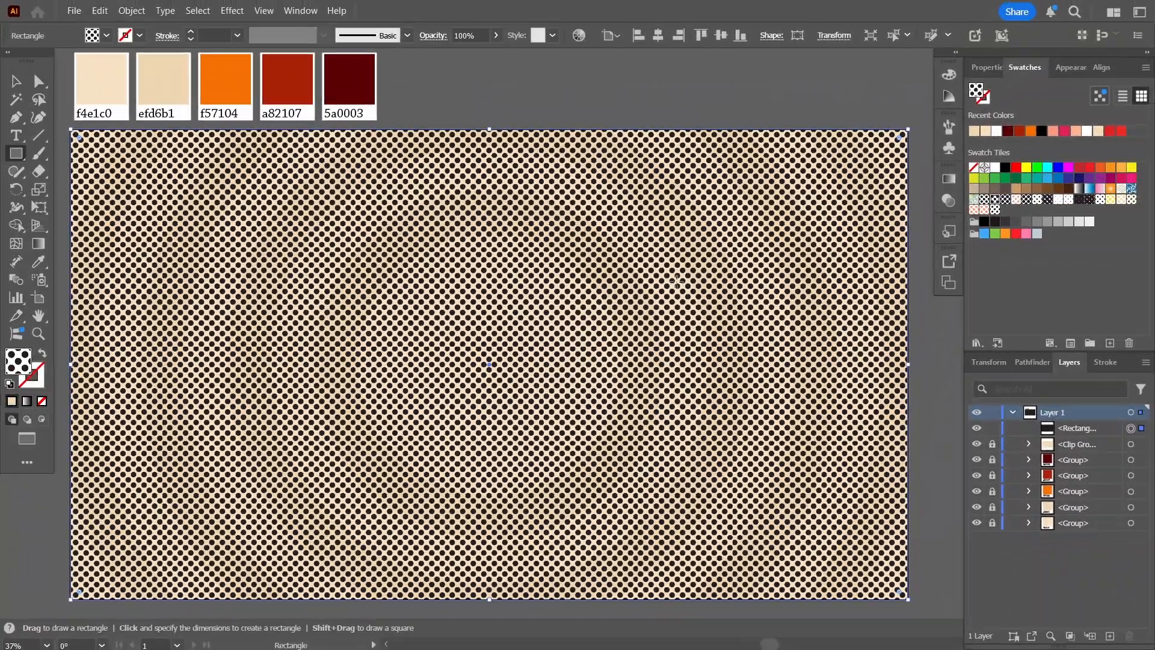
mouse_move(330, 310)
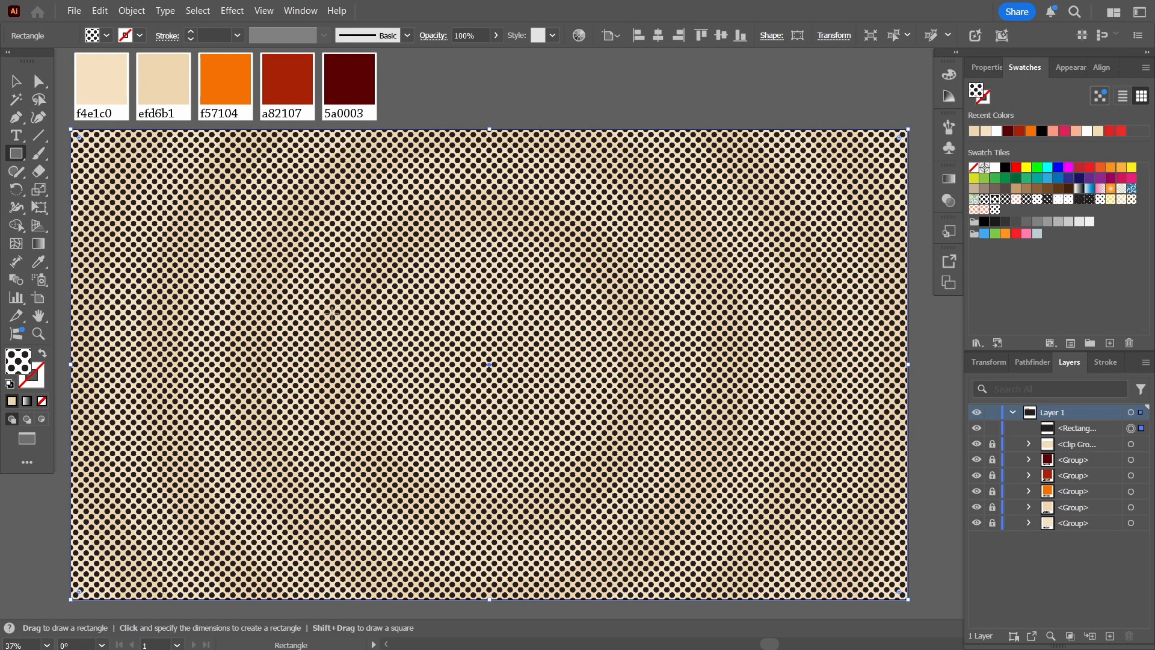
click(16, 81)
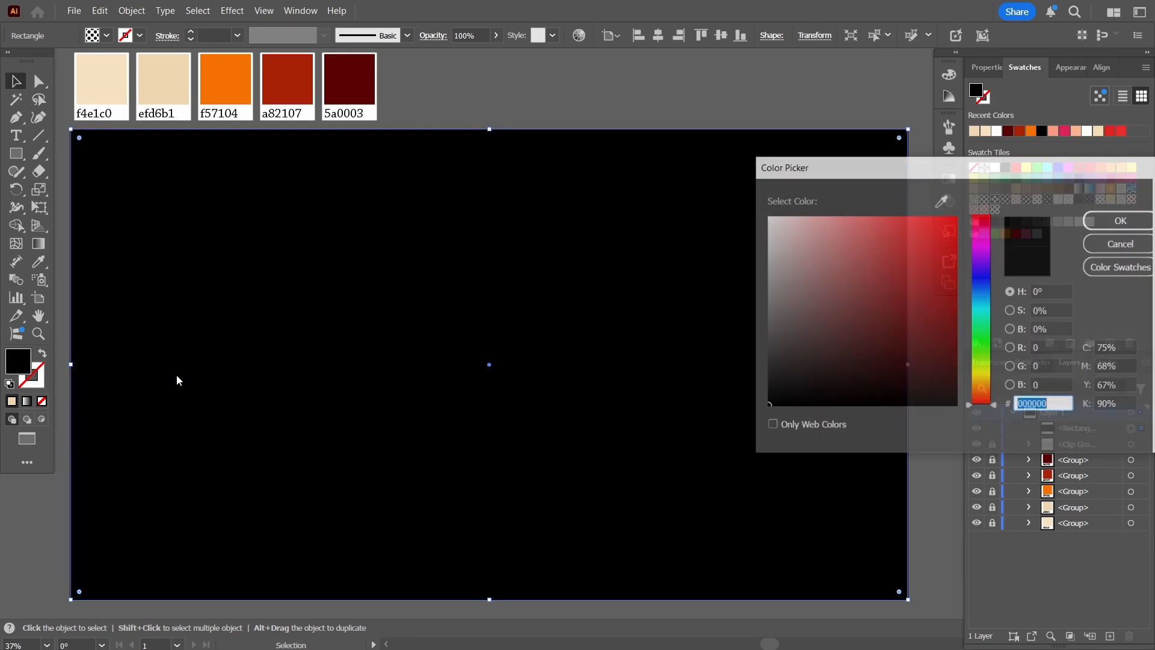
click(1119, 220)
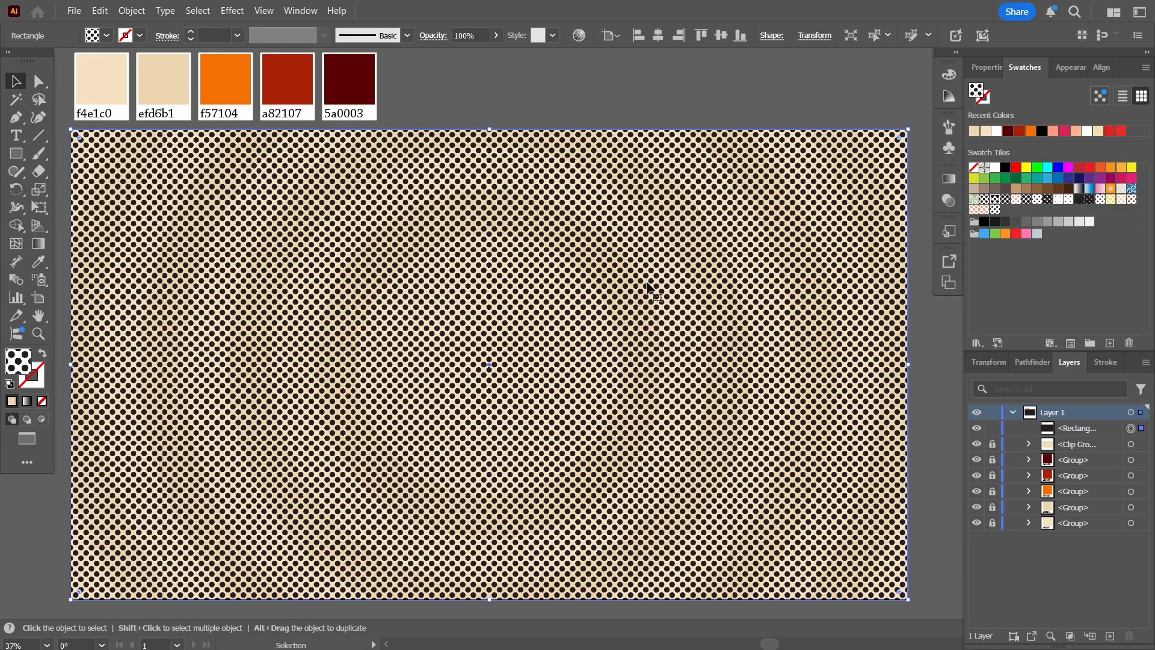
click(1068, 67)
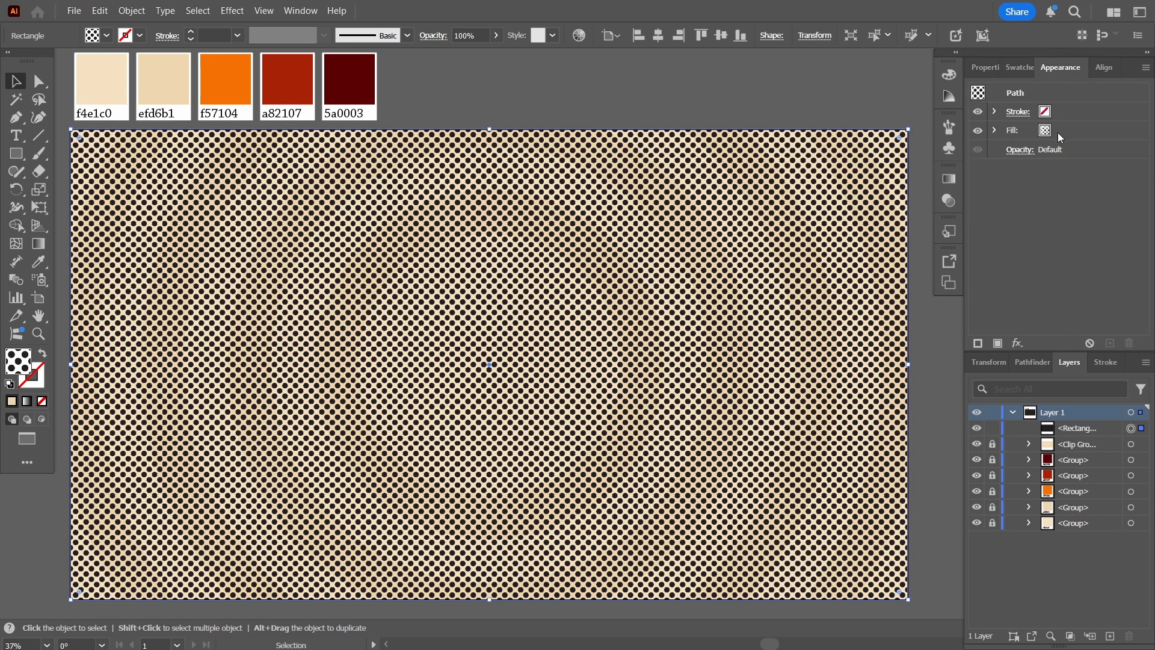
Edit the dot pattern tile so its dots become salmon #fb9881 and apply the recoloured pattern.
click(1056, 130)
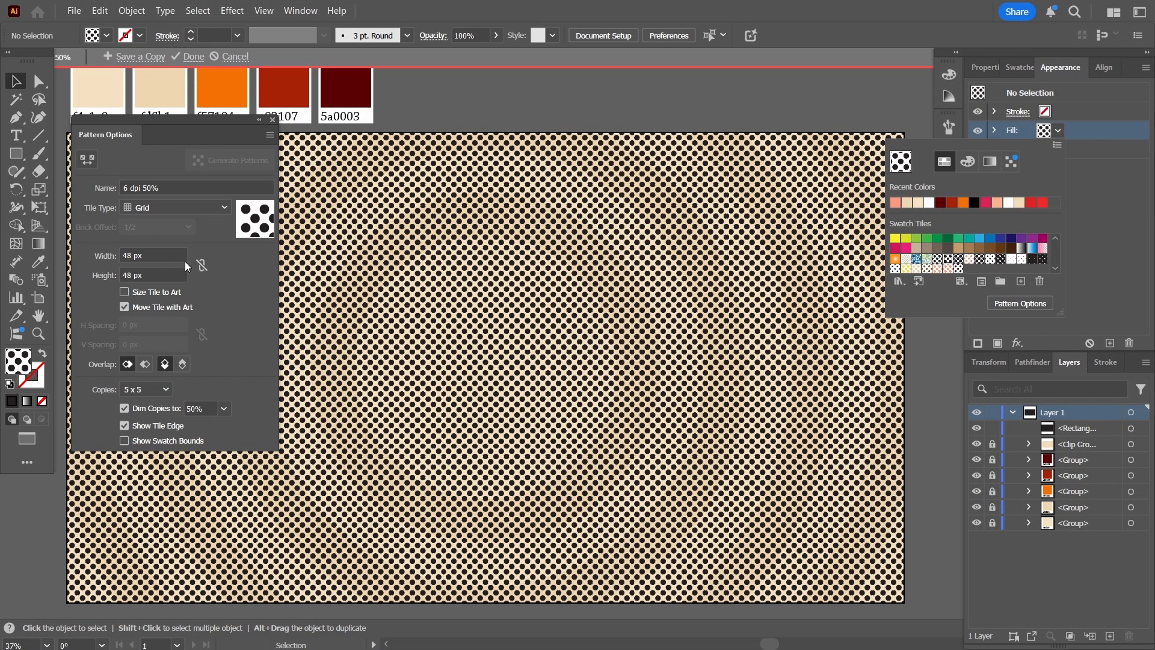
click(577, 329)
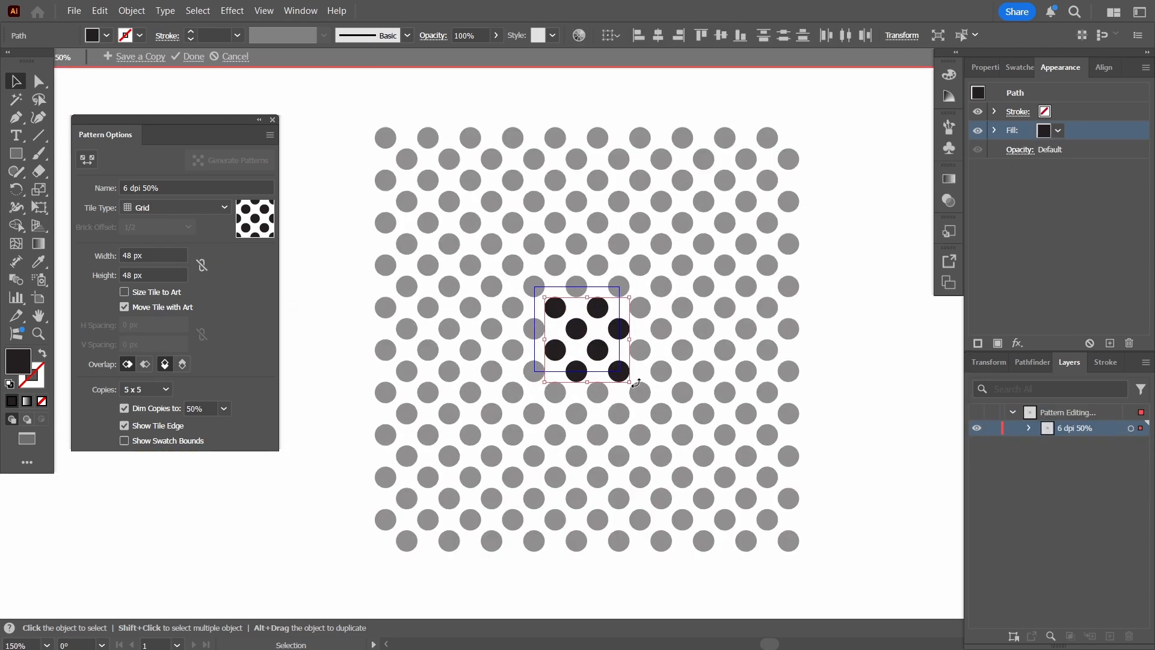
mouse_move(9, 358)
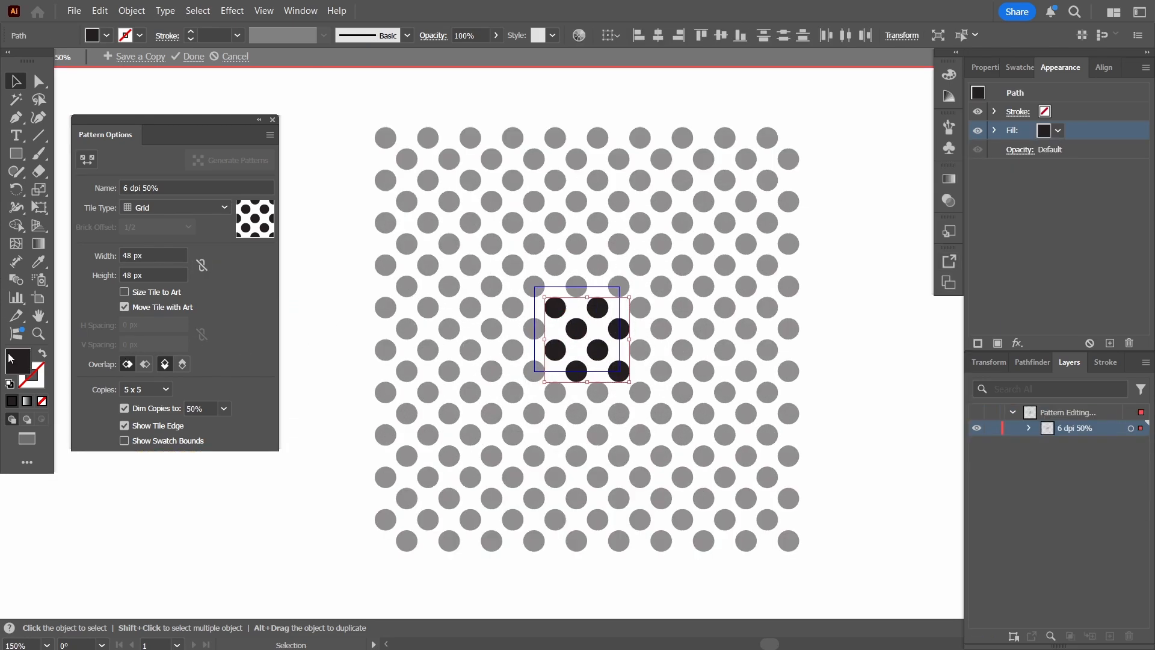
double_click(1046, 130)
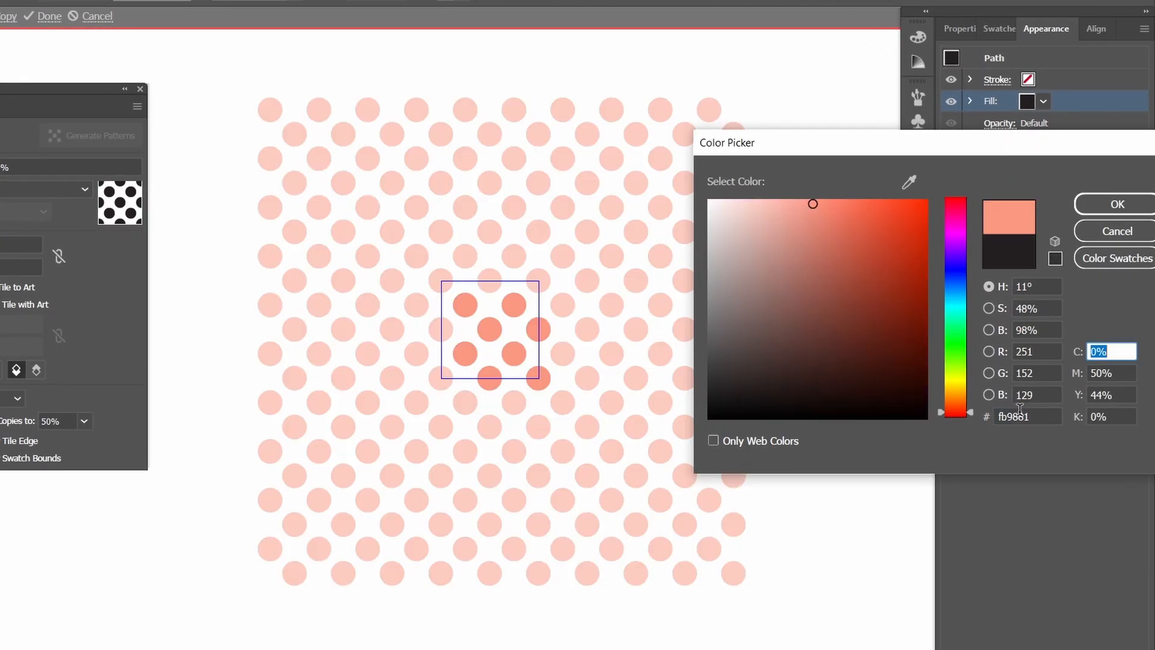
click(1117, 204)
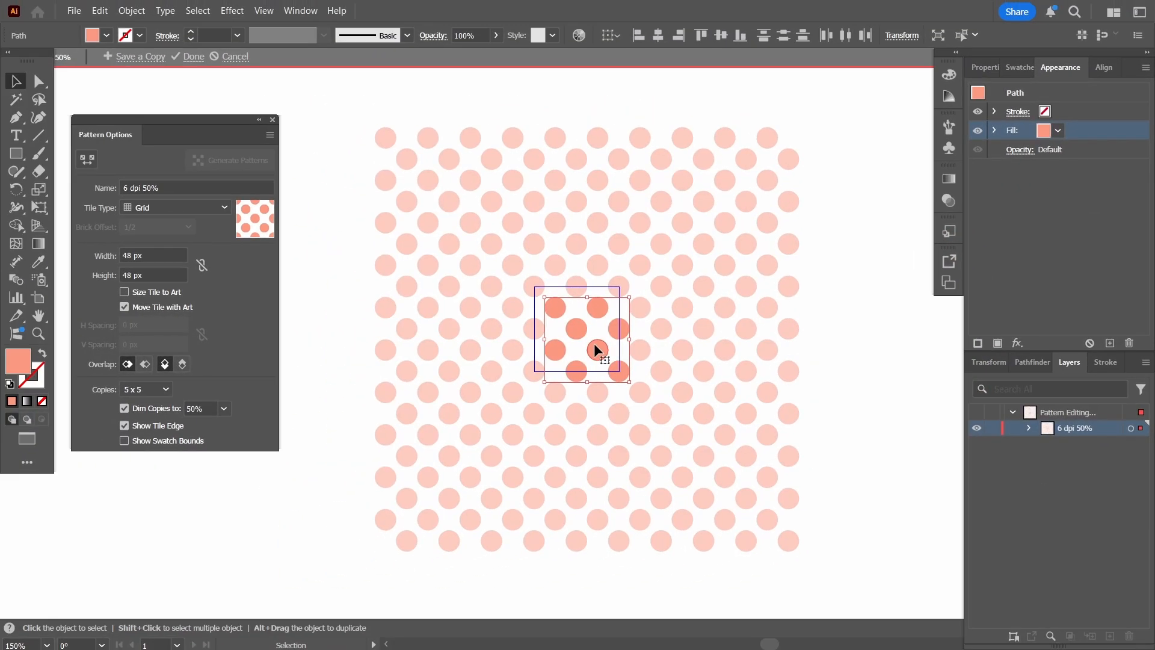
click(193, 57)
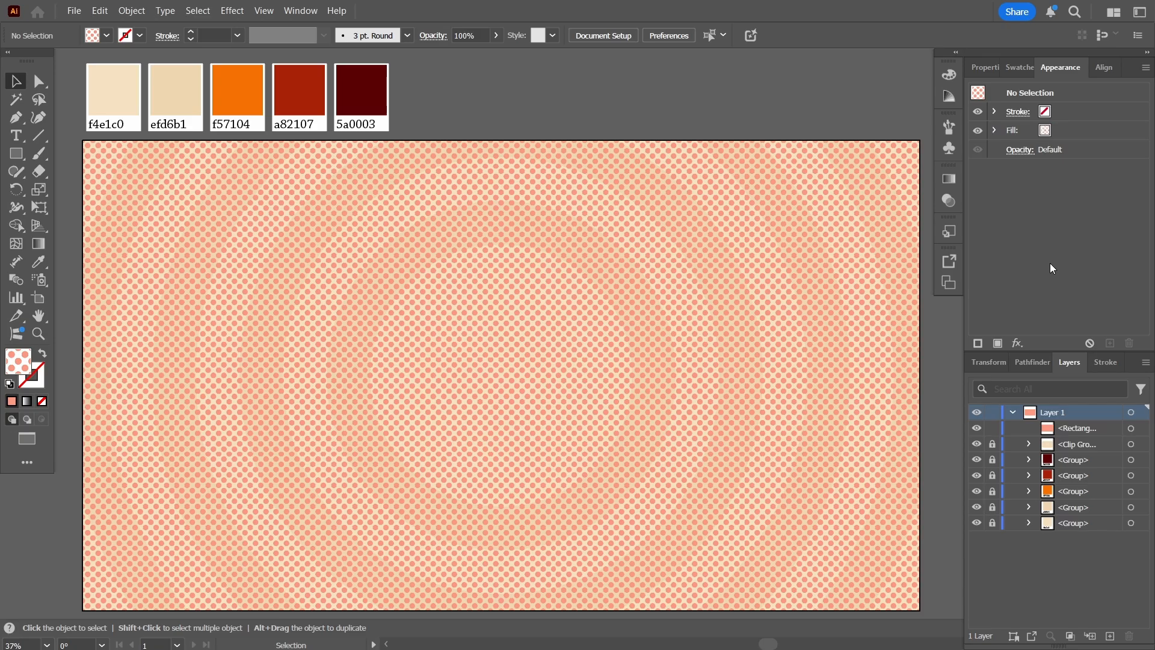
mouse_move(711, 290)
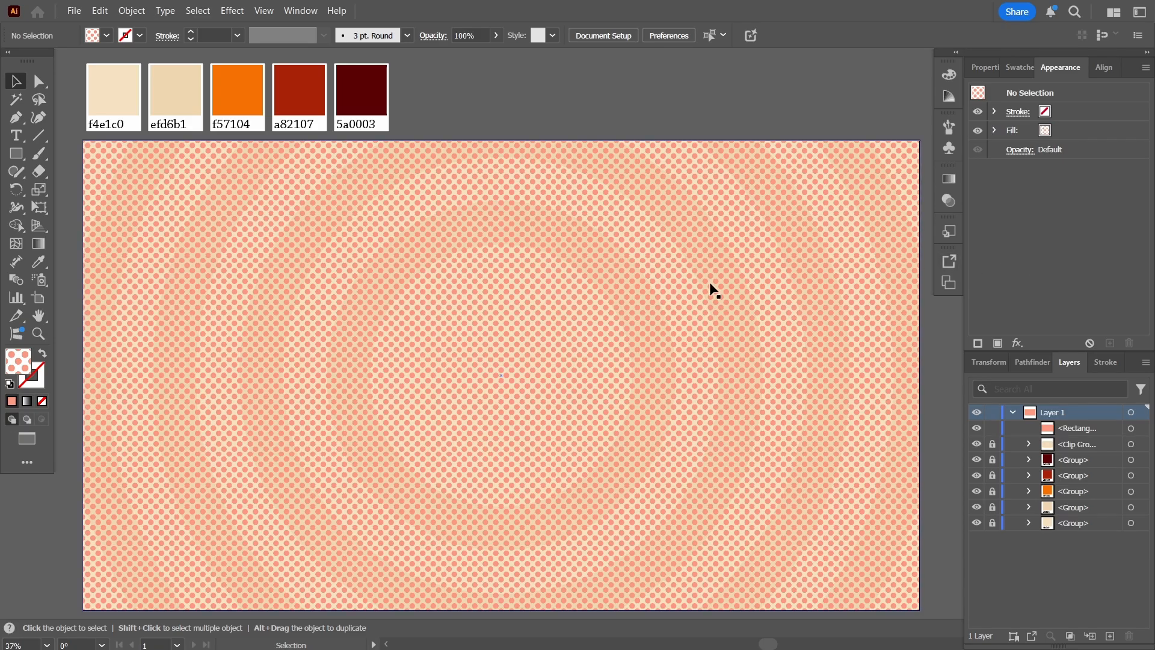
mouse_move(799, 524)
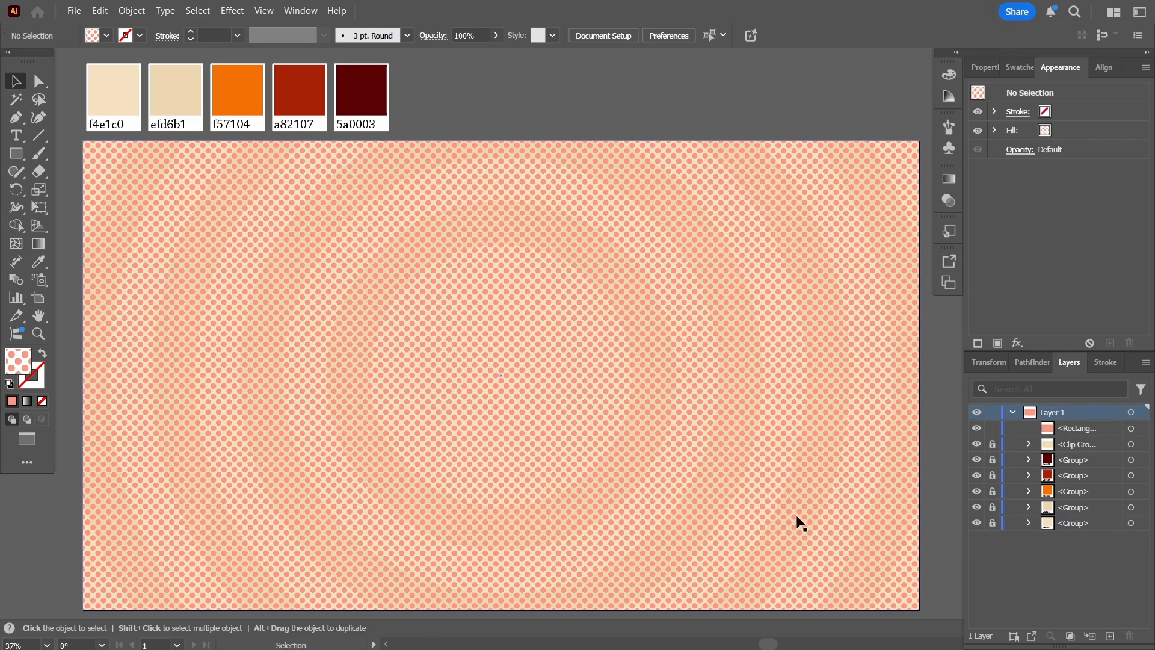
Give the pattern rectangle a clipped opacity mask via Transparency and enter mask editing.
click(524, 265)
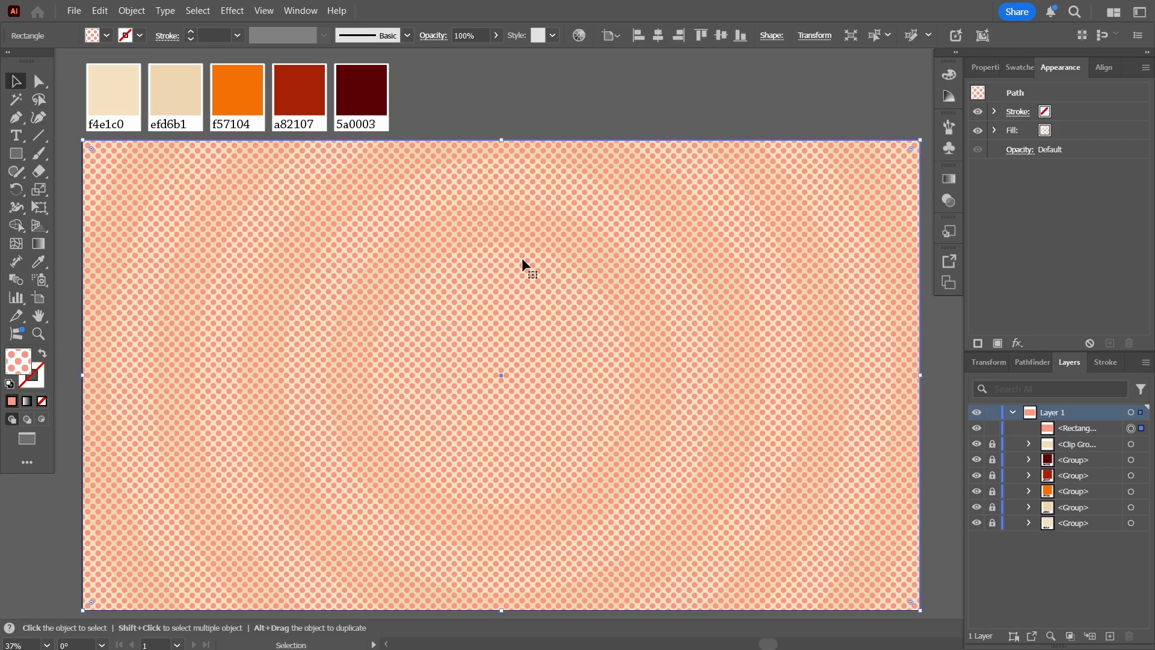
mouse_move(948, 200)
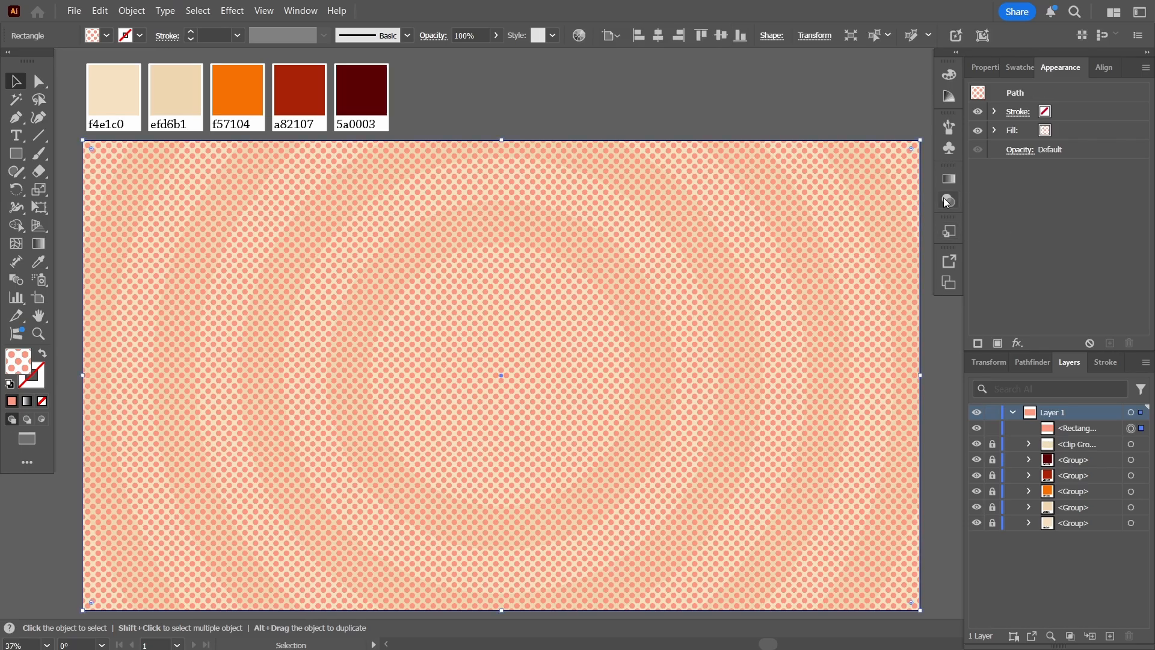
click(948, 201)
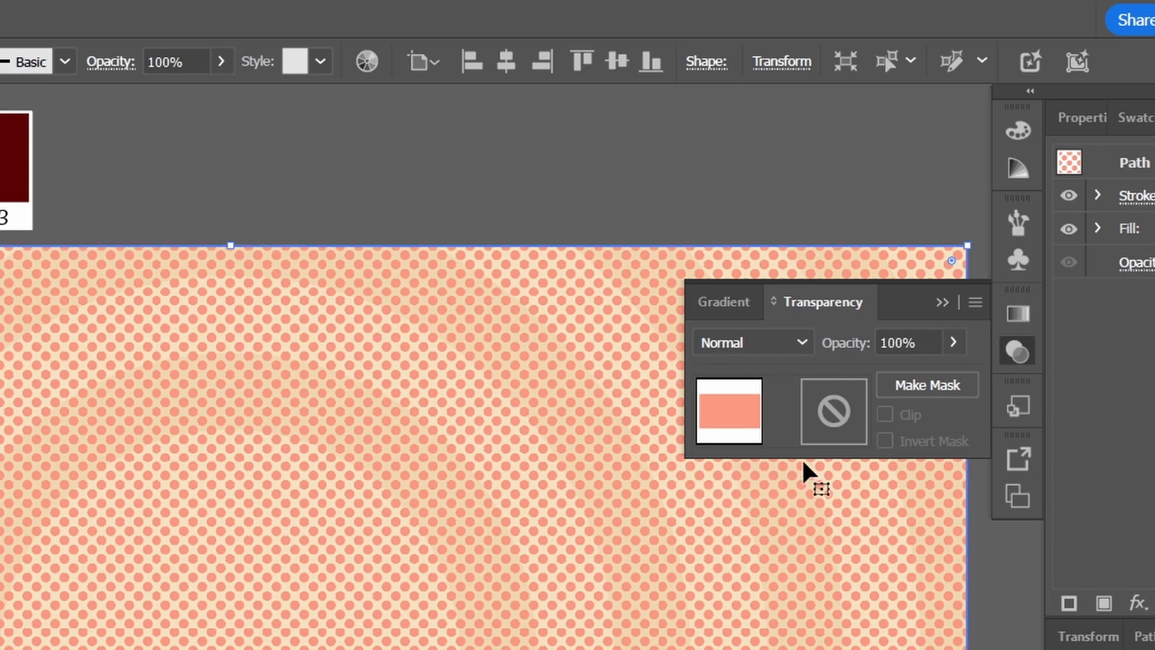
mouse_move(703, 372)
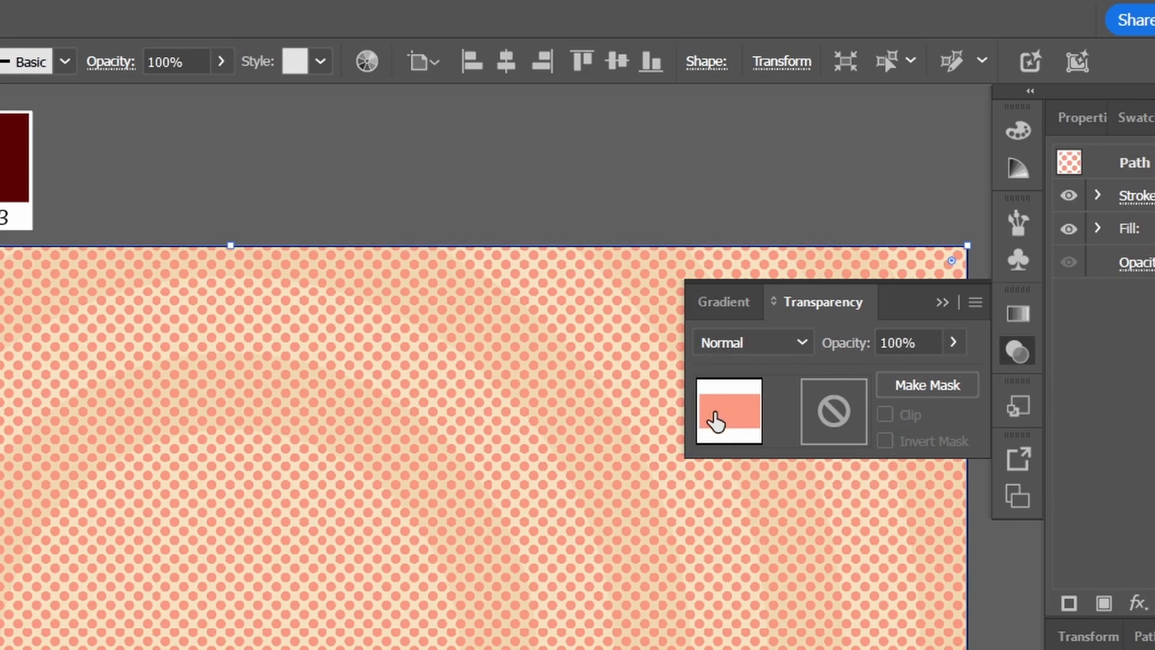
mouse_move(832, 424)
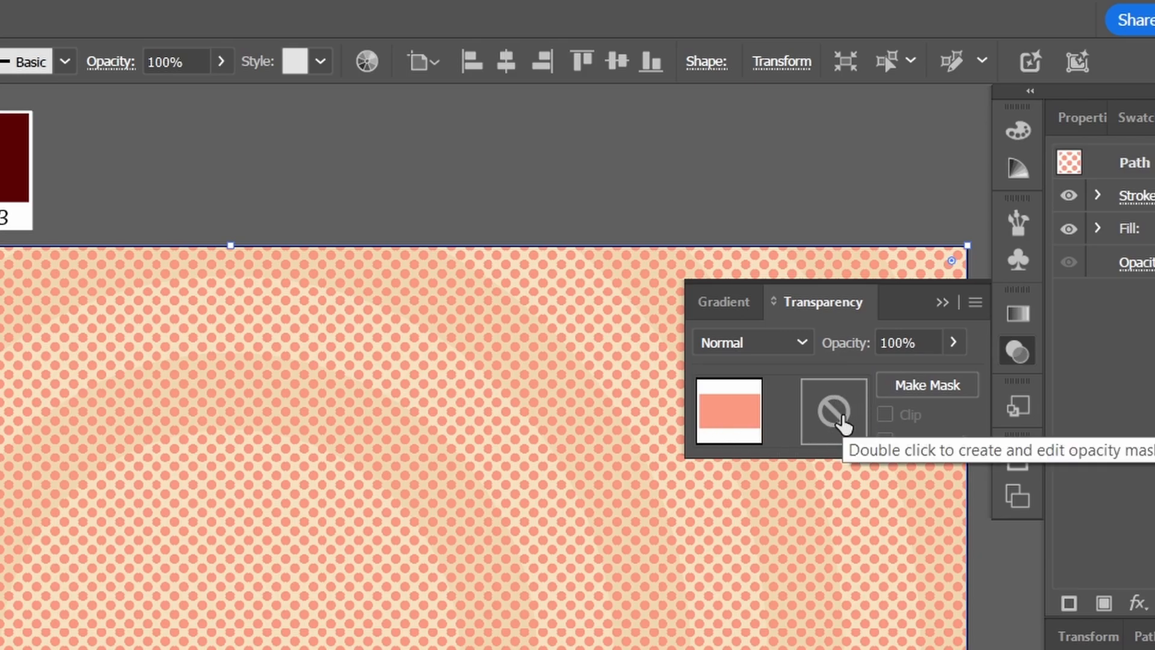
mouse_move(927, 385)
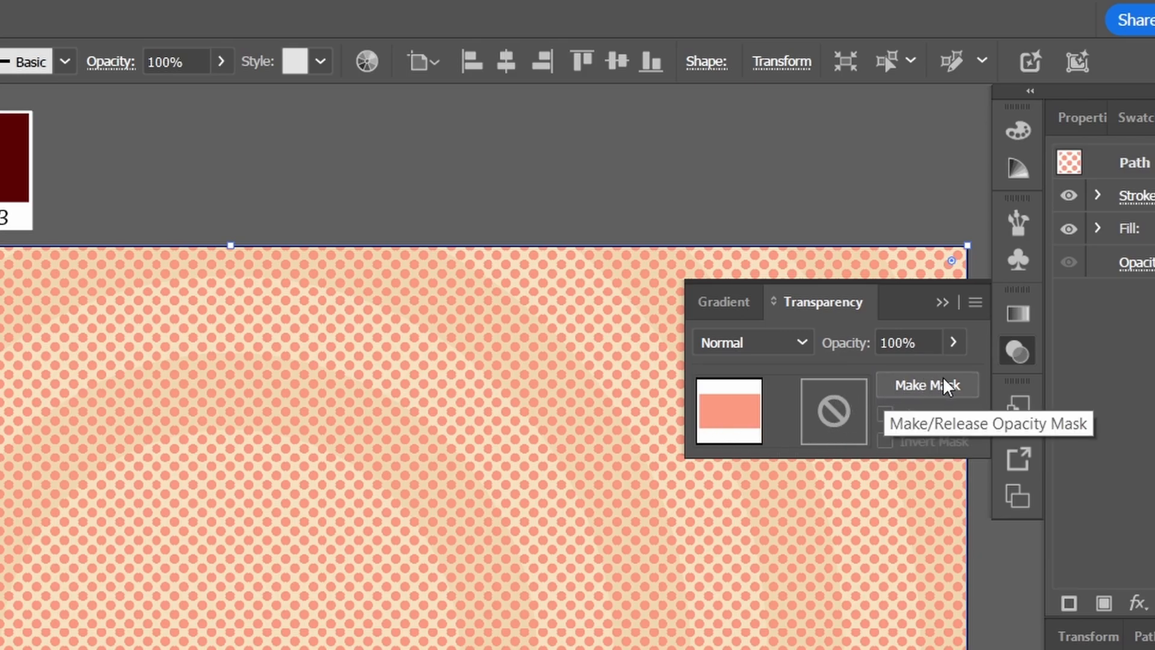
click(927, 385)
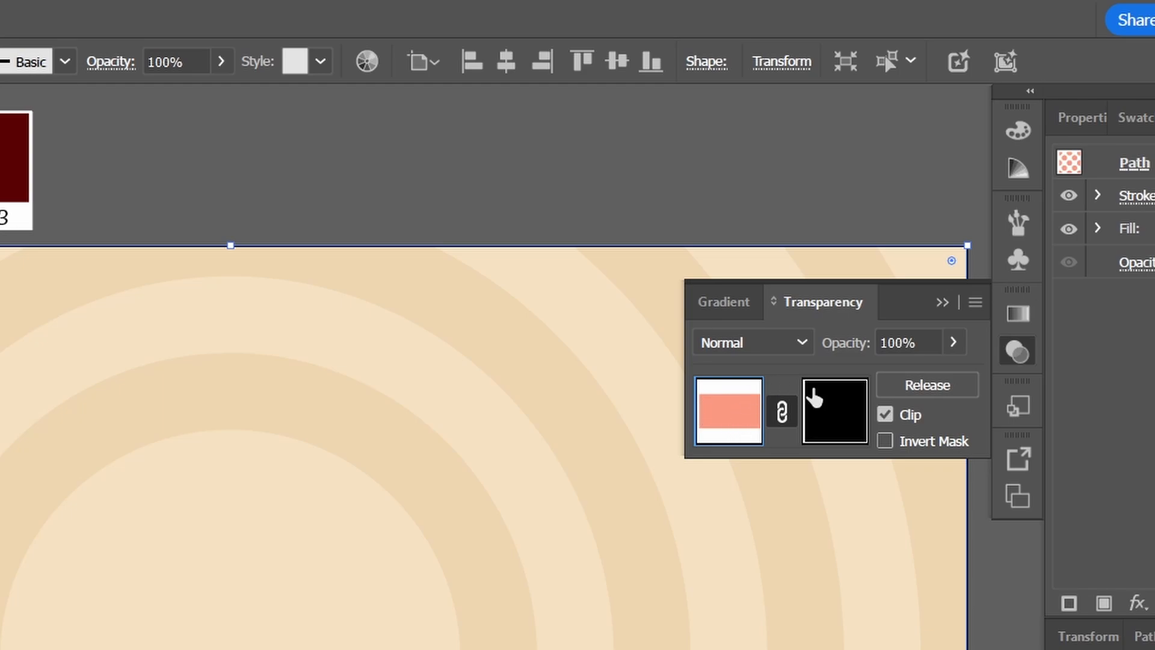
click(833, 410)
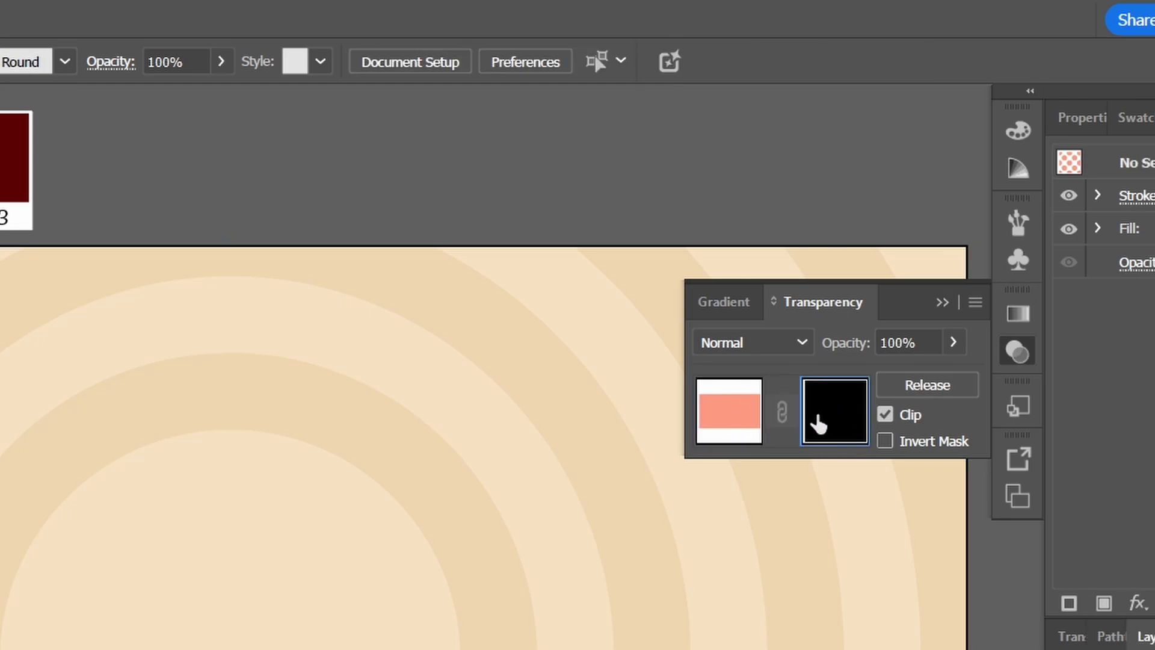
mouse_move(840, 434)
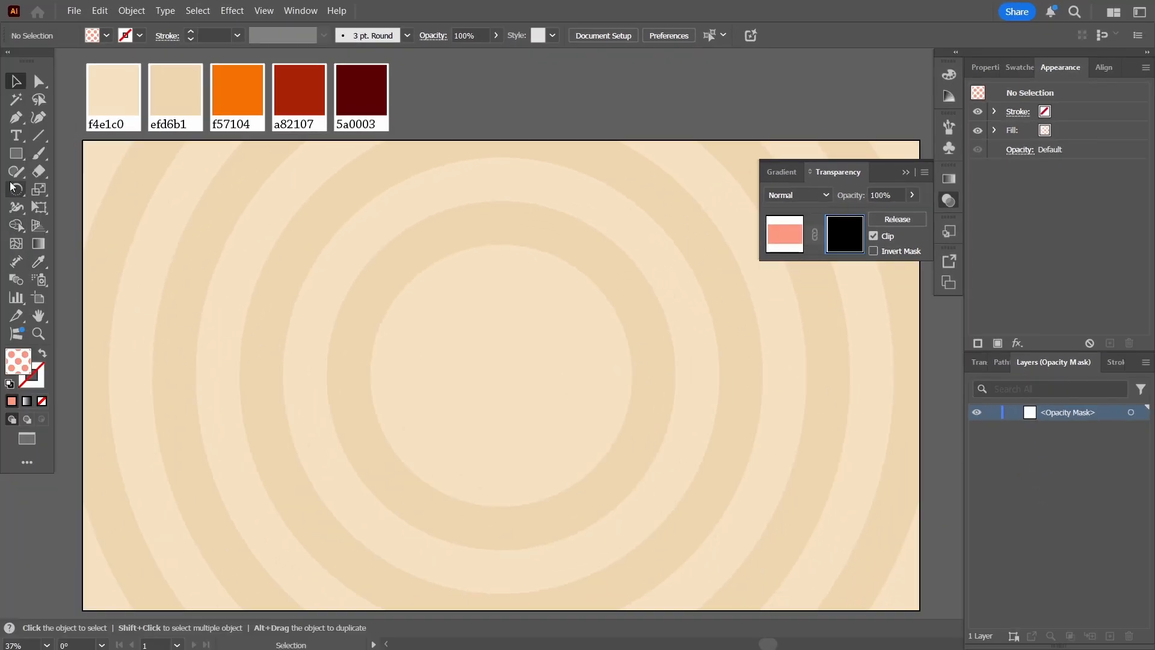
mouse_move(2, 165)
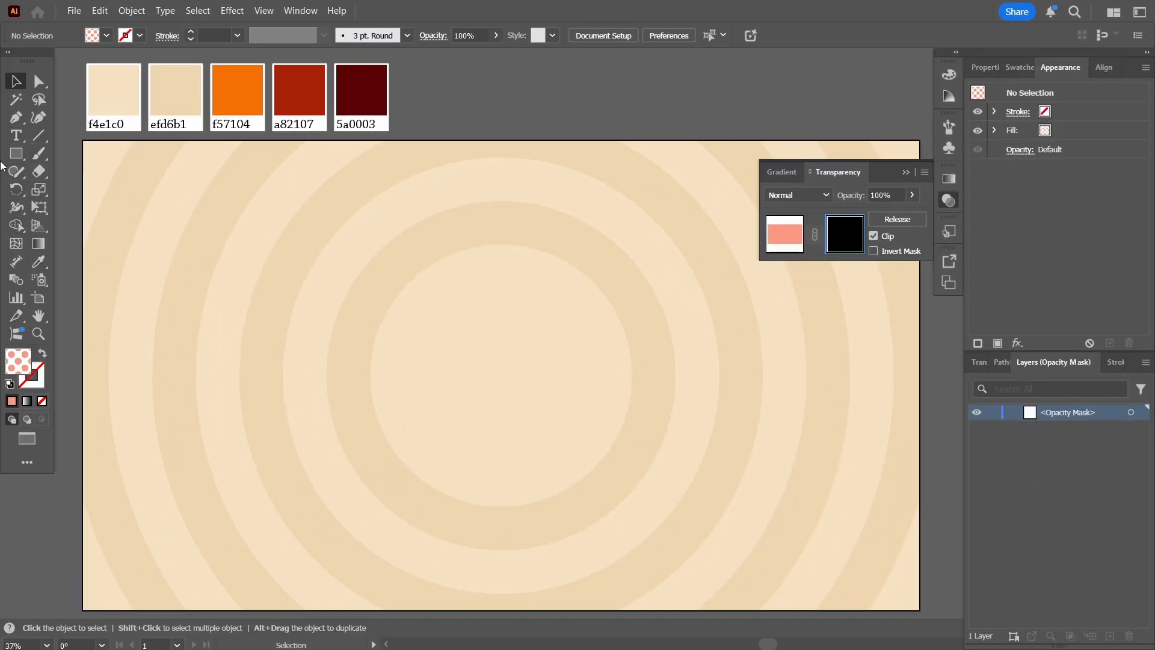
mouse_move(16, 118)
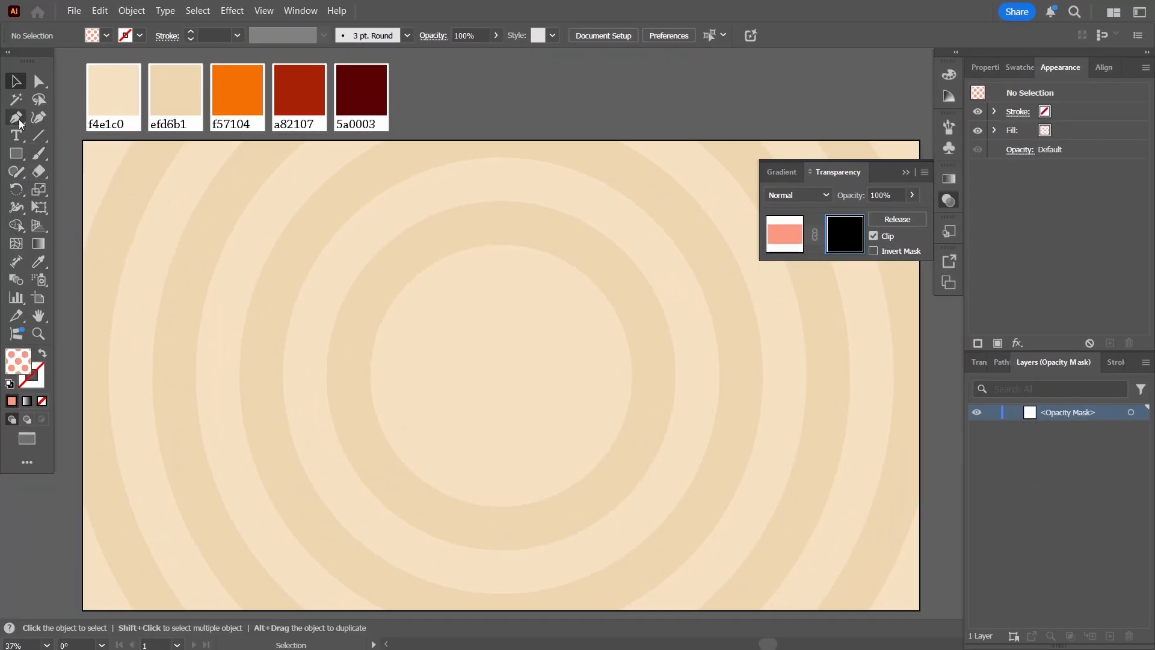
Draw a closed Pen-tool polygon around the centre inside the mask so the dots show there.
click(15, 117)
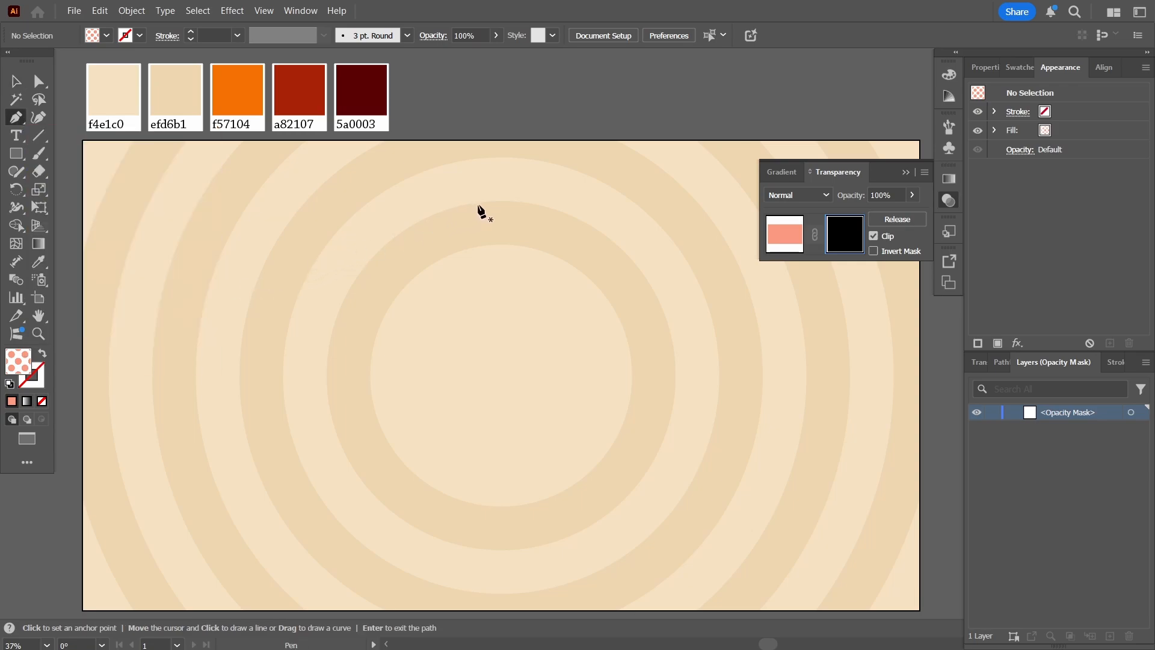
click(485, 202)
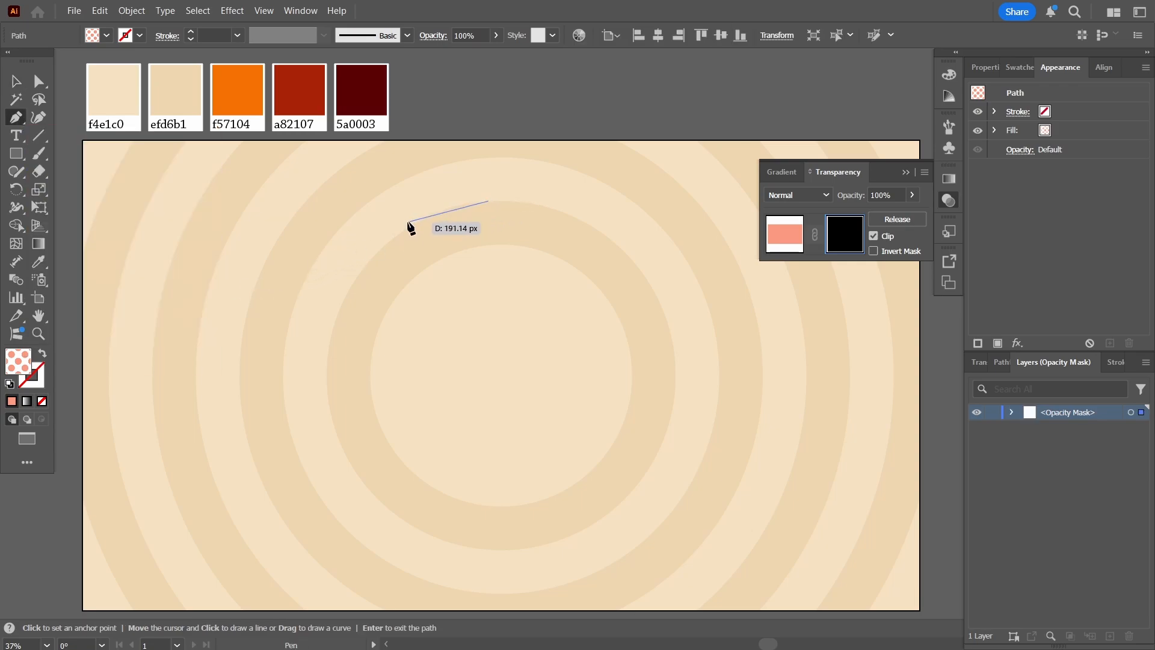
drag(413, 206, 320, 329)
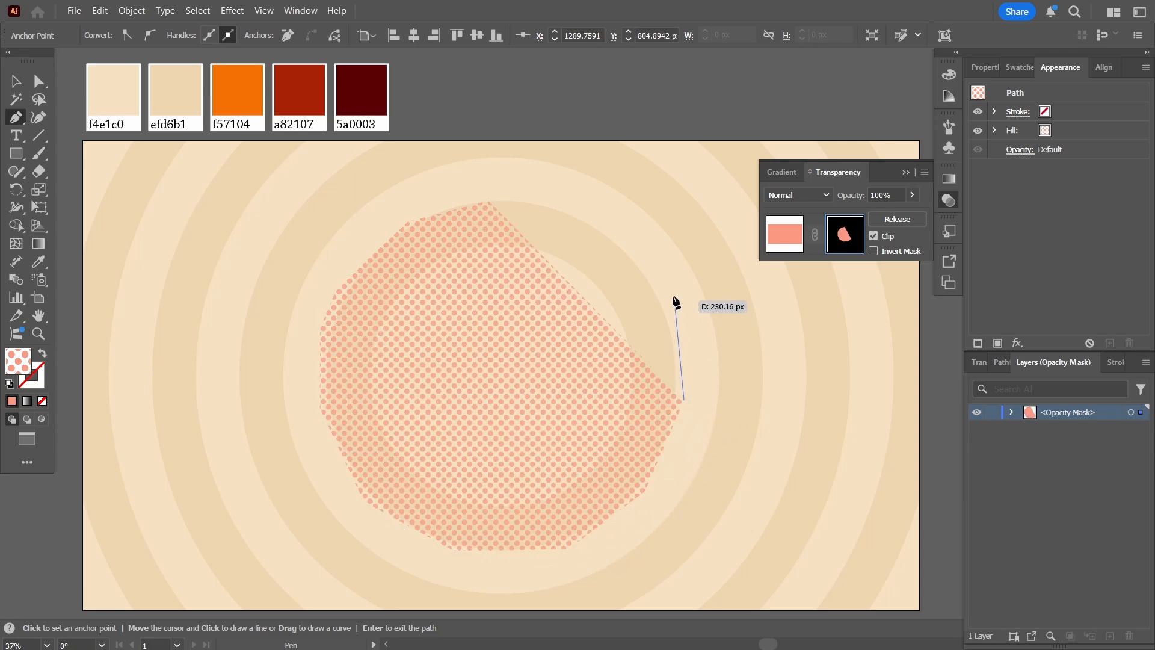
click(483, 206)
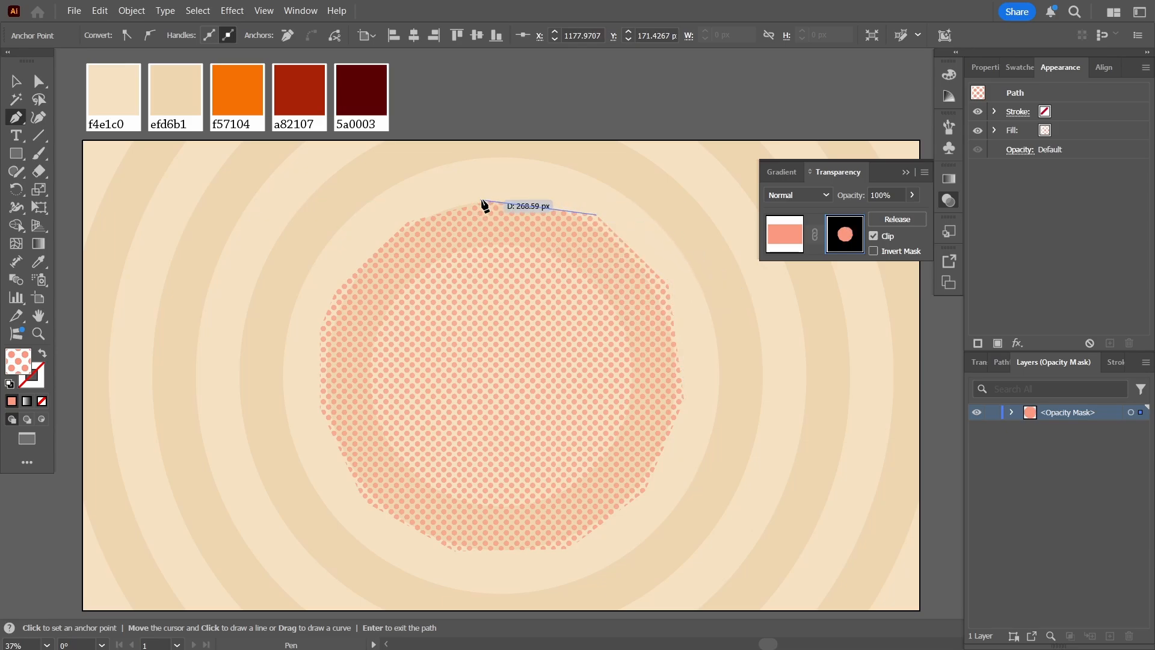
mouse_move(381, 163)
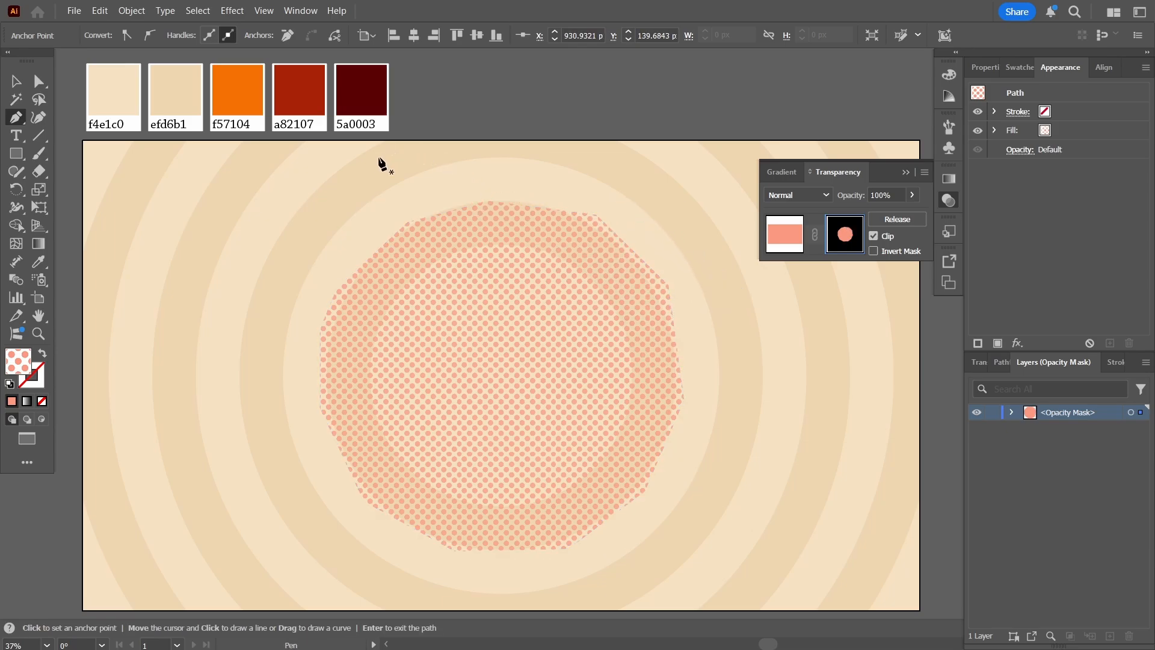
click(15, 82)
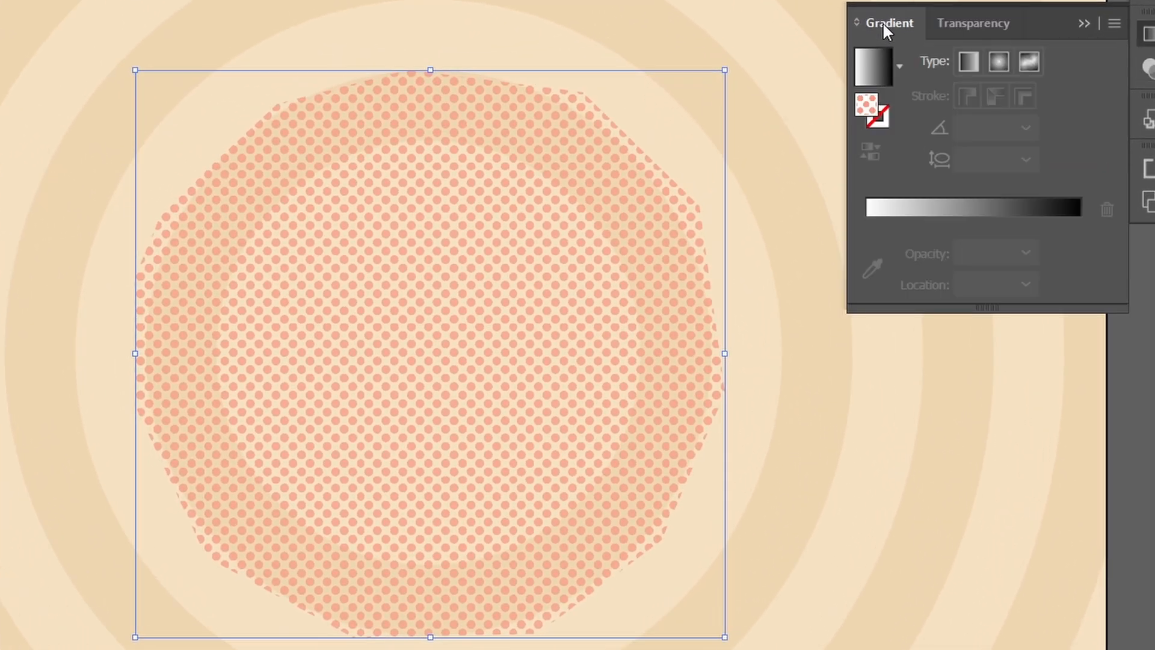
Fill the mask shape with a radial gradient whose dark outer stop is 30% opaque.
click(999, 61)
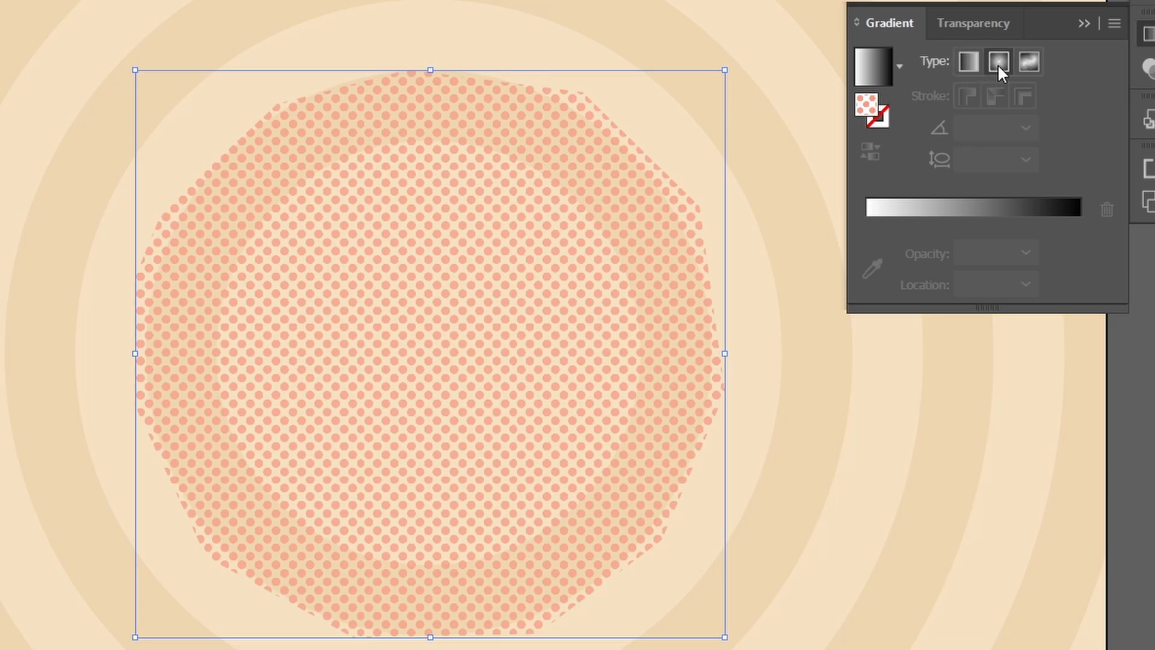
click(998, 61)
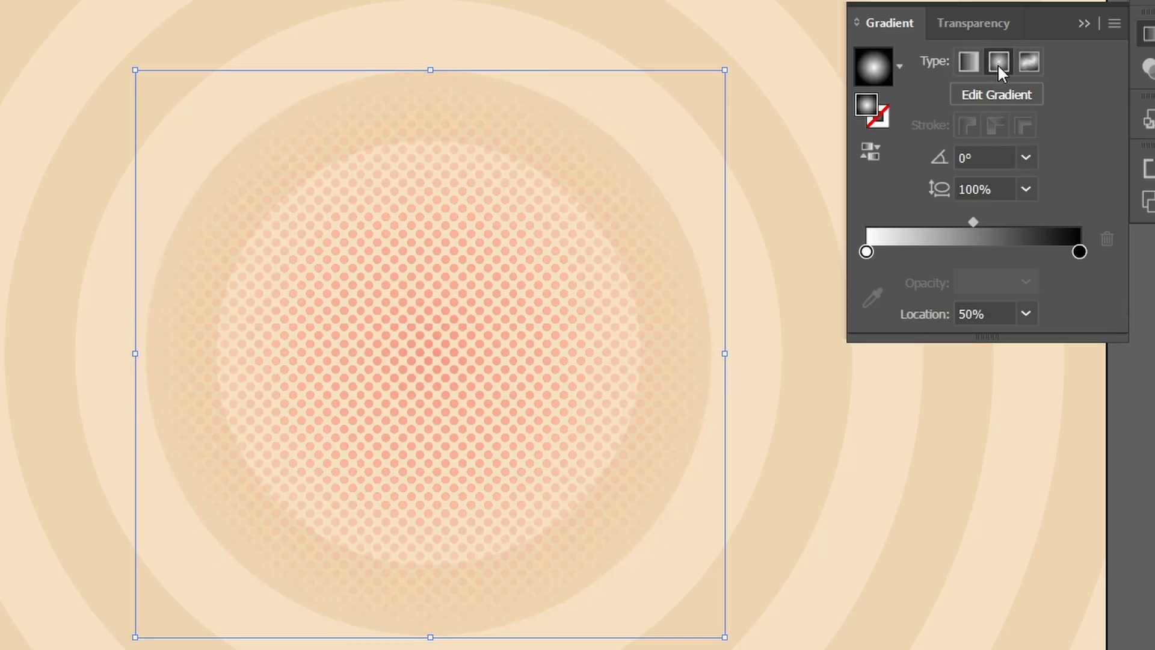
mouse_move(875, 265)
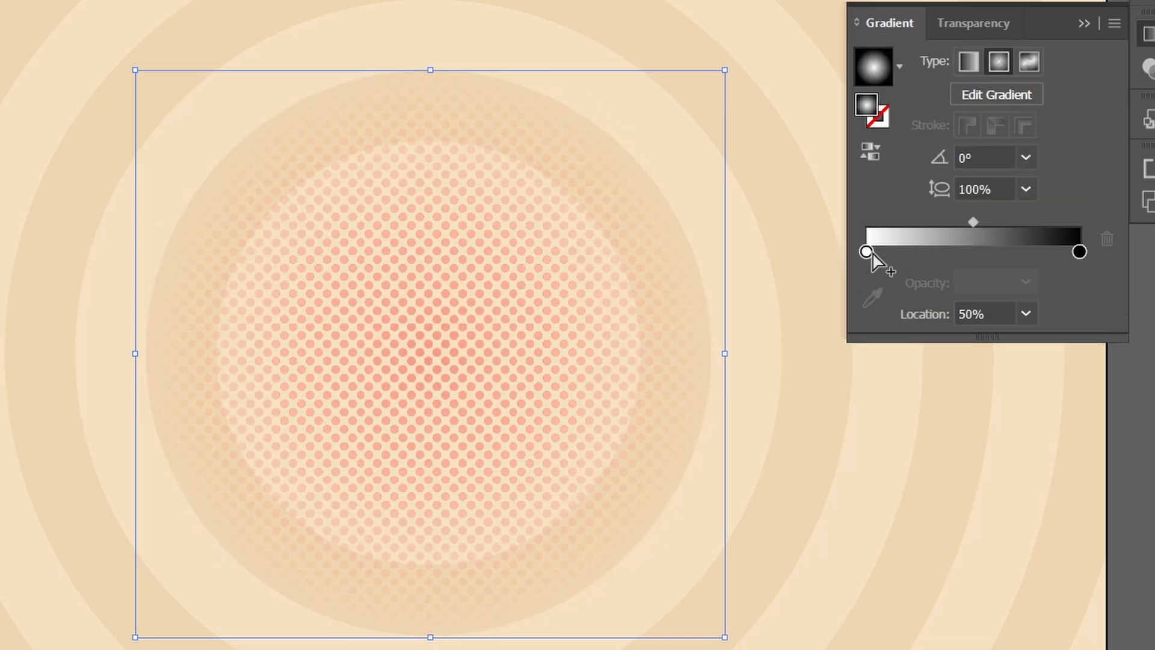
click(865, 252)
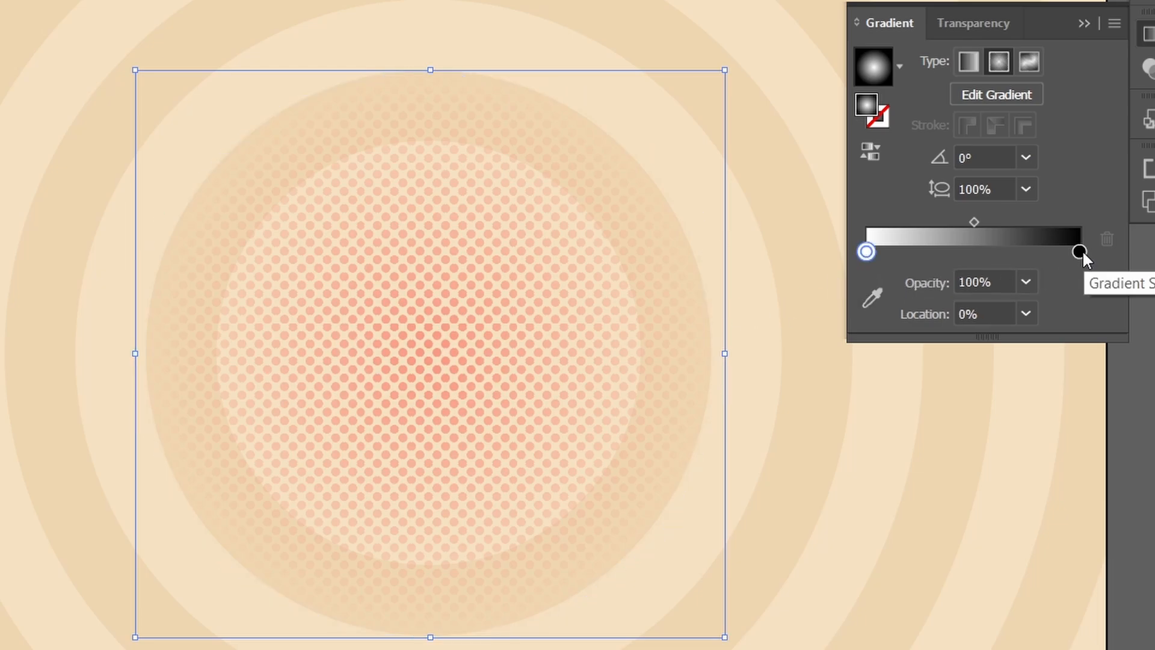
click(1081, 252)
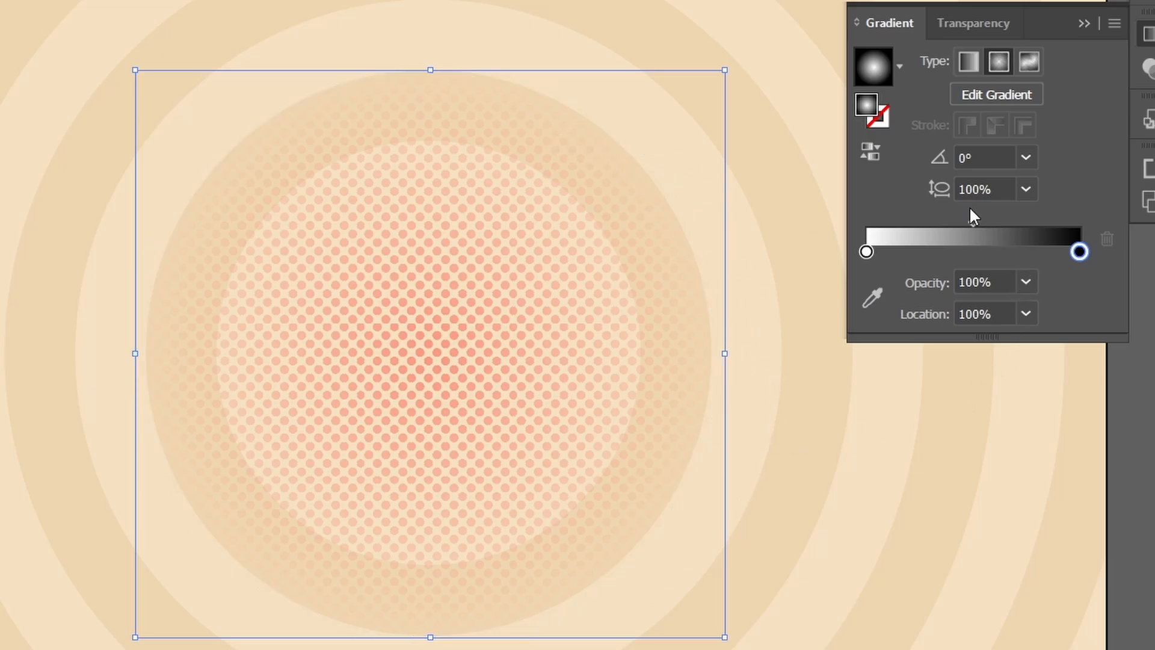
click(1025, 281)
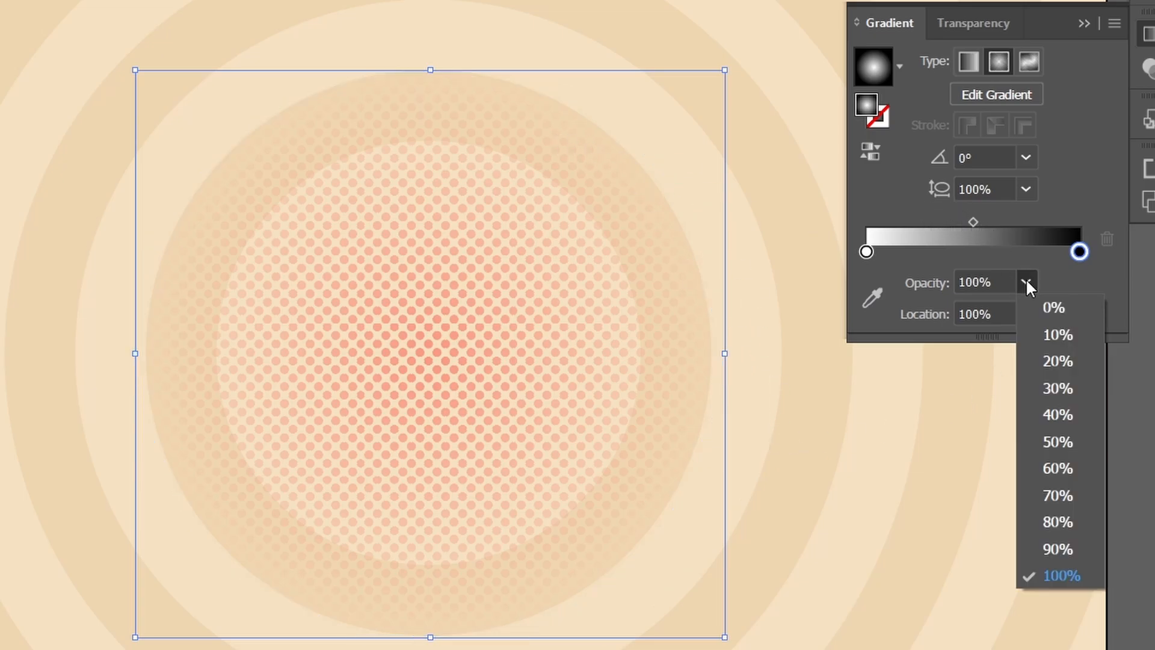
click(1053, 308)
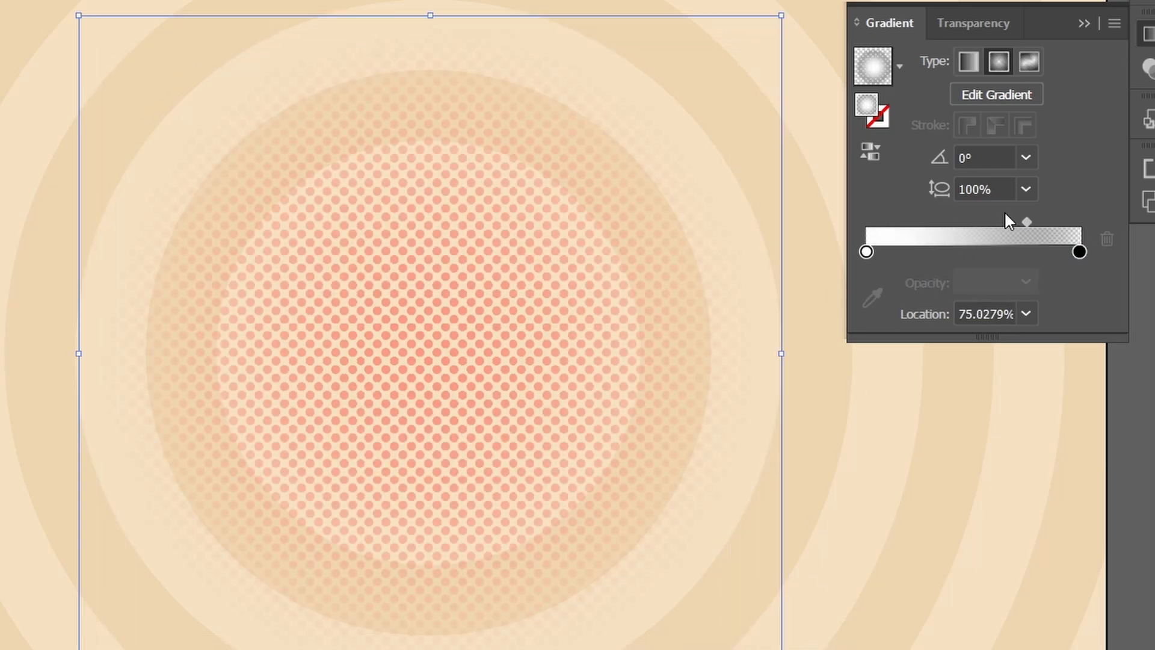
click(1079, 251)
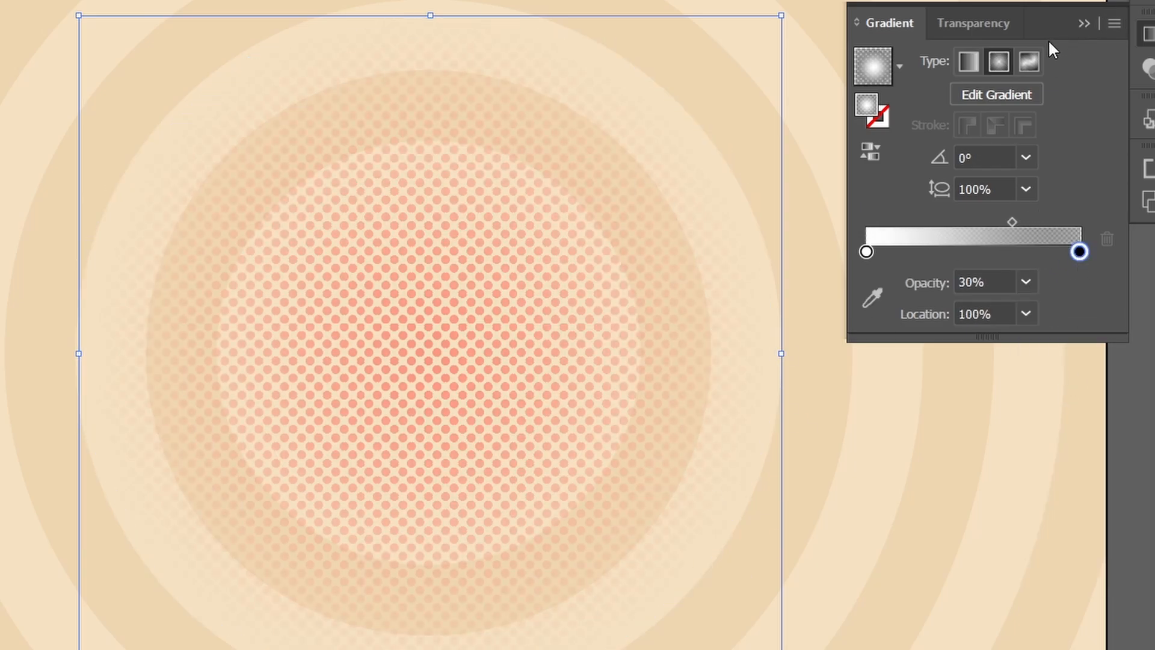
click(973, 22)
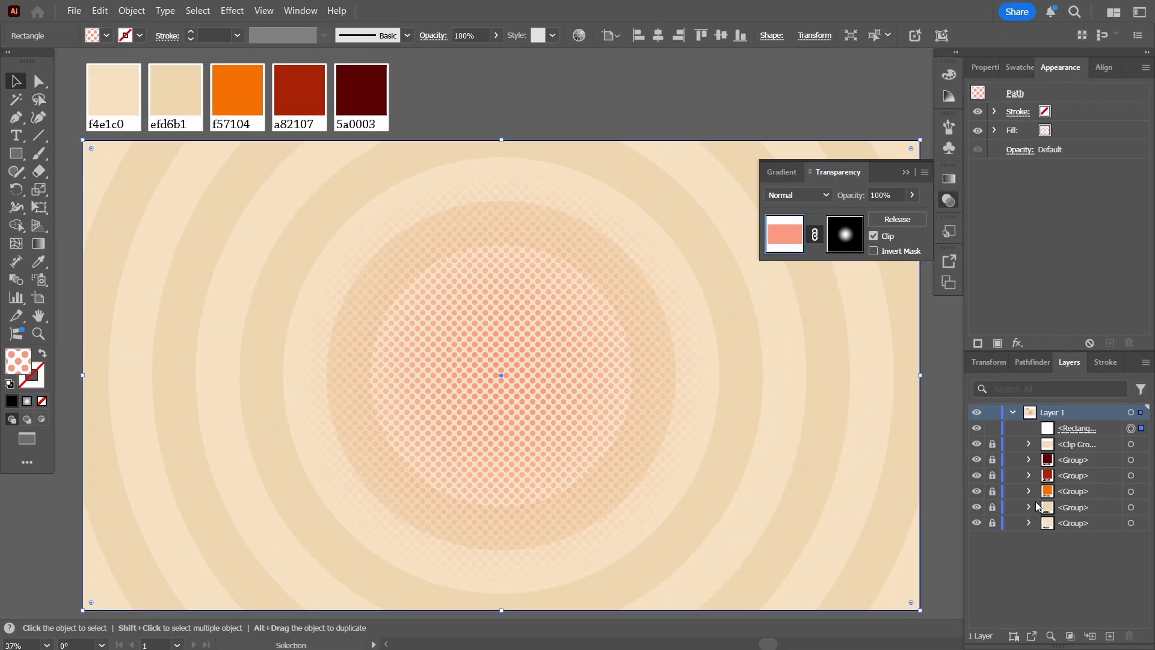
Deselect and place a new 'Autumn' text line on the artboard.
click(779, 101)
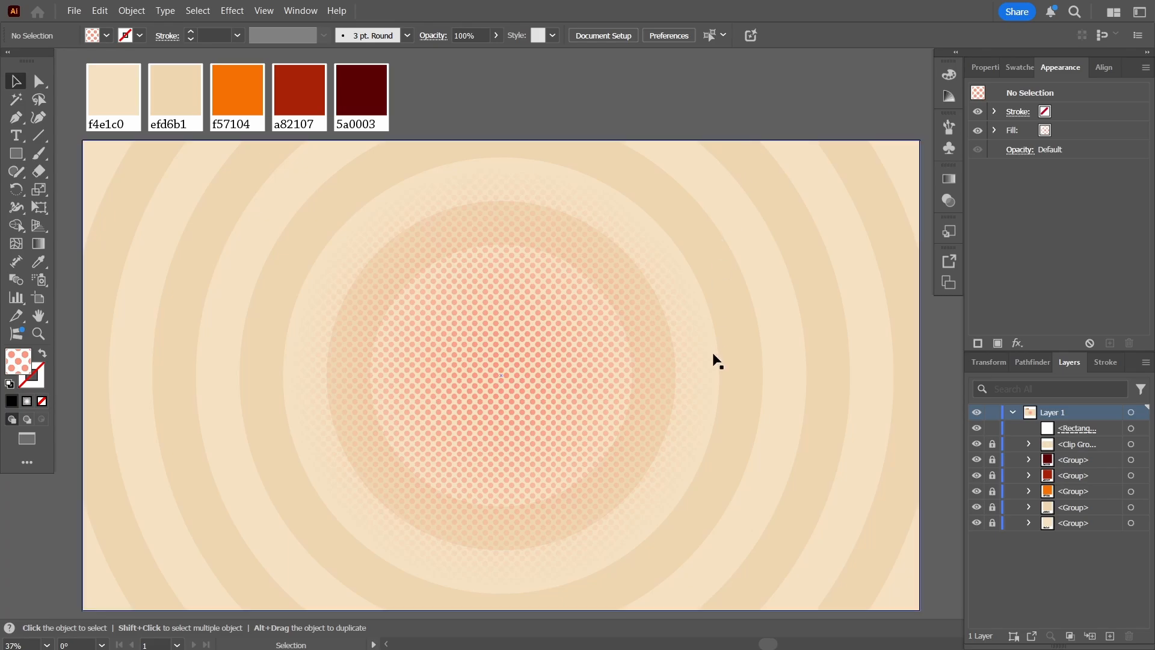
mouse_move(733, 451)
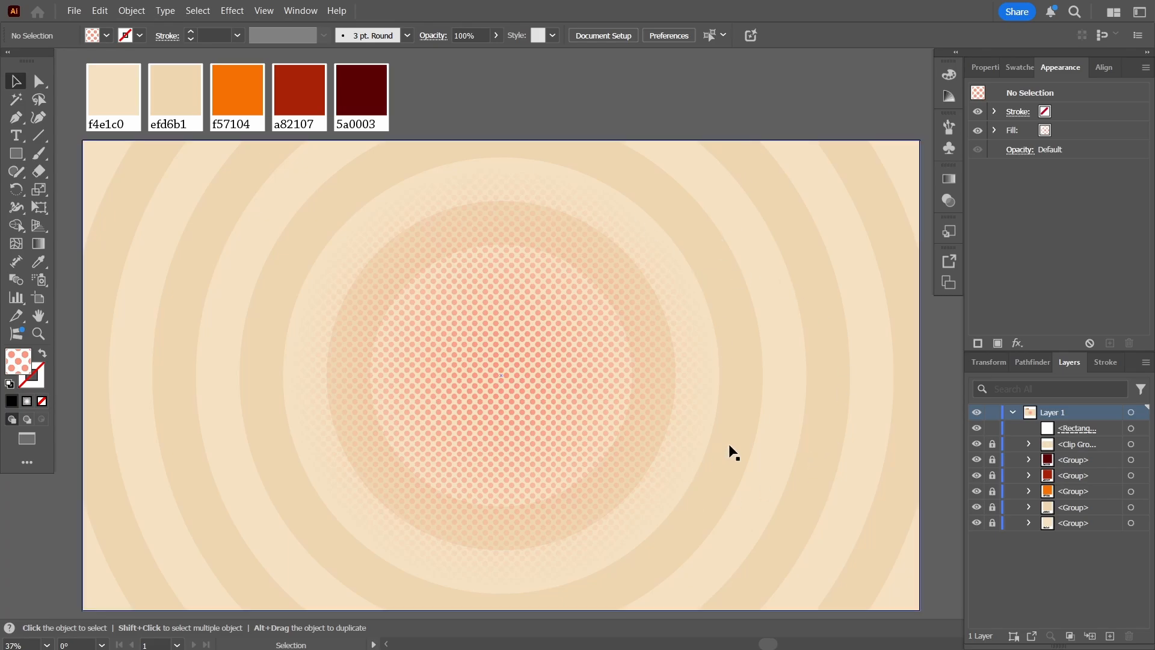
click(15, 134)
text(Autumn)
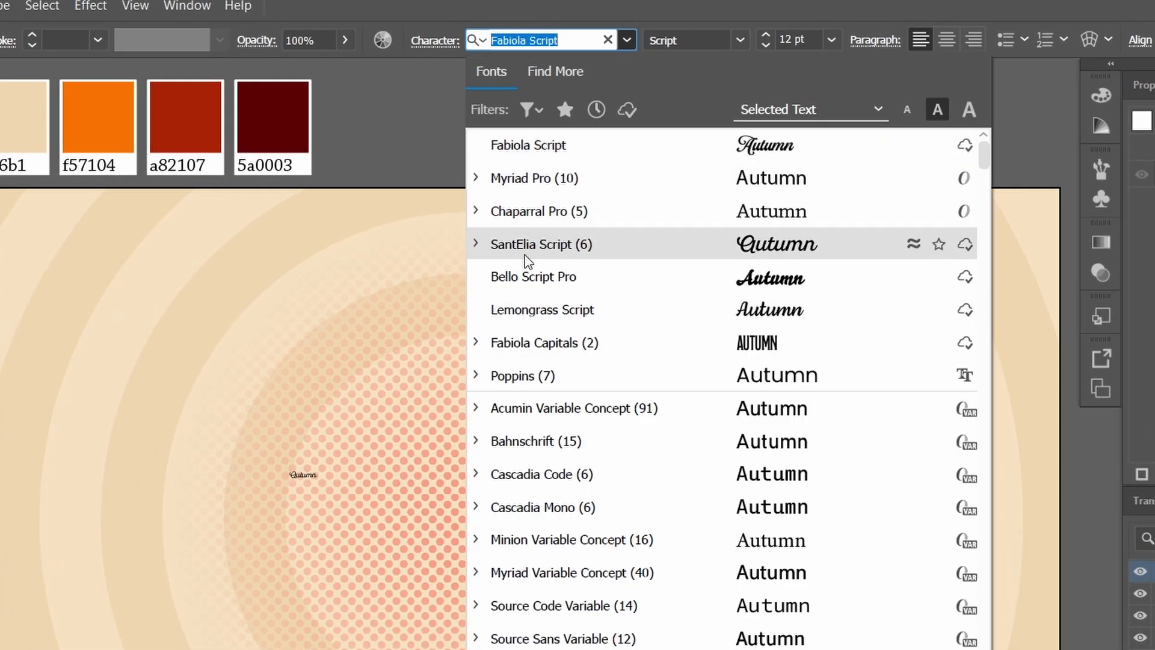
Apply Fabiola Script, then centre the text vertically and horizontally on the artboard.
click(529, 145)
text(500)
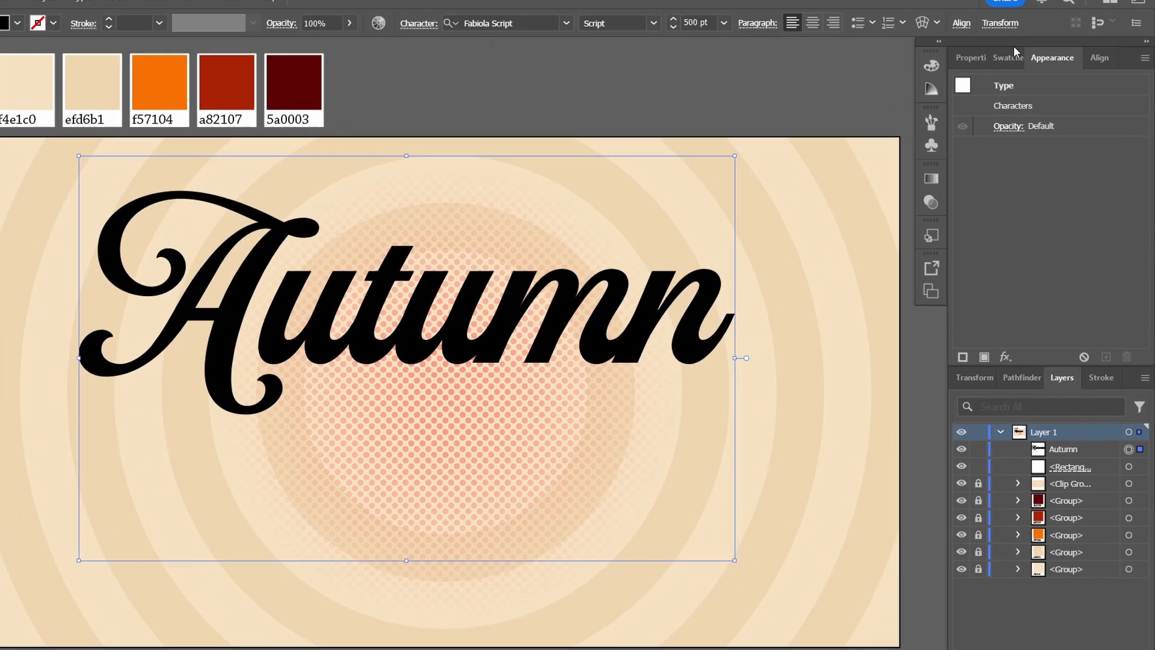
click(1099, 56)
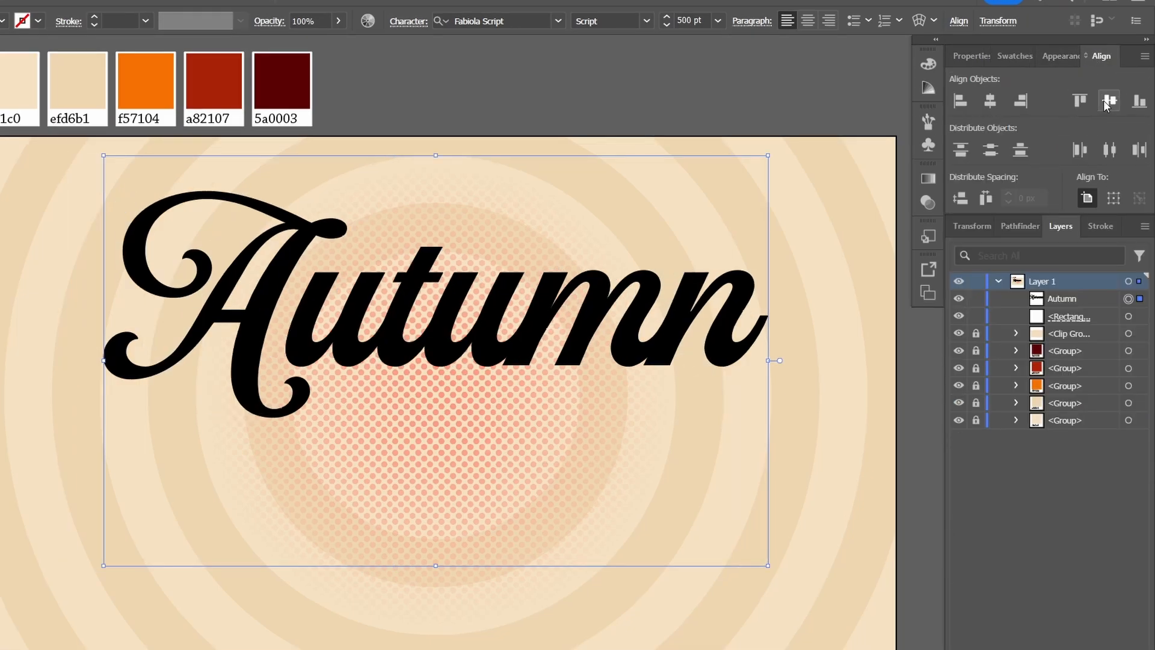
click(1108, 101)
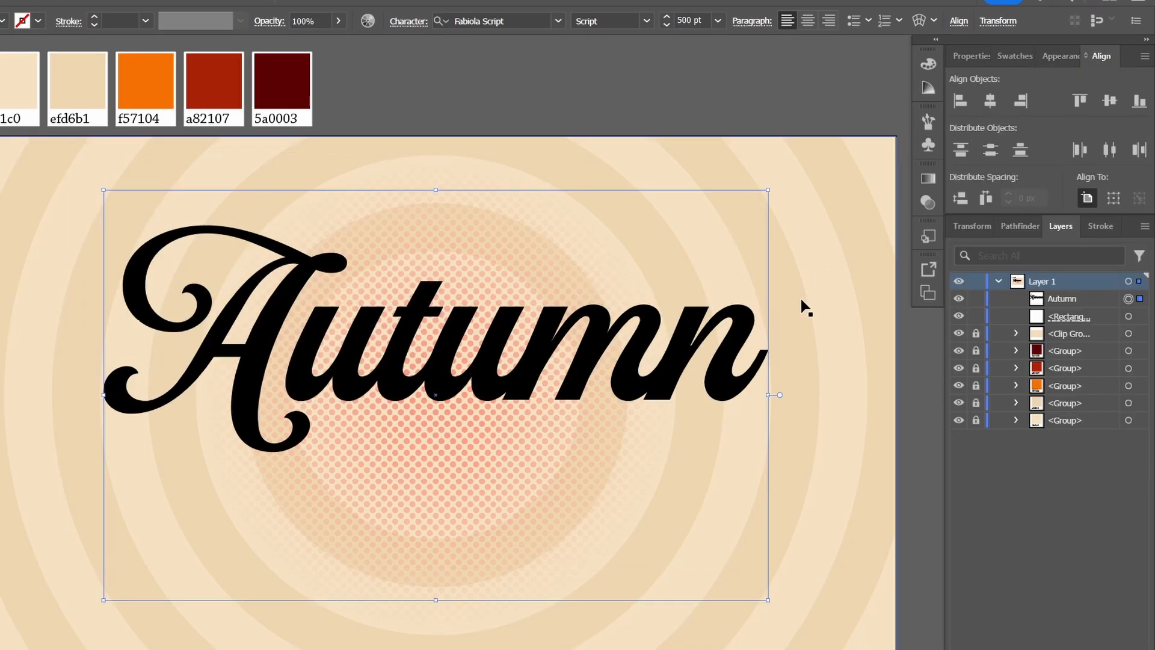
click(1062, 56)
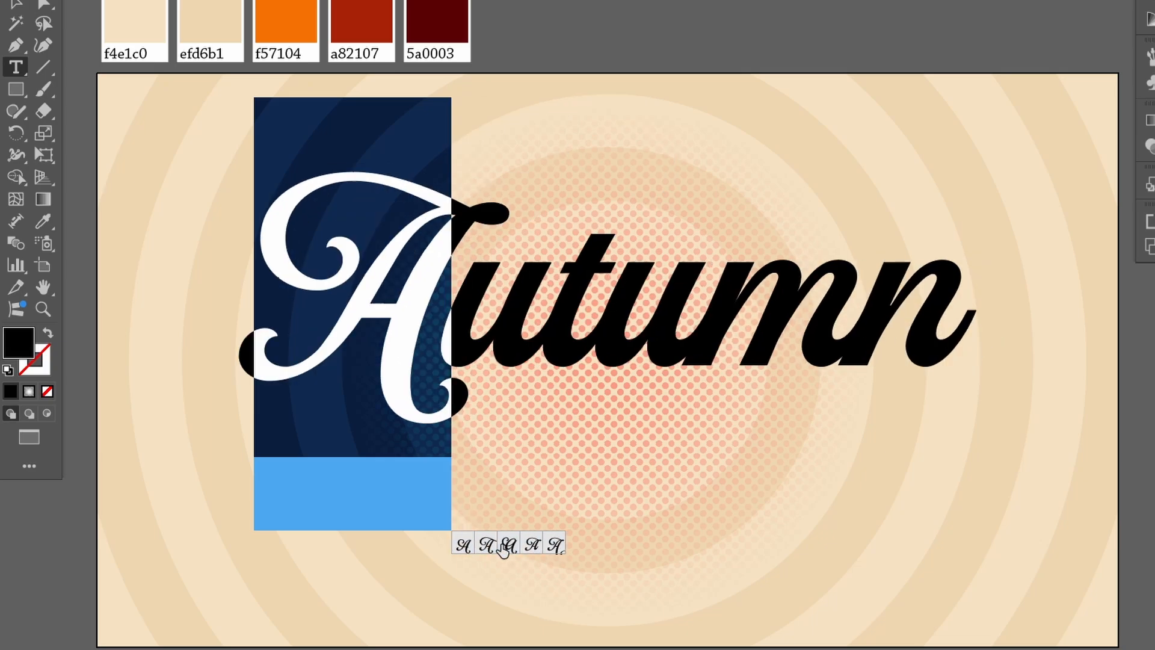
Swap the A, t and n for swash alternates — flourished t and long-tailed n.
click(687, 544)
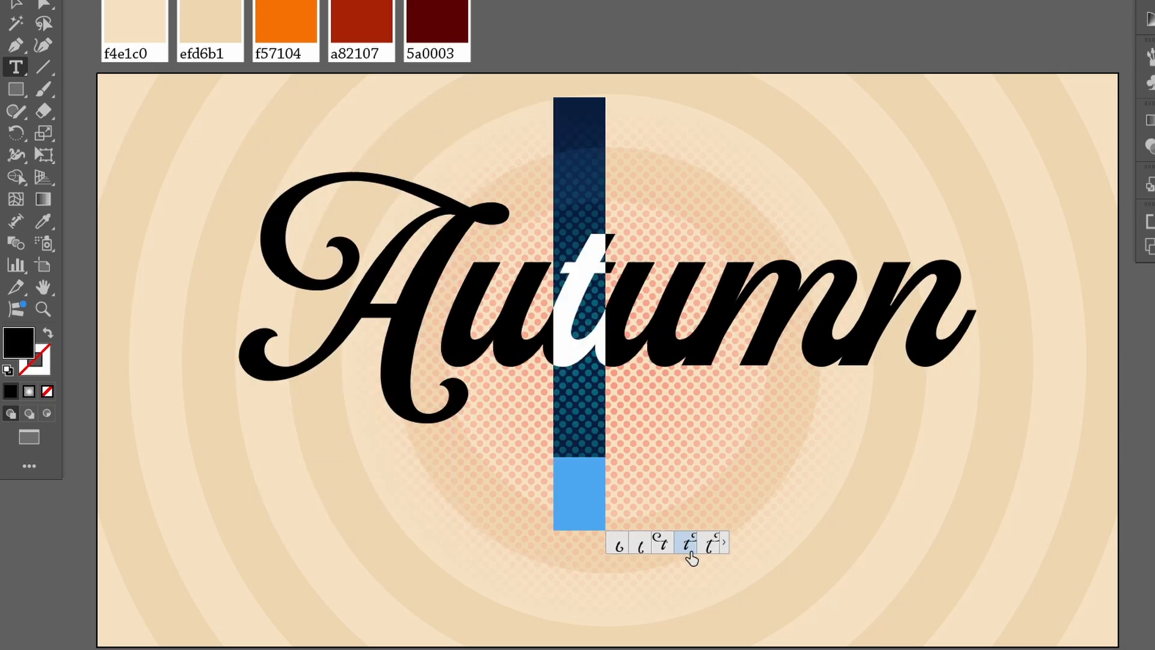
click(685, 544)
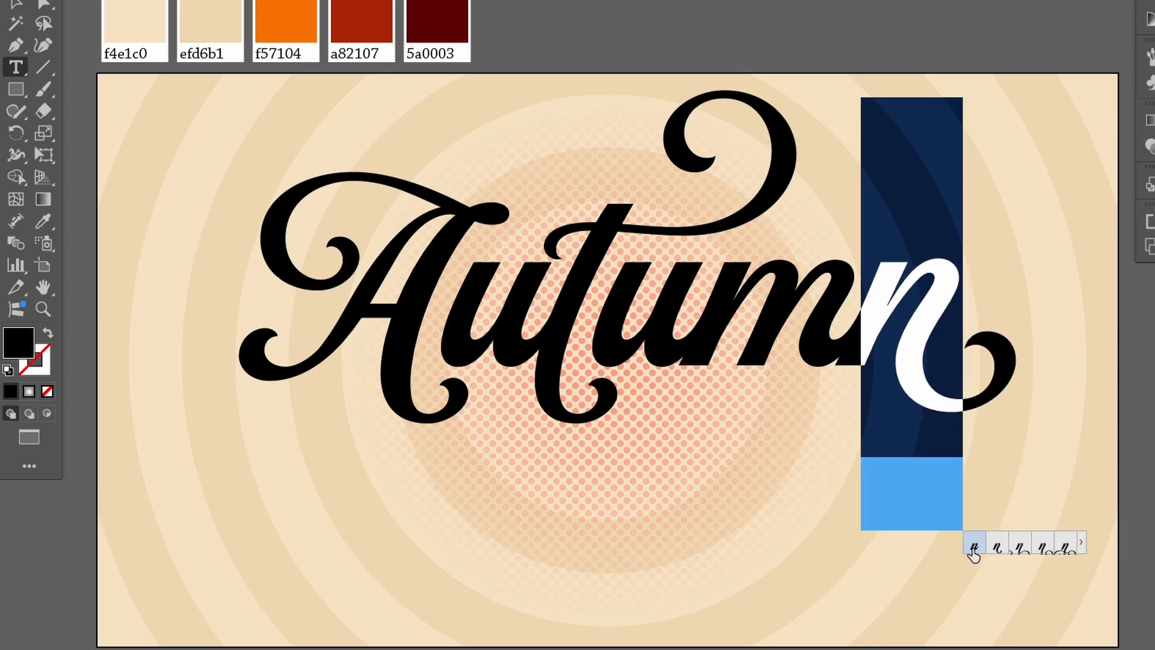
click(1063, 545)
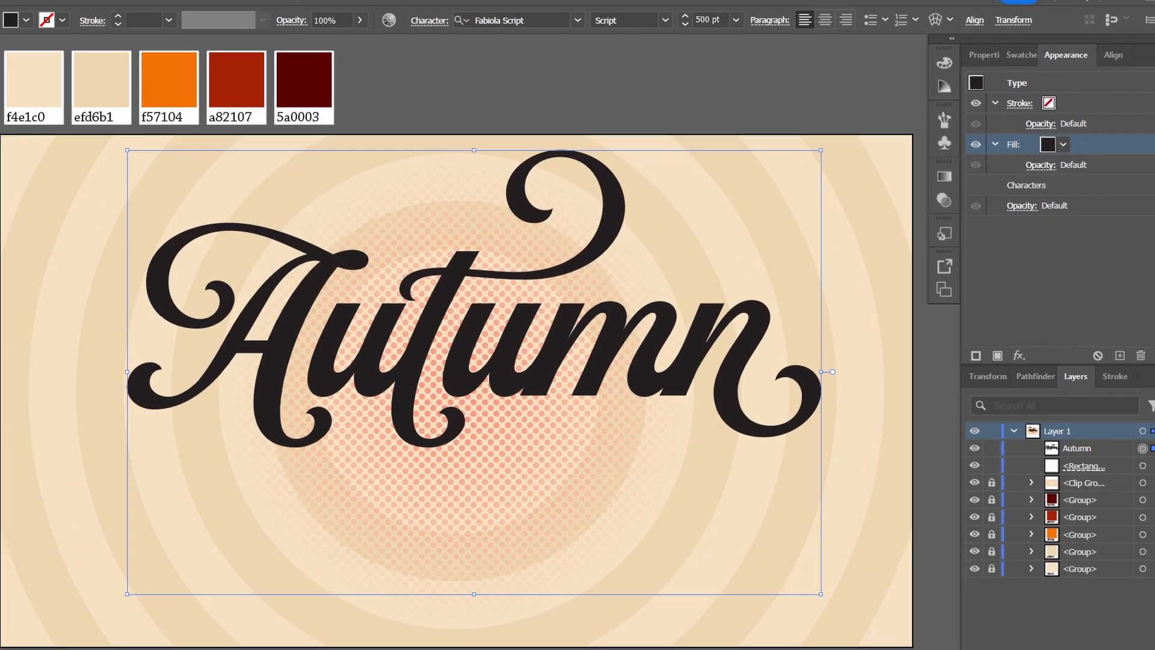
Set a cream fill over an orange fill expanded outward with Offset Path.
click(1049, 143)
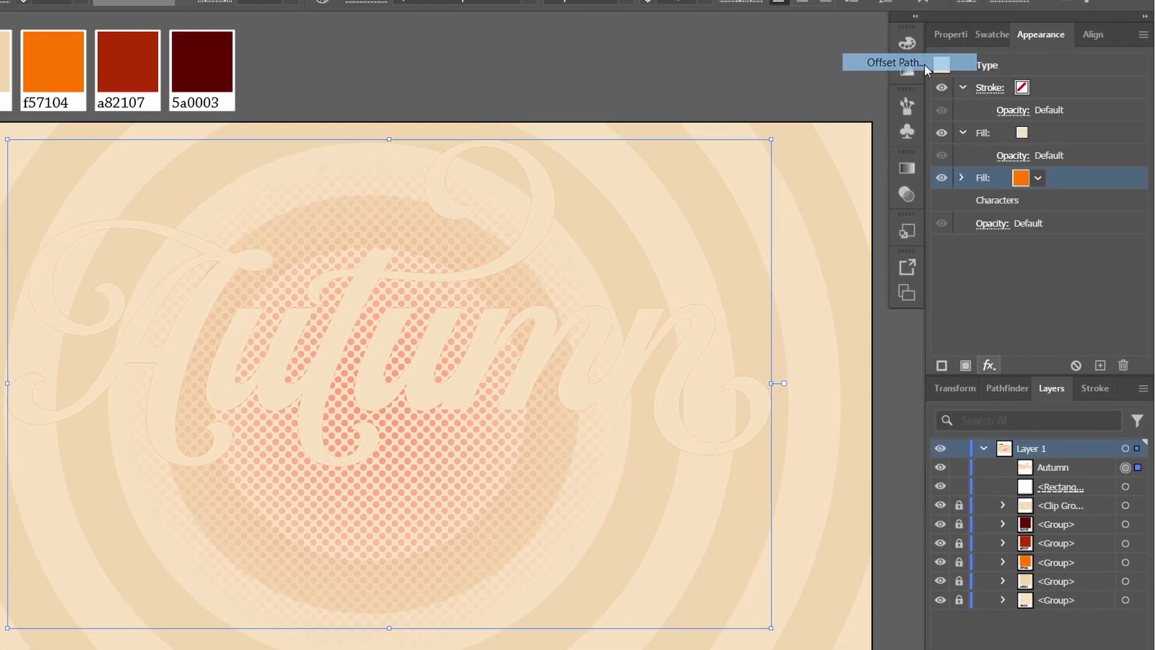
click(892, 62)
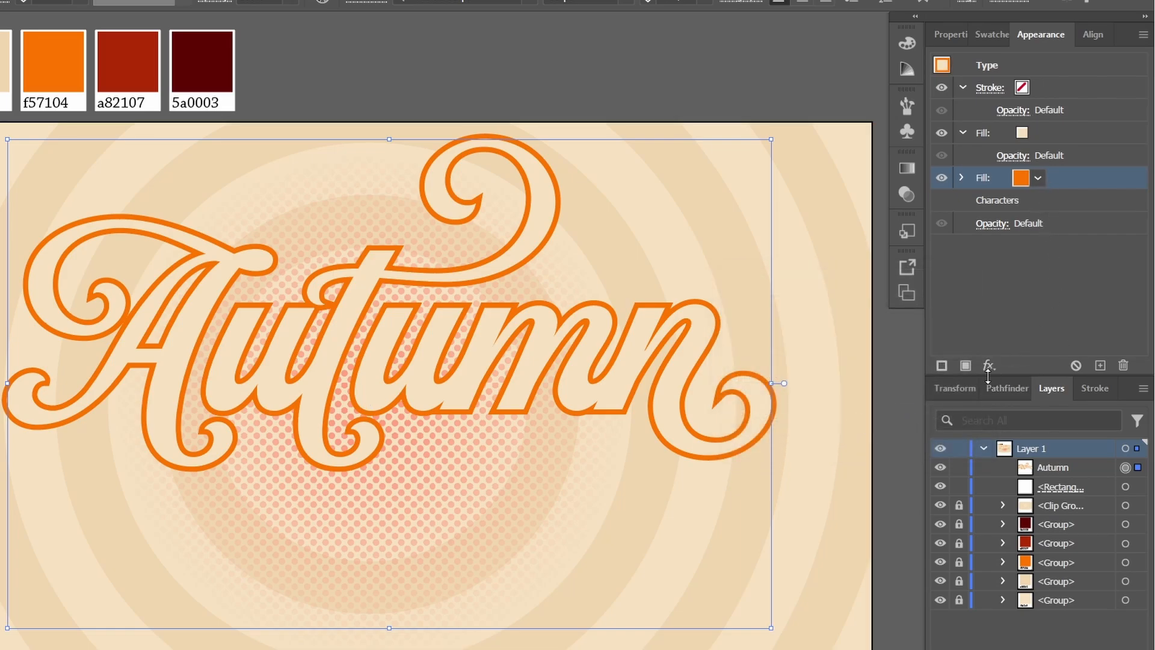
Add a Transform effect to the orange fill: 1 px horizontal, 0.75 px vertical, 20 copies.
click(989, 366)
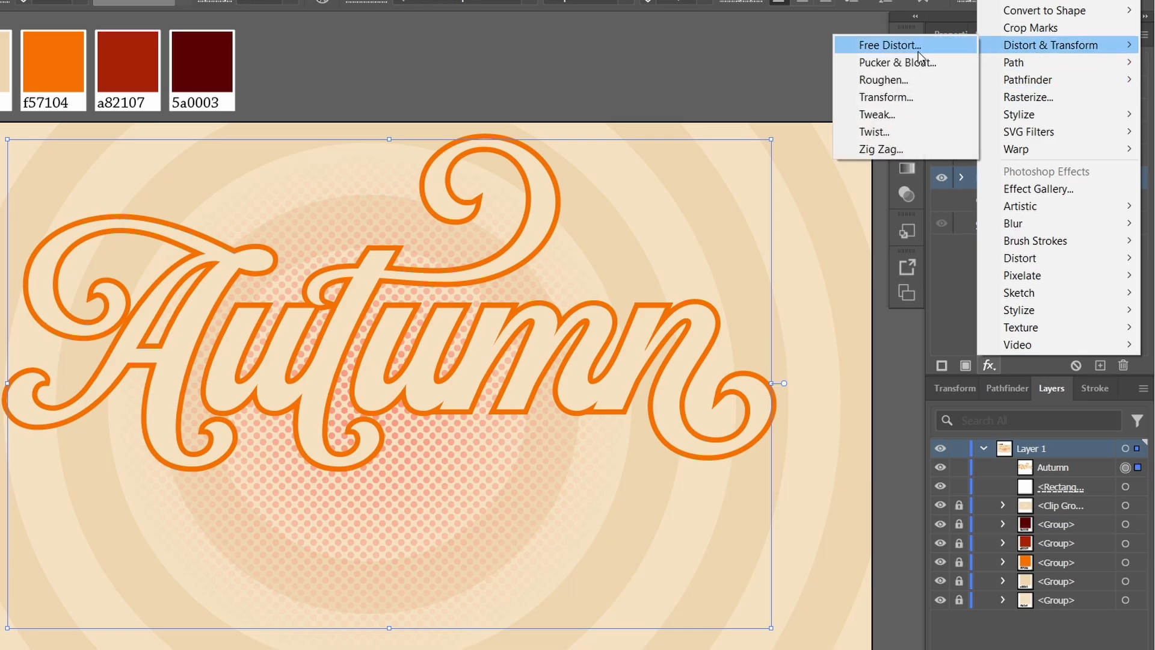
click(887, 96)
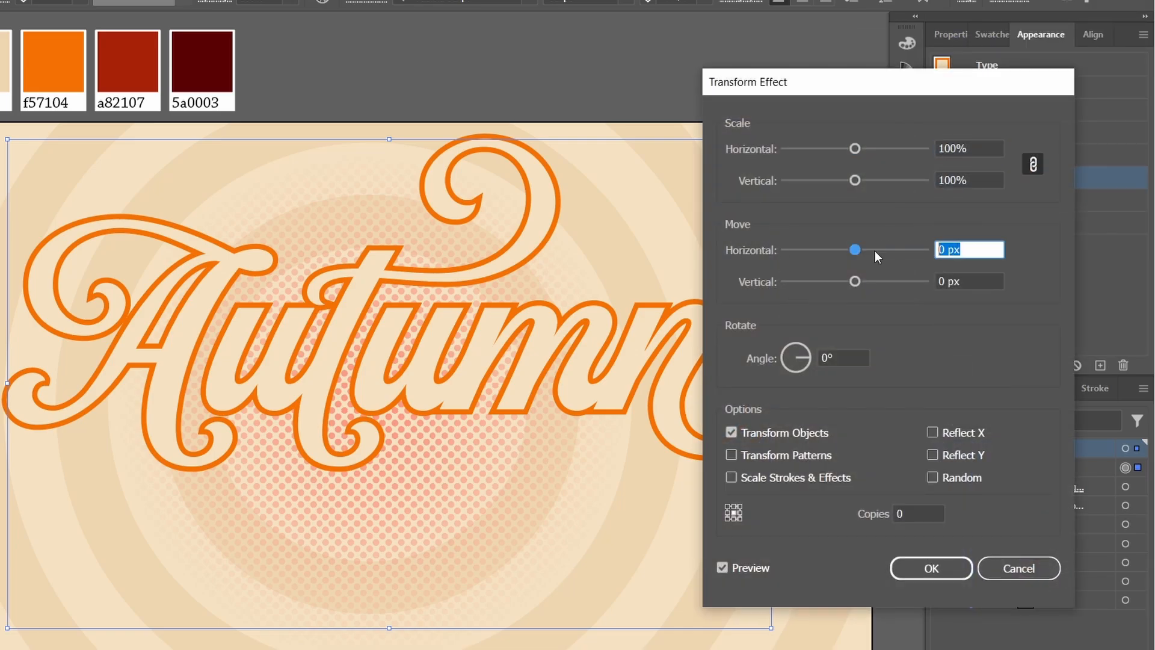
key(Tab)
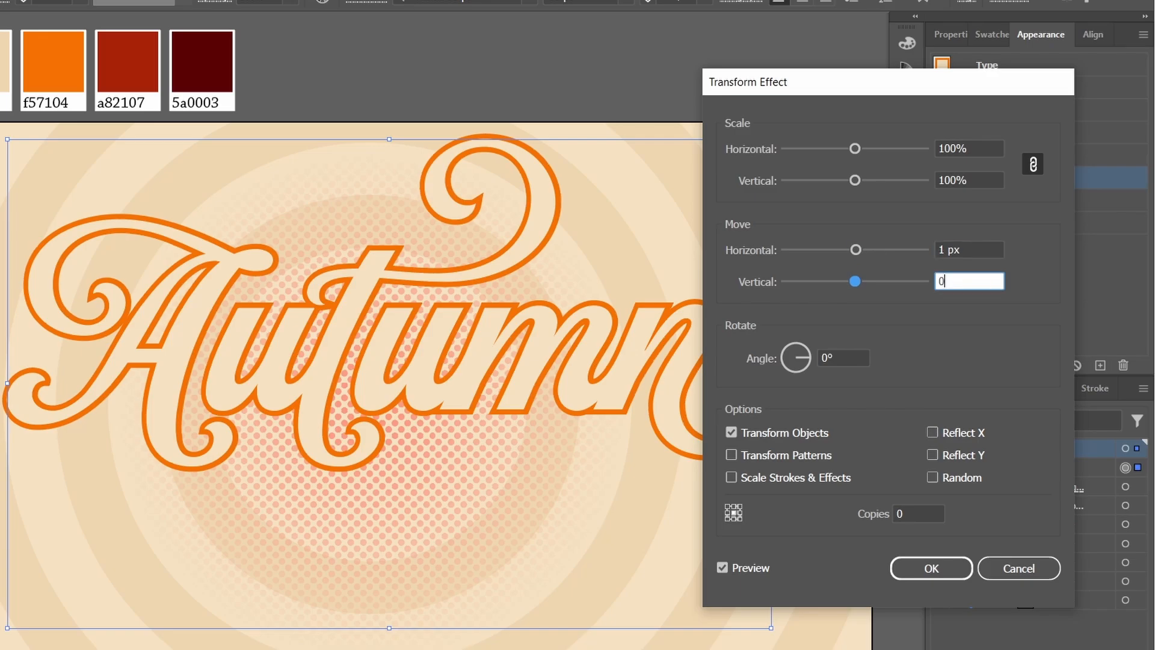
text(0.75 px)
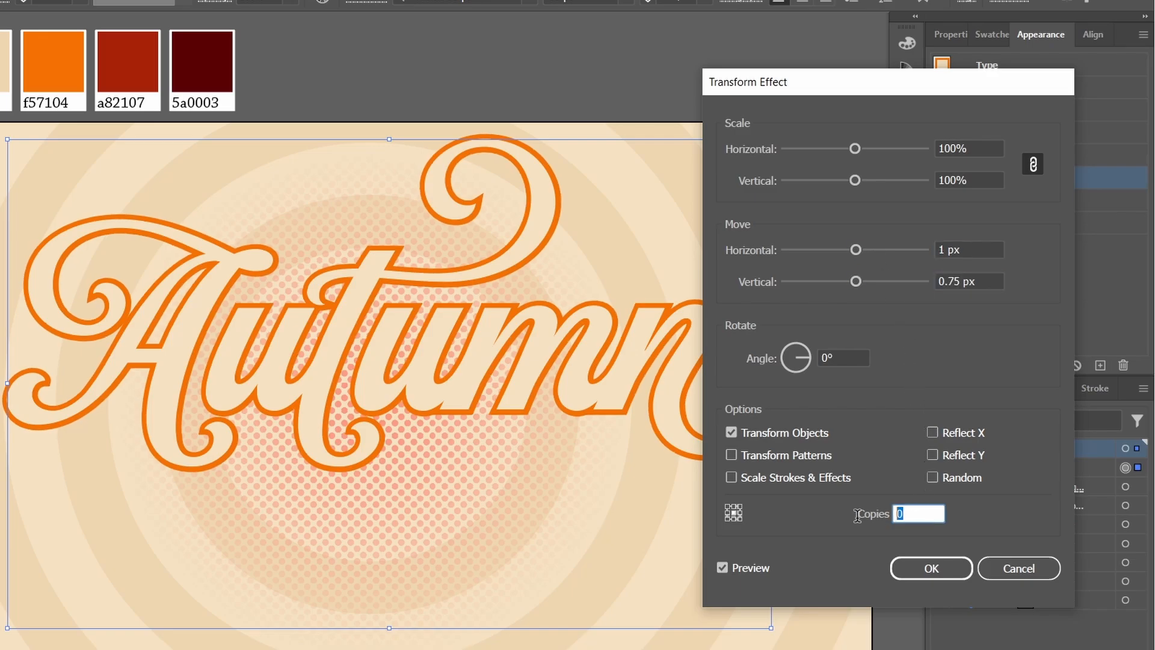
text(20)
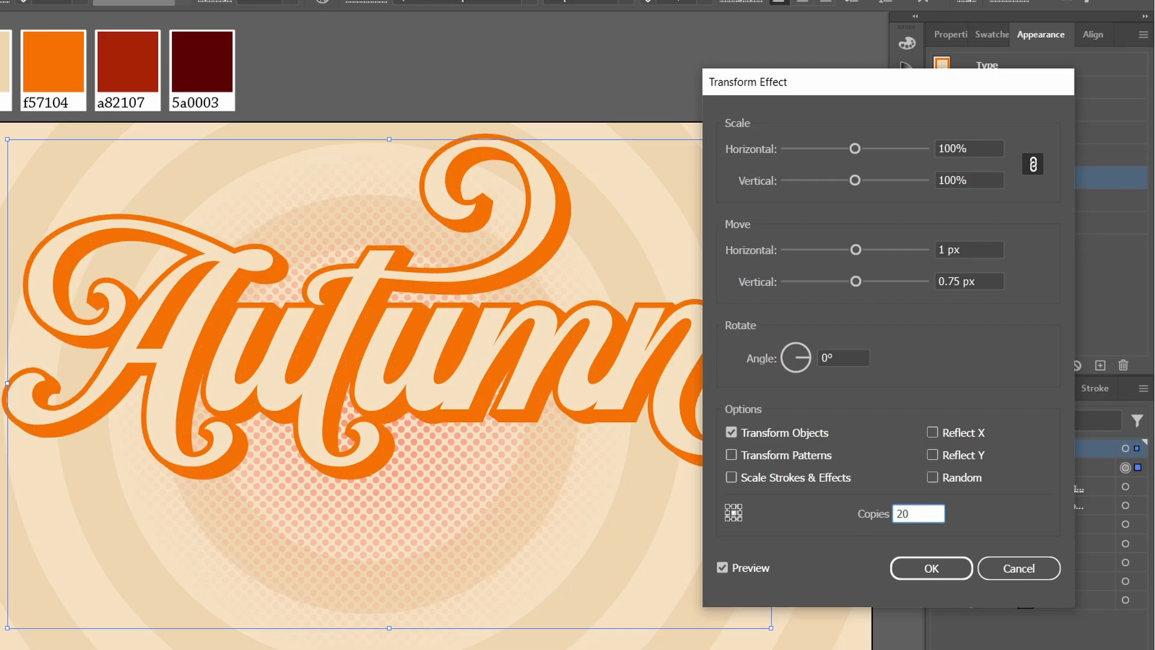
click(930, 568)
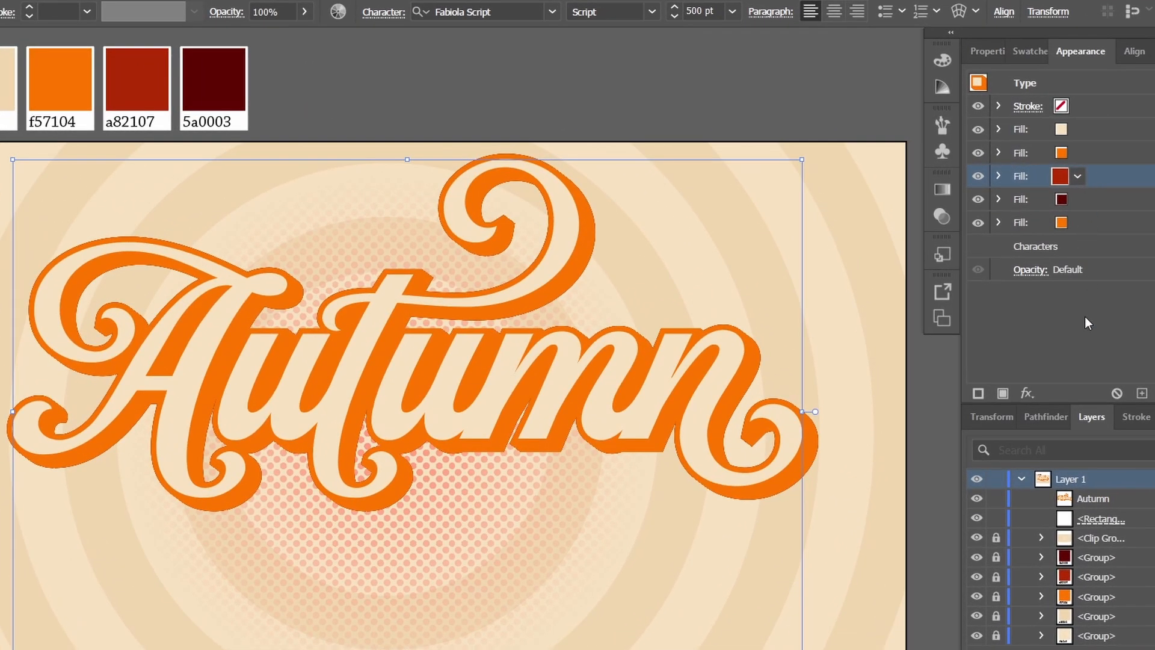
Edit the red fill's Transform effect copy count, confirm it, and fit the artboard in view.
click(999, 176)
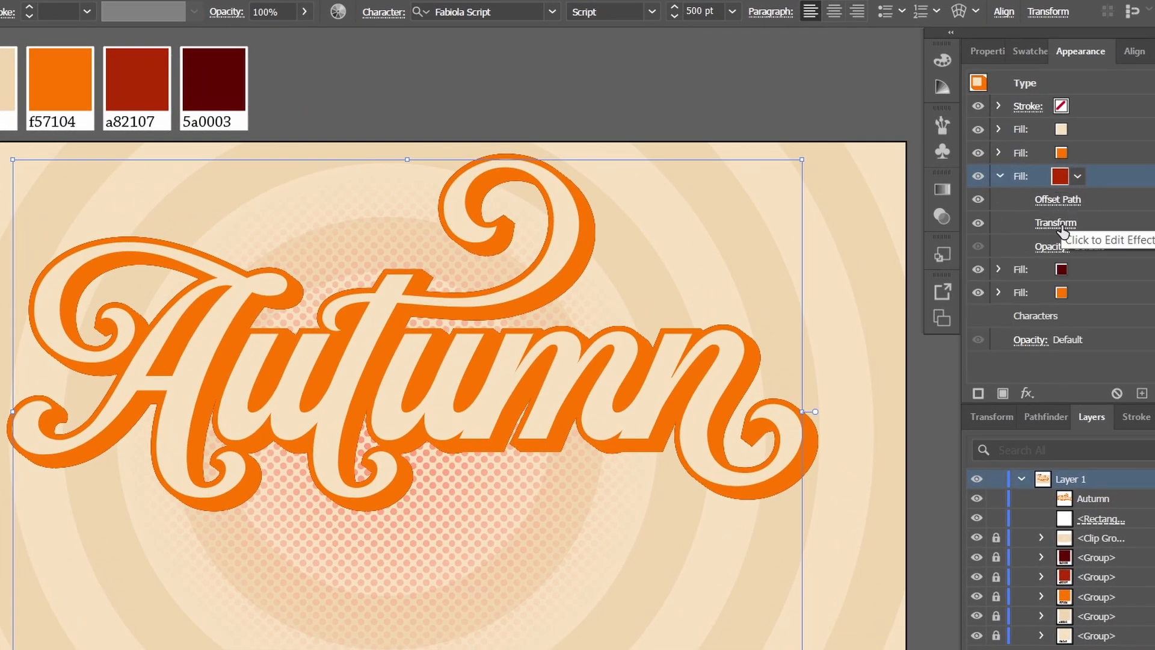
click(1055, 224)
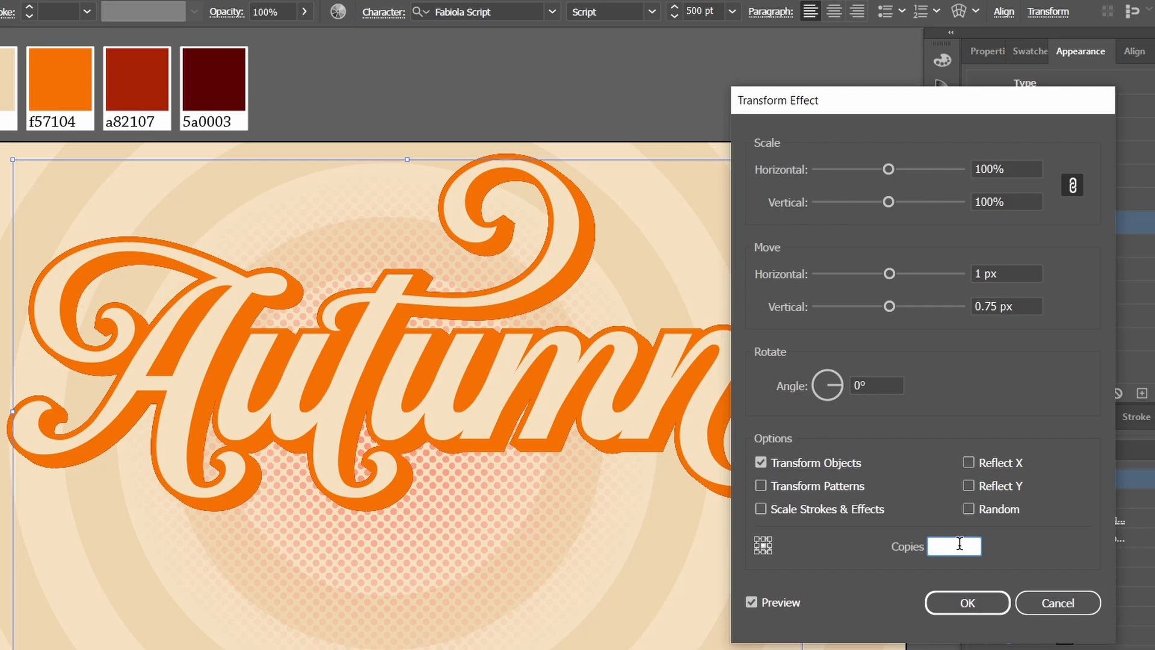
click(966, 601)
text(20)
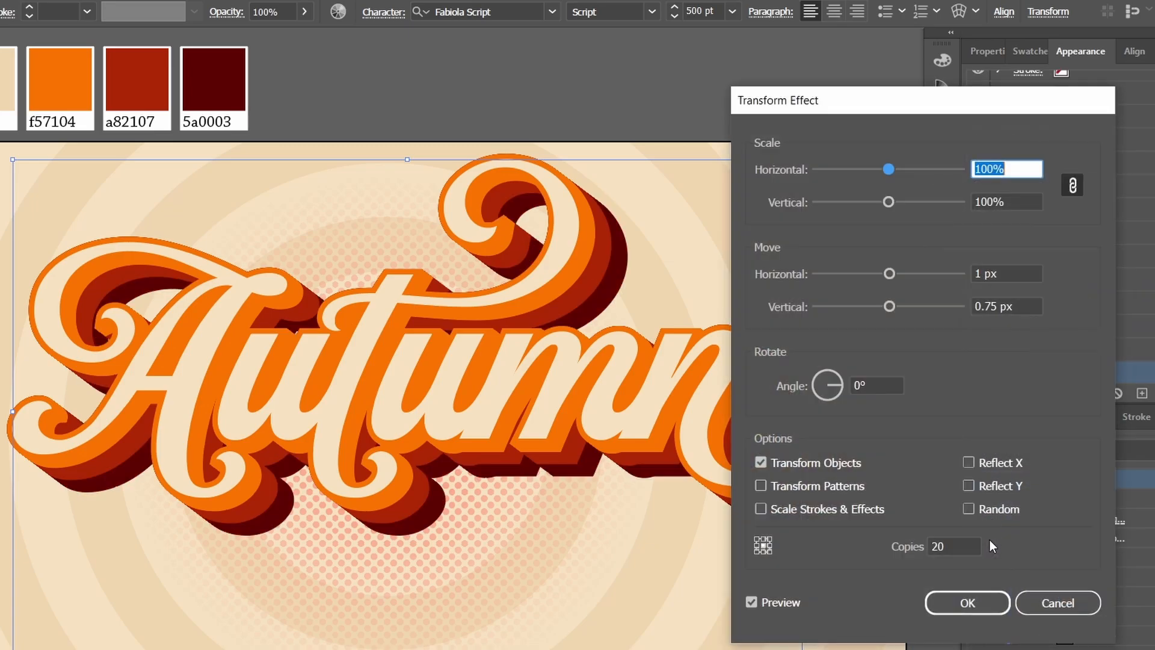
click(966, 602)
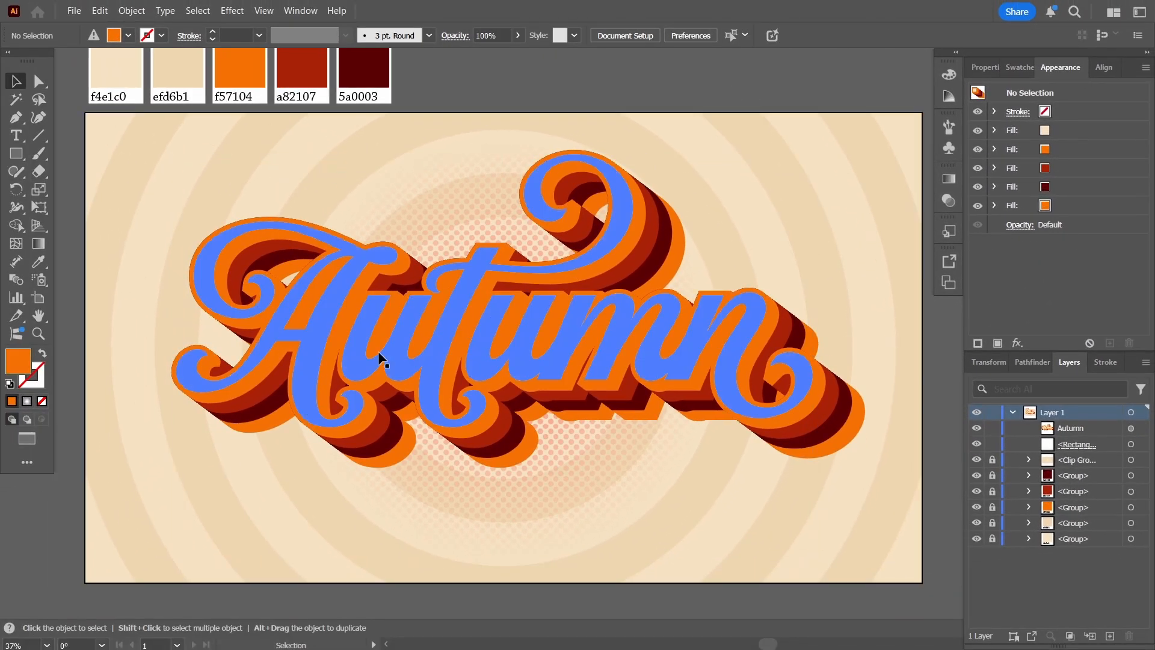
click(29, 645)
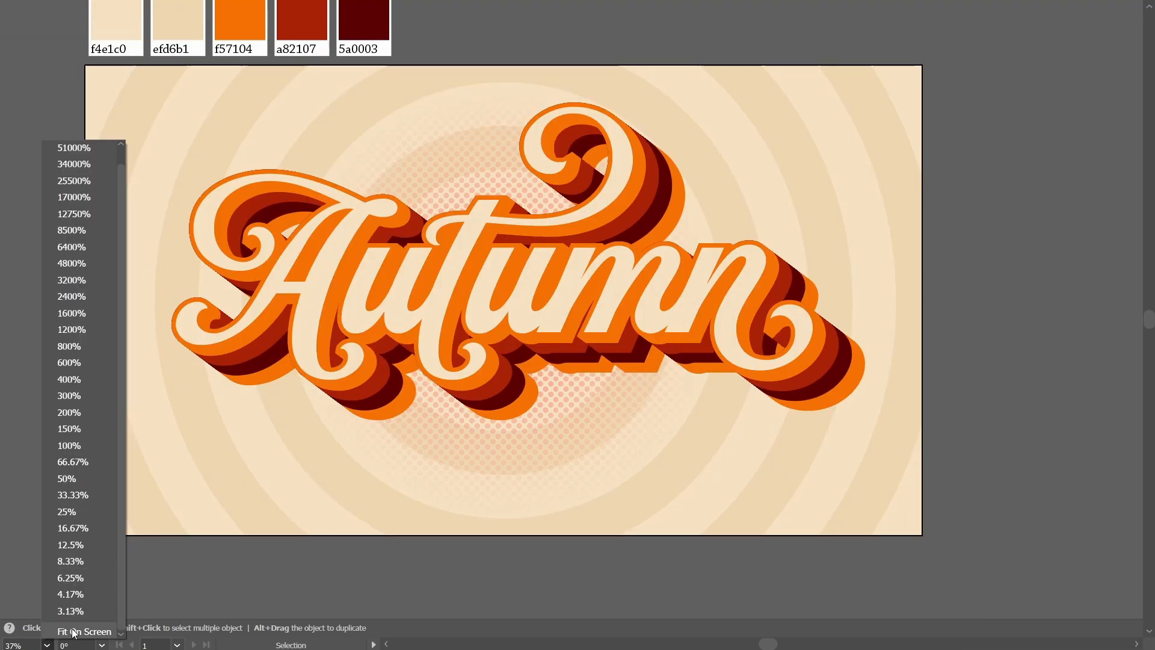